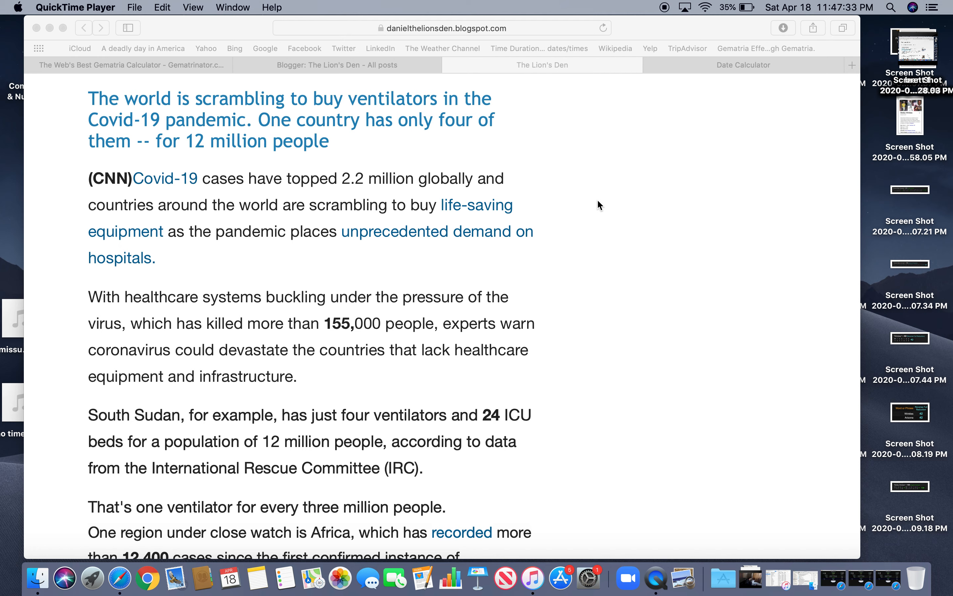
{"action": "mouse_move", "coordinate": [605, 190]}
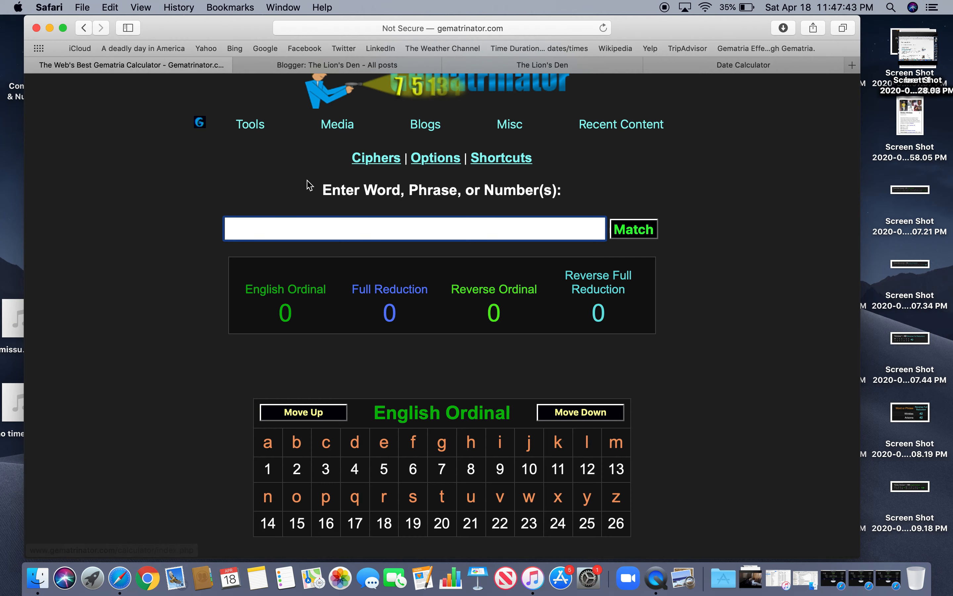
{"action": "mouse_move", "coordinate": [502, 40]}
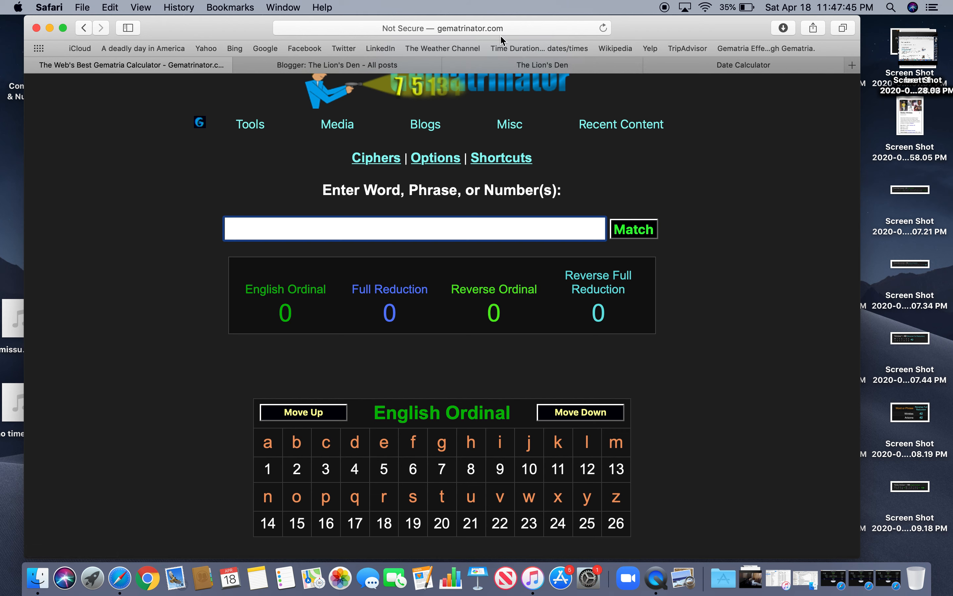
{"action": "mouse_move", "coordinate": [157, 232]}
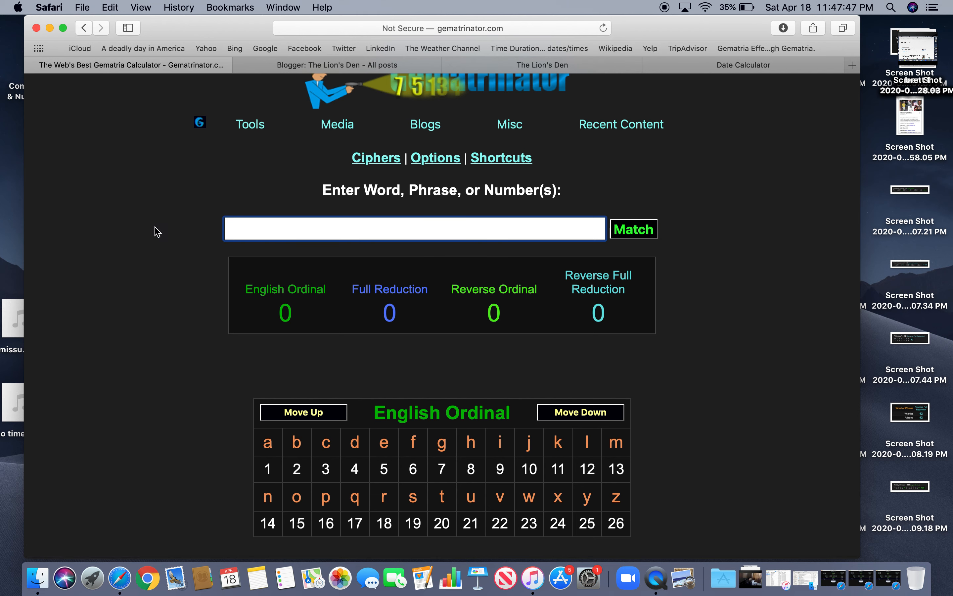
{"action": "mouse_move", "coordinate": [210, 217]}
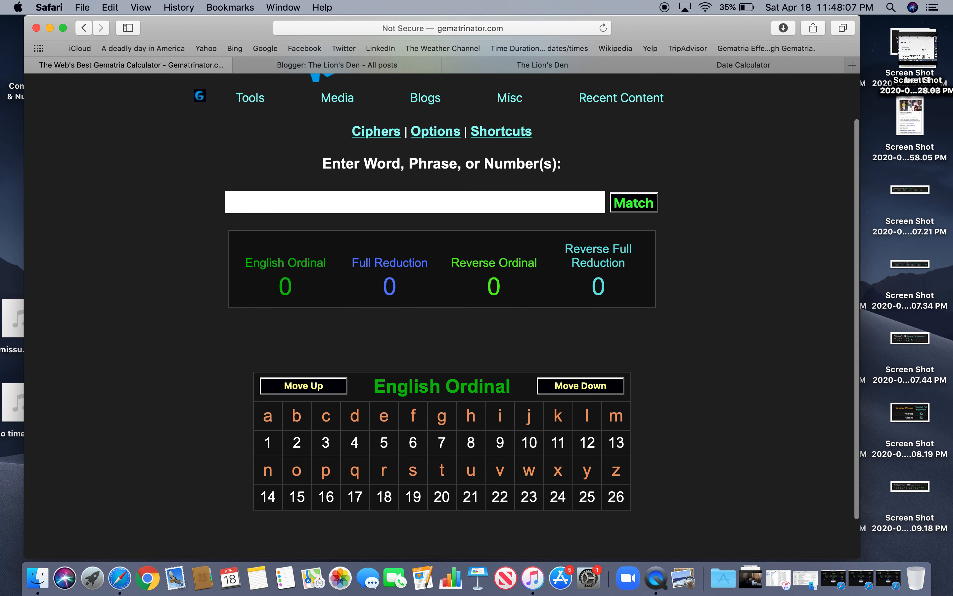
{"action": "mouse_move", "coordinate": [495, 282]}
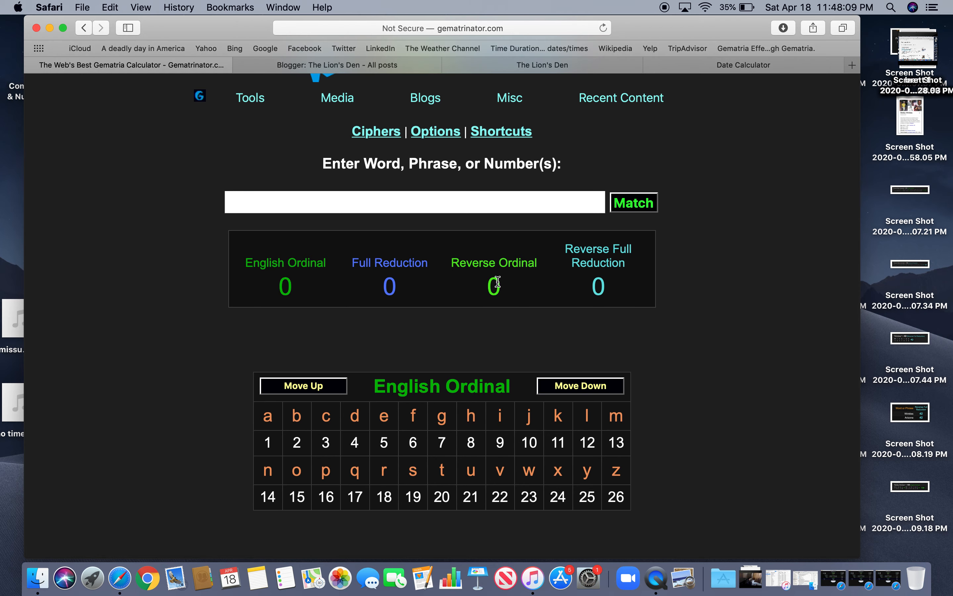
Cycle through the English Ordinal, Full Reduction, Reverse Ordinal and Reverse Full Reduction letter charts
{"action": "left_click", "coordinate": [597, 255]}
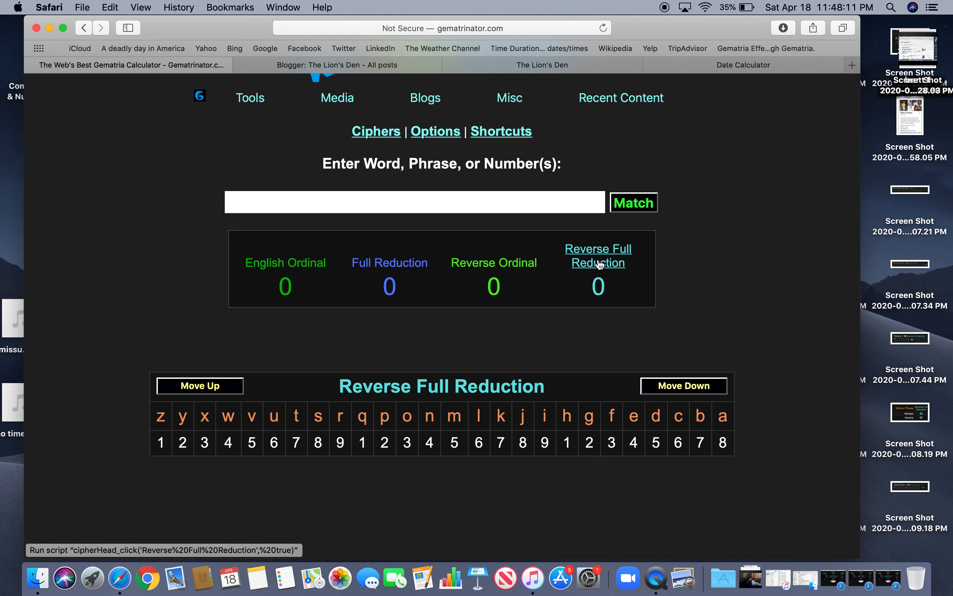
{"action": "left_click", "coordinate": [285, 262]}
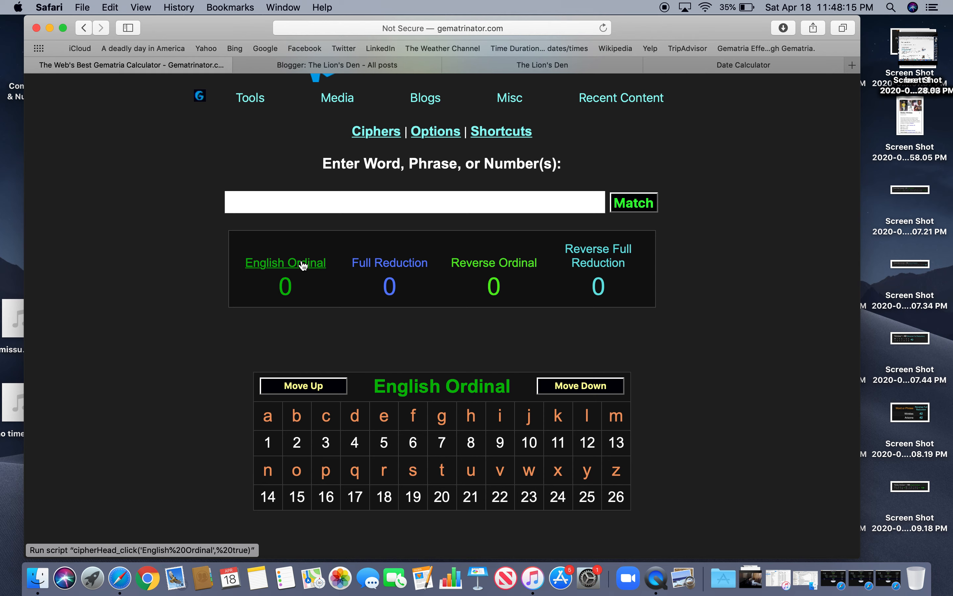
{"action": "left_click", "coordinate": [390, 263]}
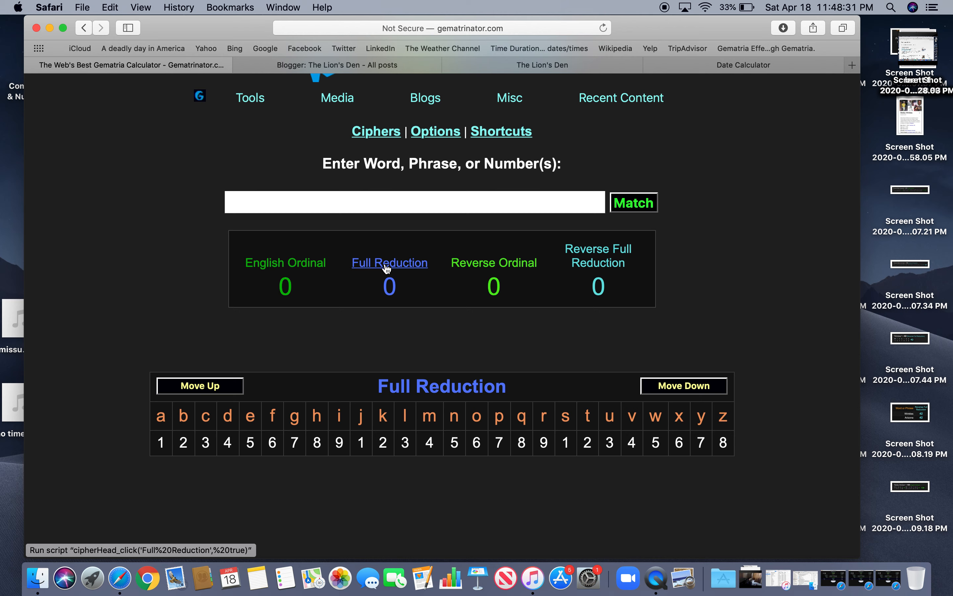
{"action": "left_click", "coordinate": [494, 263]}
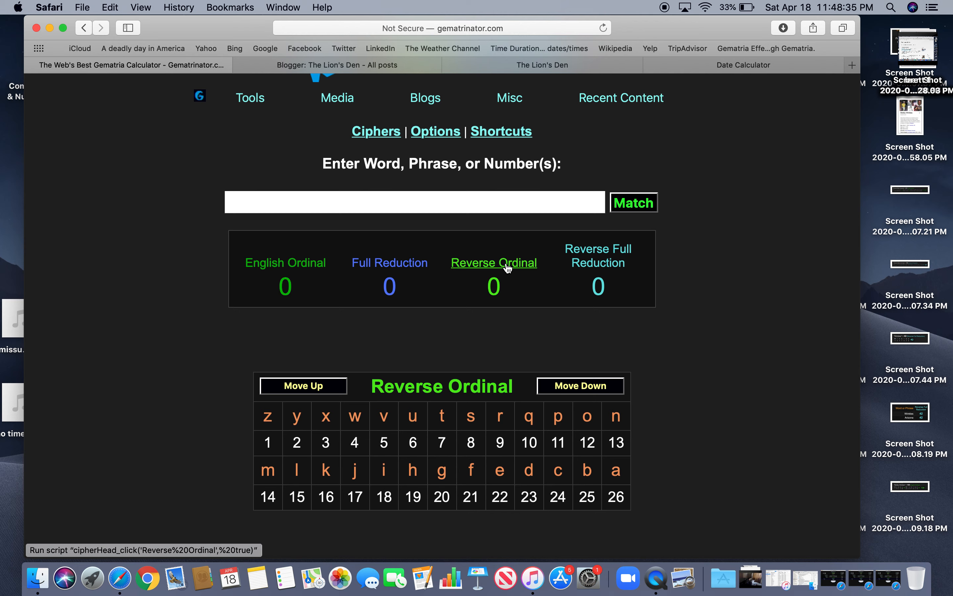
{"action": "left_click", "coordinate": [598, 256]}
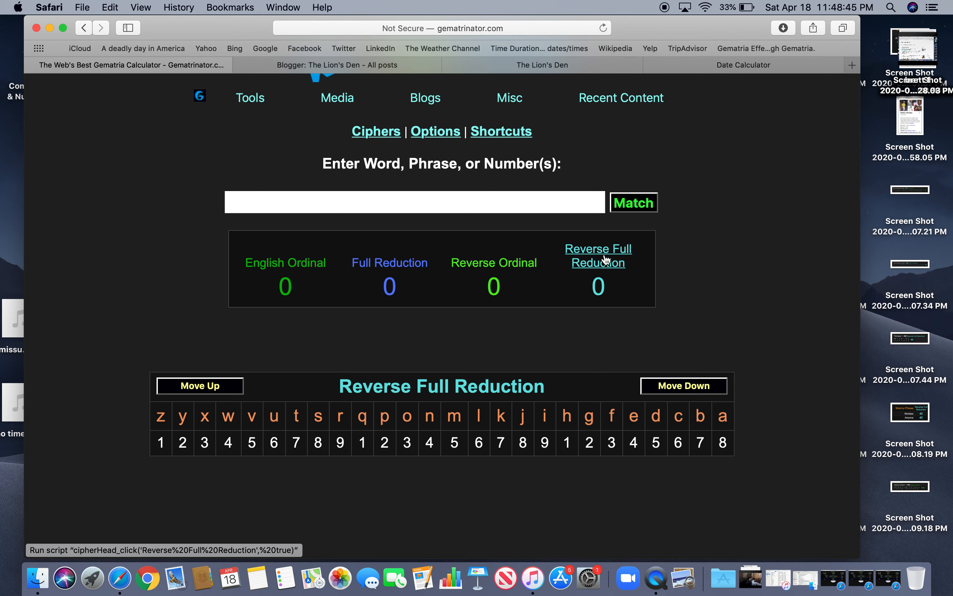
{"action": "left_click", "coordinate": [285, 263]}
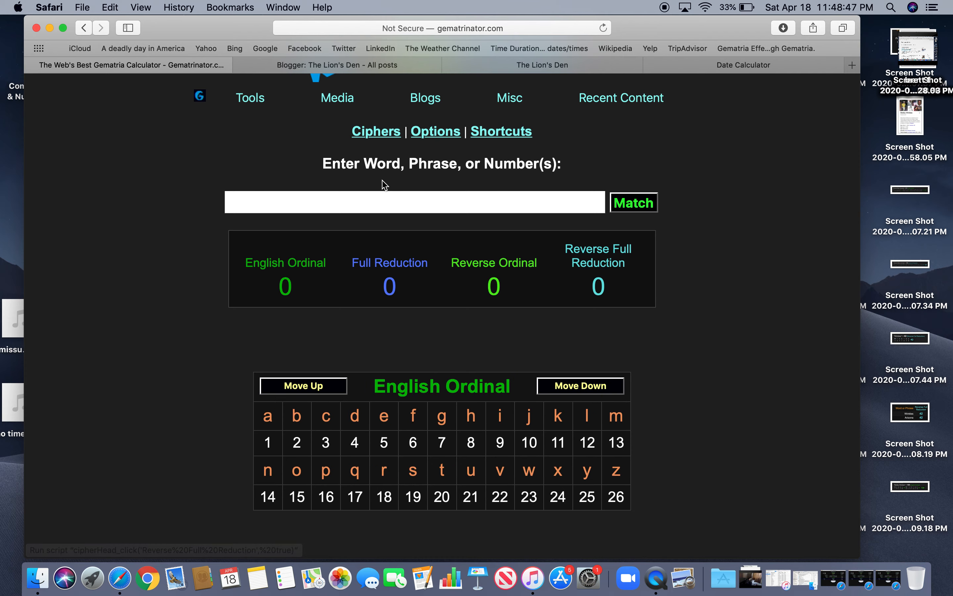
{"action": "mouse_move", "coordinate": [516, 78]}
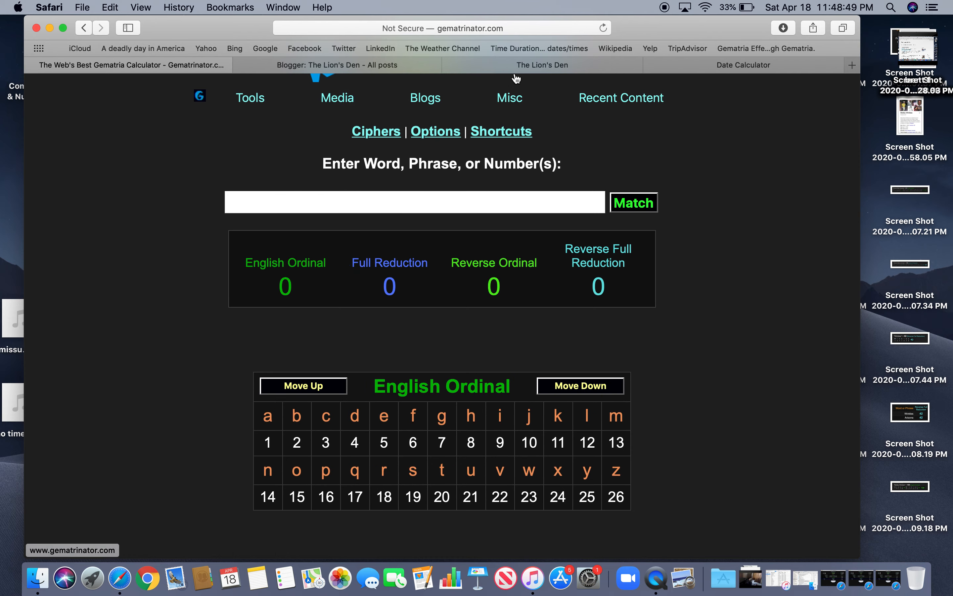
Return to The Lion's Den ventilator blog post to read through it
{"action": "left_click", "coordinate": [541, 65]}
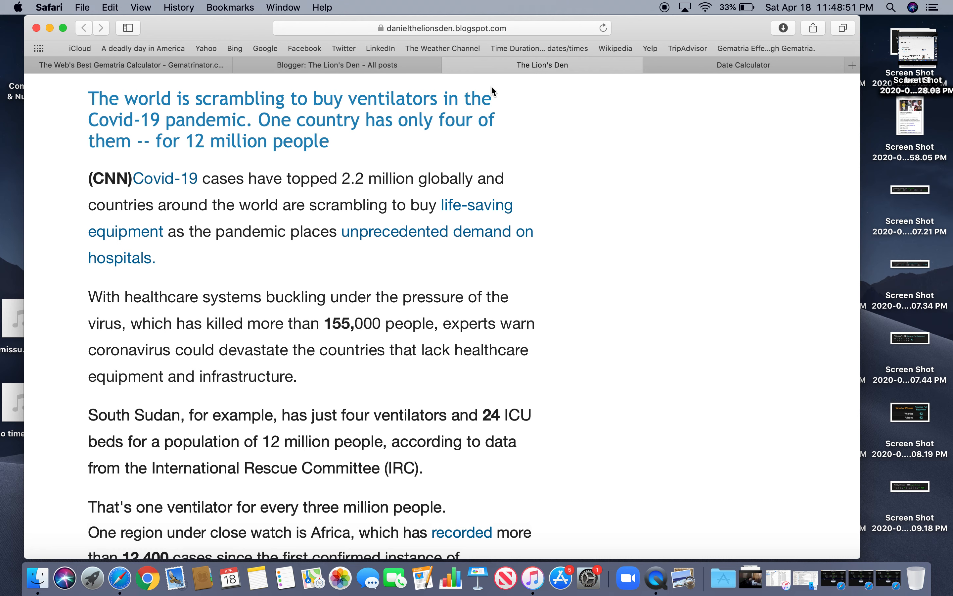
{"action": "mouse_move", "coordinate": [499, 87]}
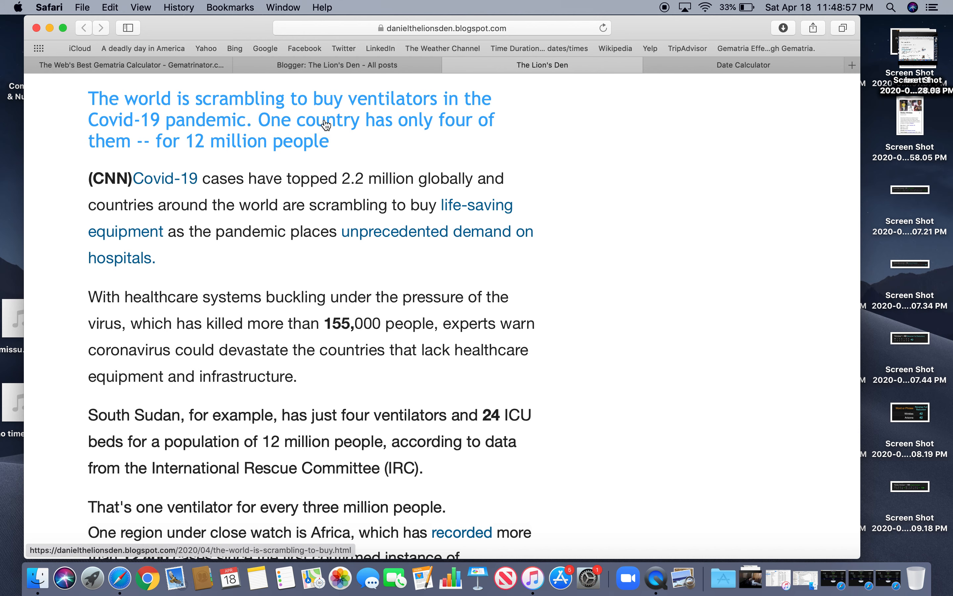
{"action": "mouse_move", "coordinate": [123, 131]}
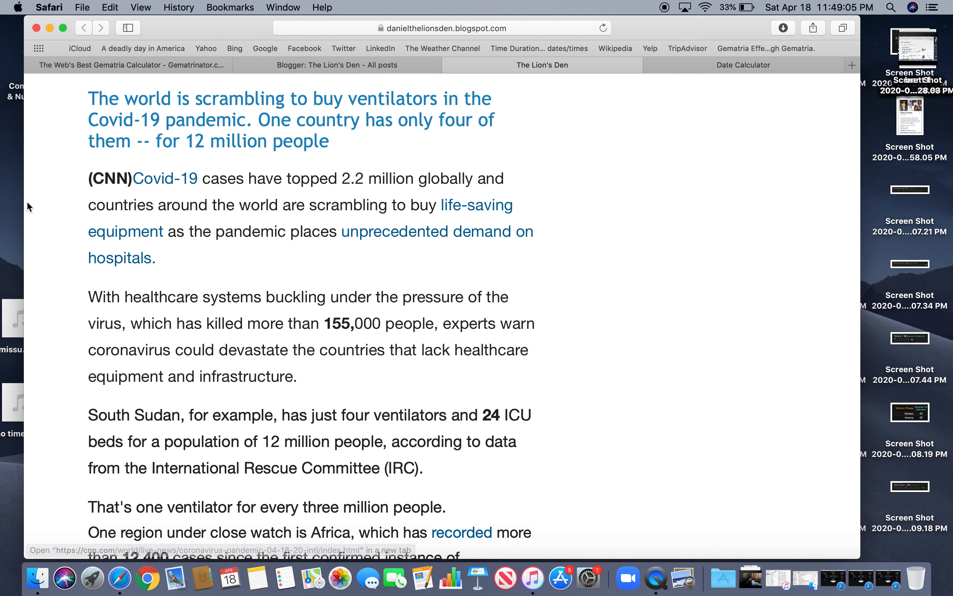
{"action": "mouse_move", "coordinate": [43, 218]}
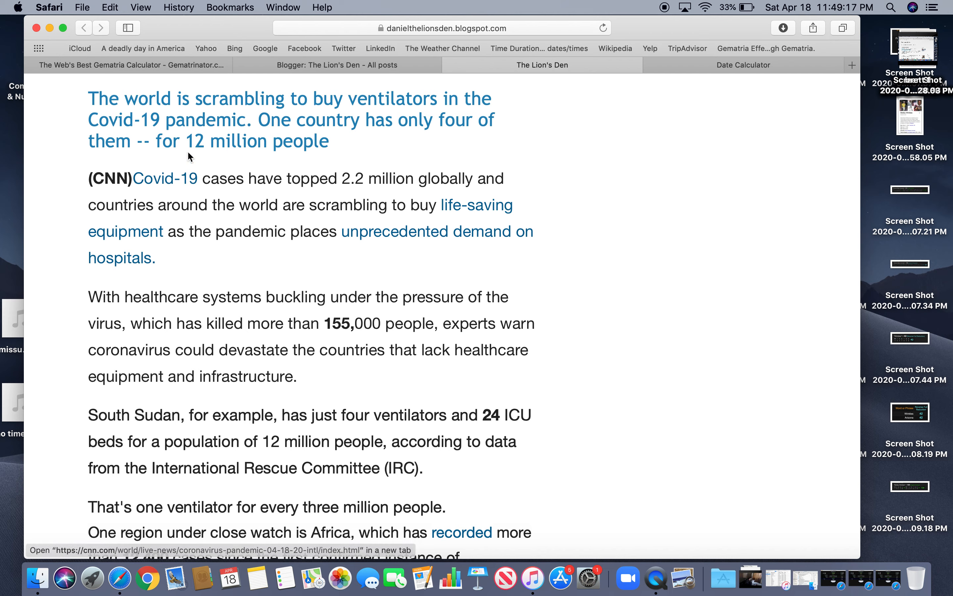
{"action": "mouse_move", "coordinate": [70, 264]}
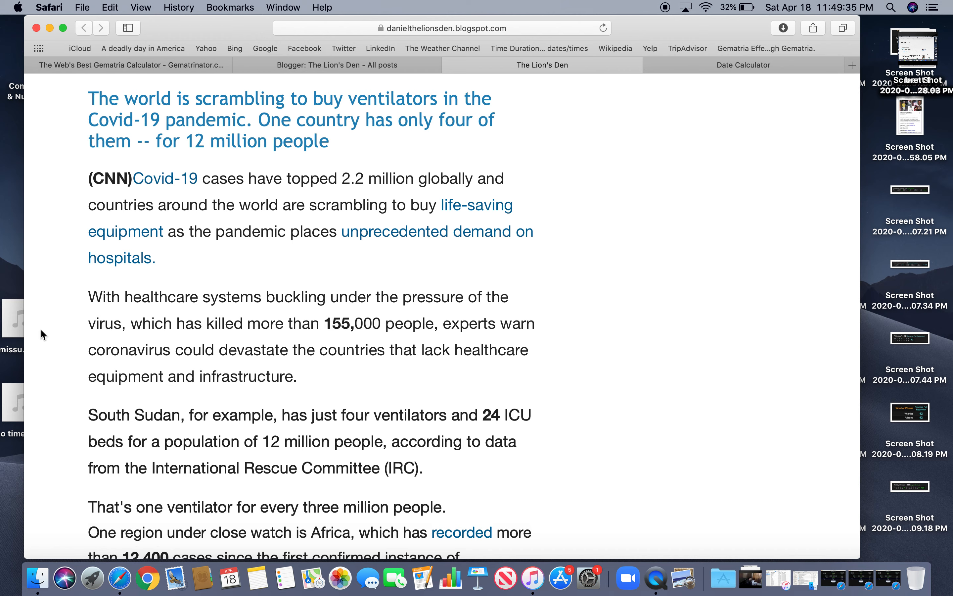
{"action": "mouse_move", "coordinate": [85, 305]}
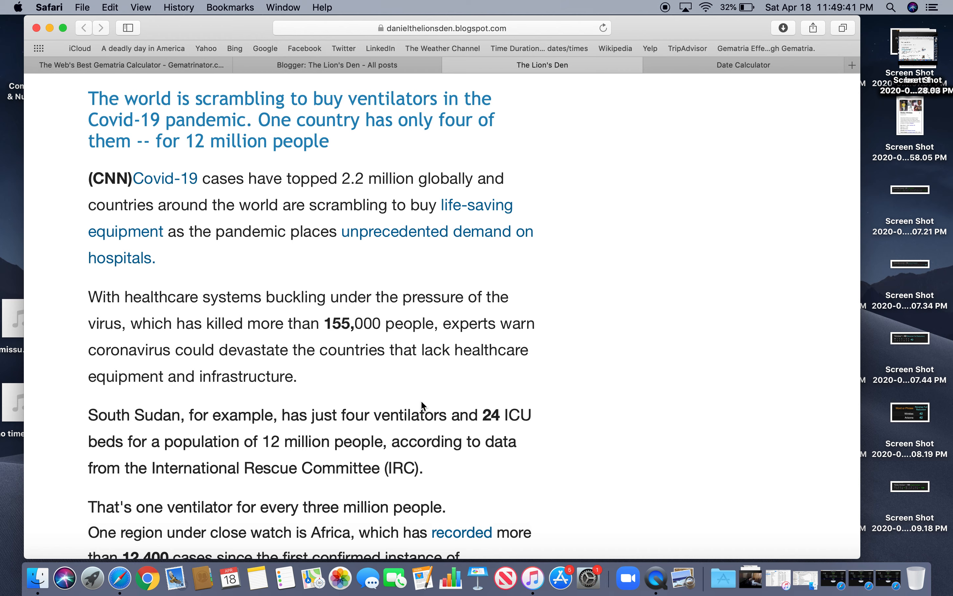
{"action": "mouse_move", "coordinate": [315, 319]}
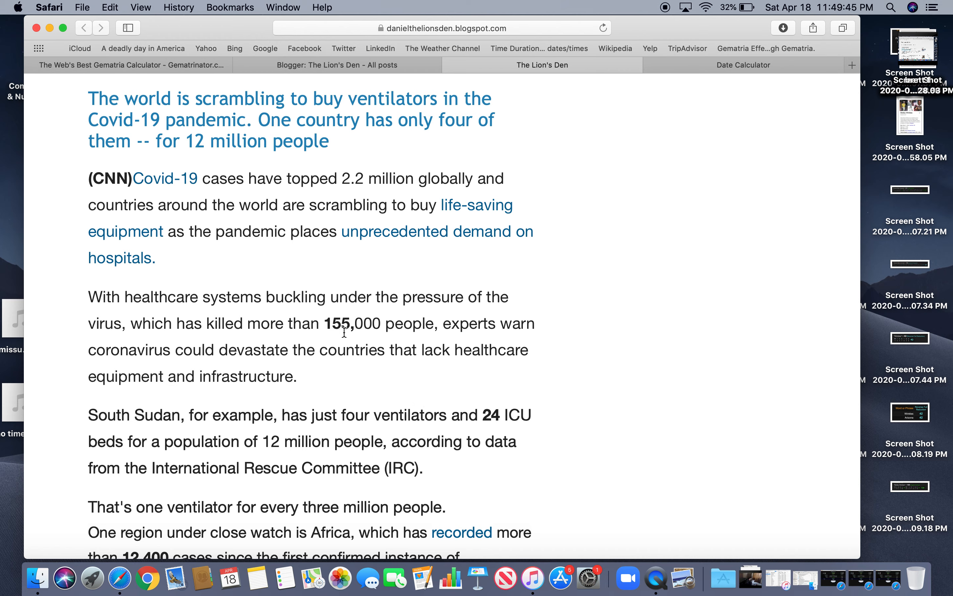
{"action": "mouse_move", "coordinate": [368, 365]}
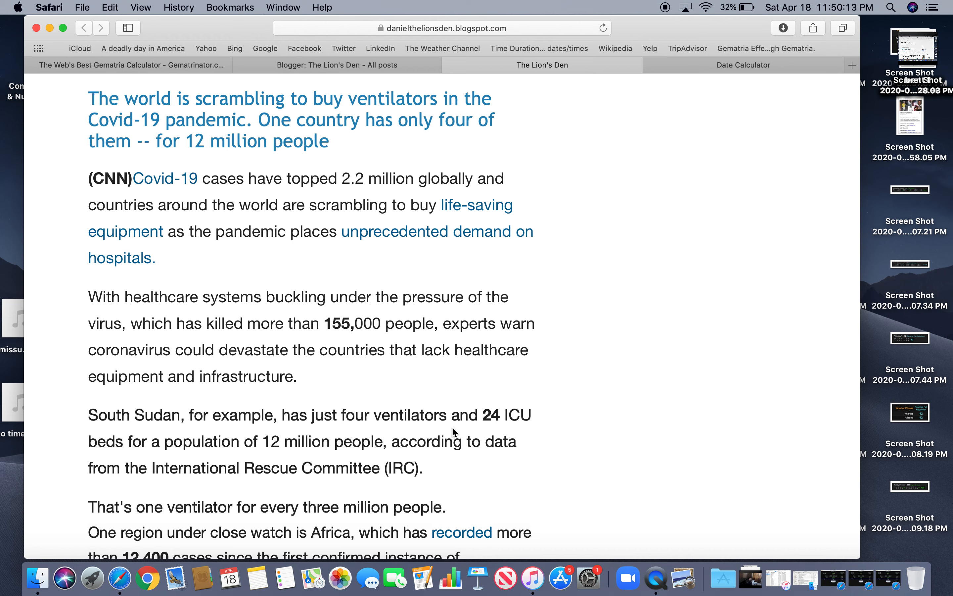
{"action": "mouse_move", "coordinate": [283, 444]}
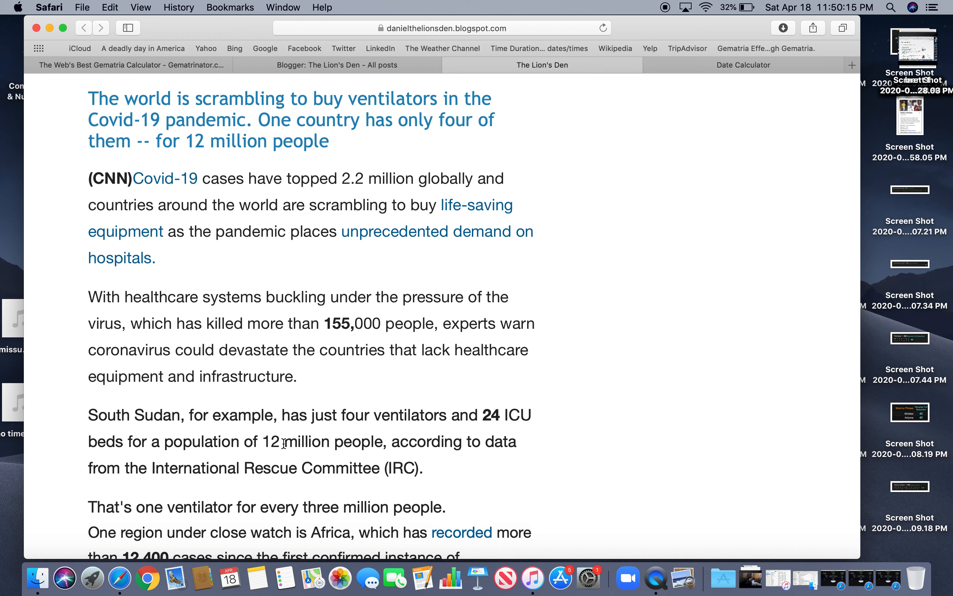
{"action": "mouse_move", "coordinate": [502, 435]}
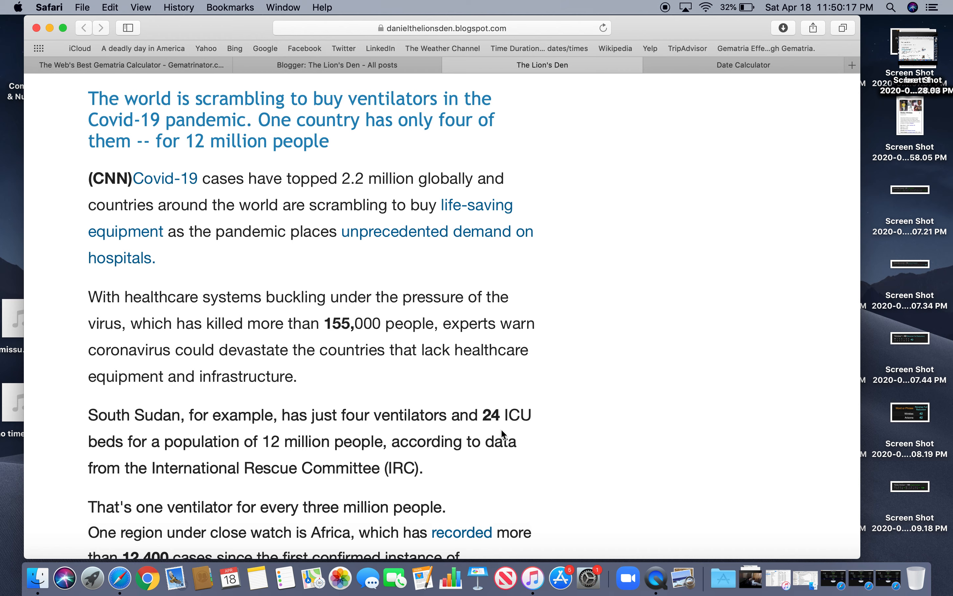
{"action": "mouse_move", "coordinate": [466, 415]}
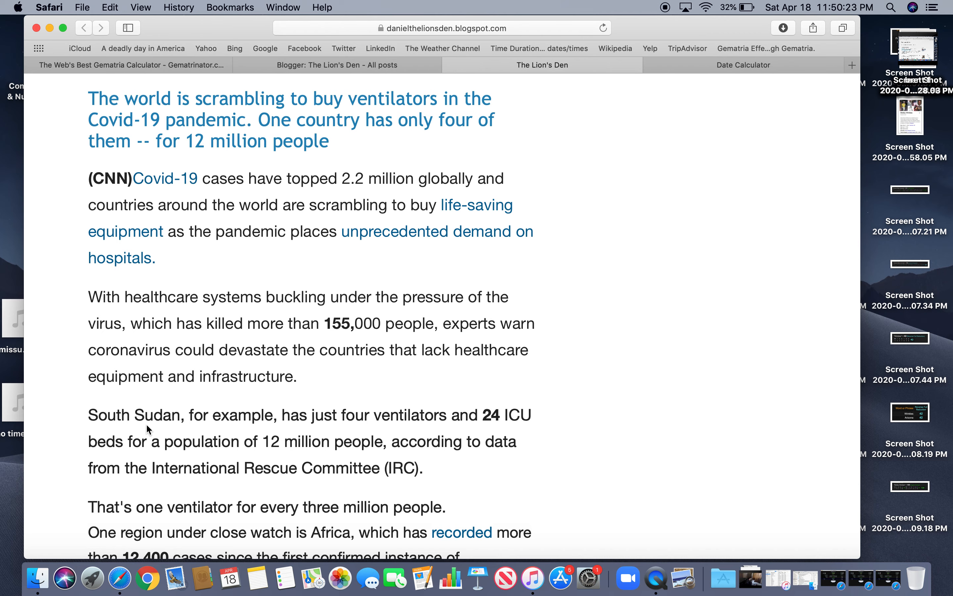
{"action": "mouse_move", "coordinate": [427, 459]}
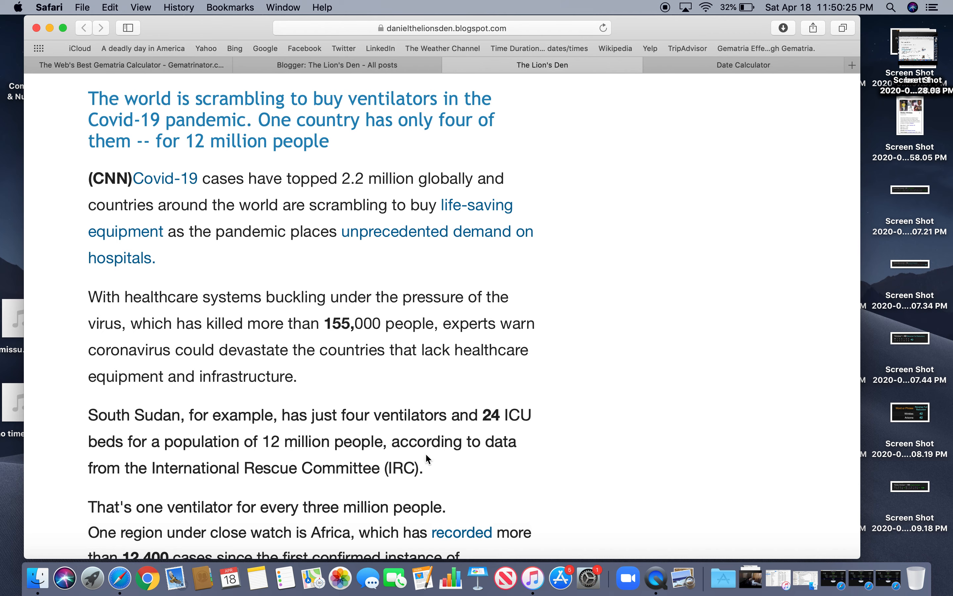
Scroll the ventilator post down to the Africa paragraph citing 12,400 cases since February 14
{"action": "scroll", "scroll_direction": "down", "scroll_amount": 3}
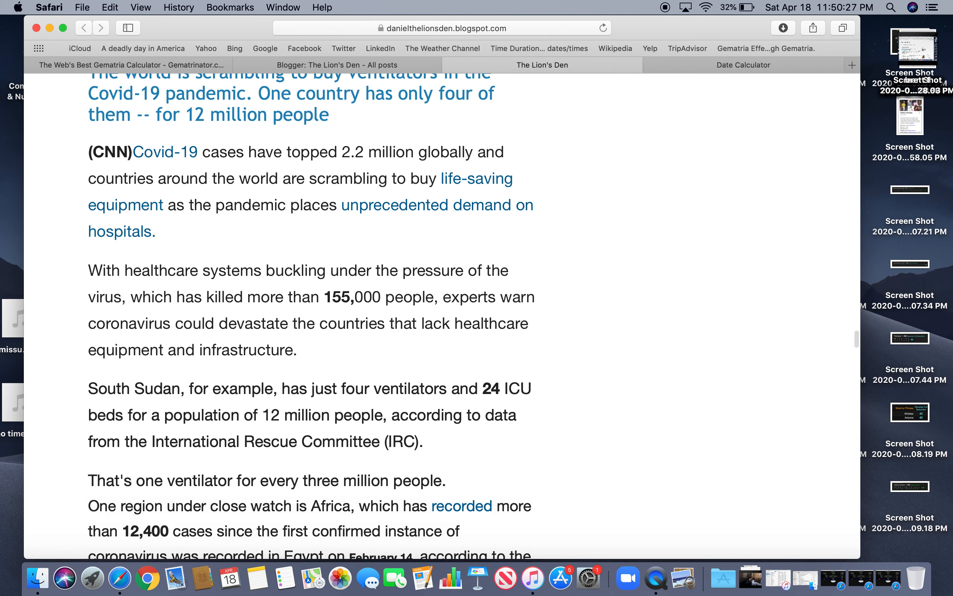
{"action": "scroll", "scroll_direction": "down", "scroll_amount": 3}
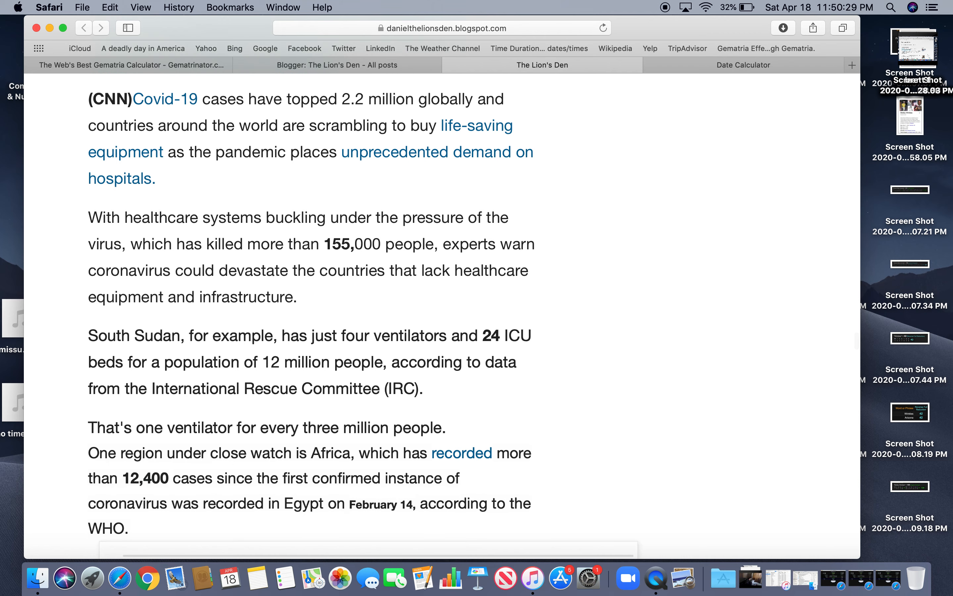
{"action": "mouse_move", "coordinate": [297, 443]}
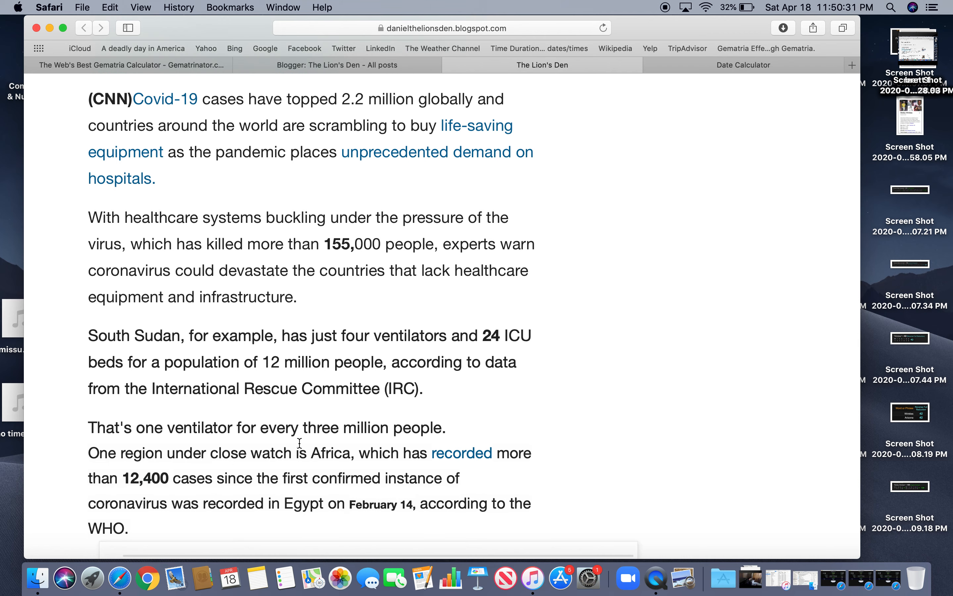
{"action": "mouse_move", "coordinate": [186, 466]}
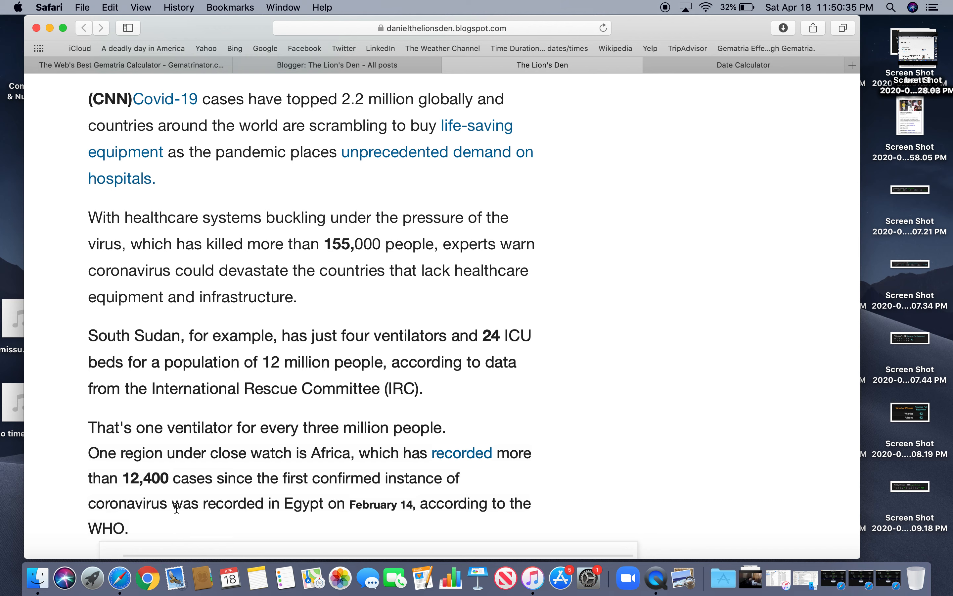
{"action": "mouse_move", "coordinate": [180, 523]}
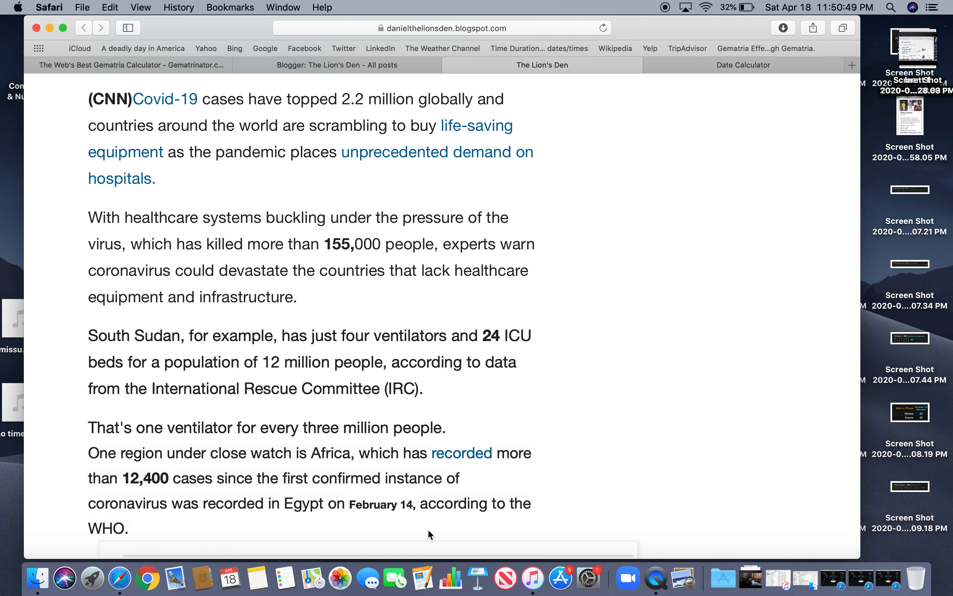
{"action": "mouse_move", "coordinate": [628, 145]}
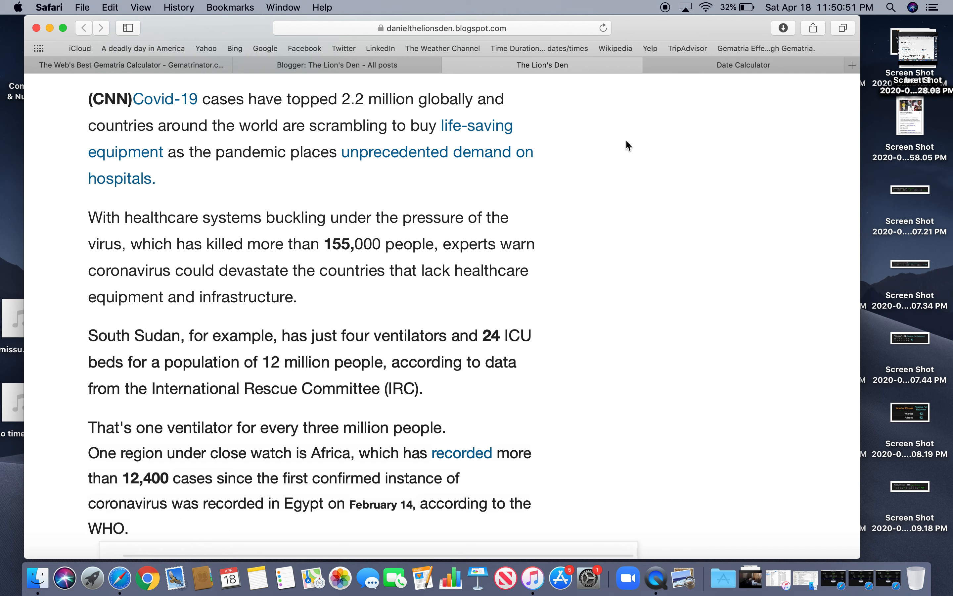
{"action": "mouse_move", "coordinate": [383, 502]}
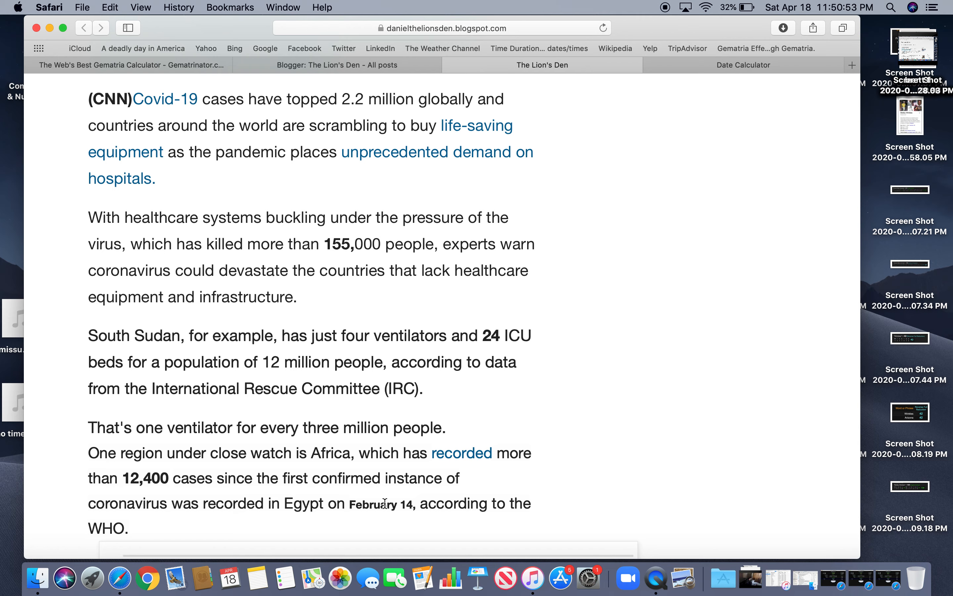
{"action": "mouse_move", "coordinate": [262, 79]}
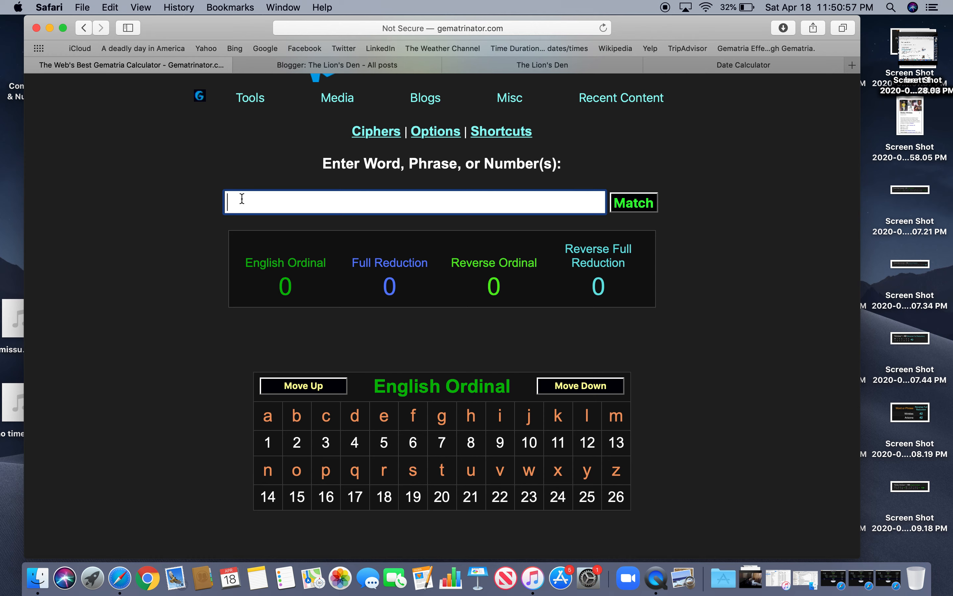
Compute February, then Valentines day, then pandemic, ending at 65 English Ordinal and 151 Reverse Ordinal
{"action": "type", "text": "feb"}
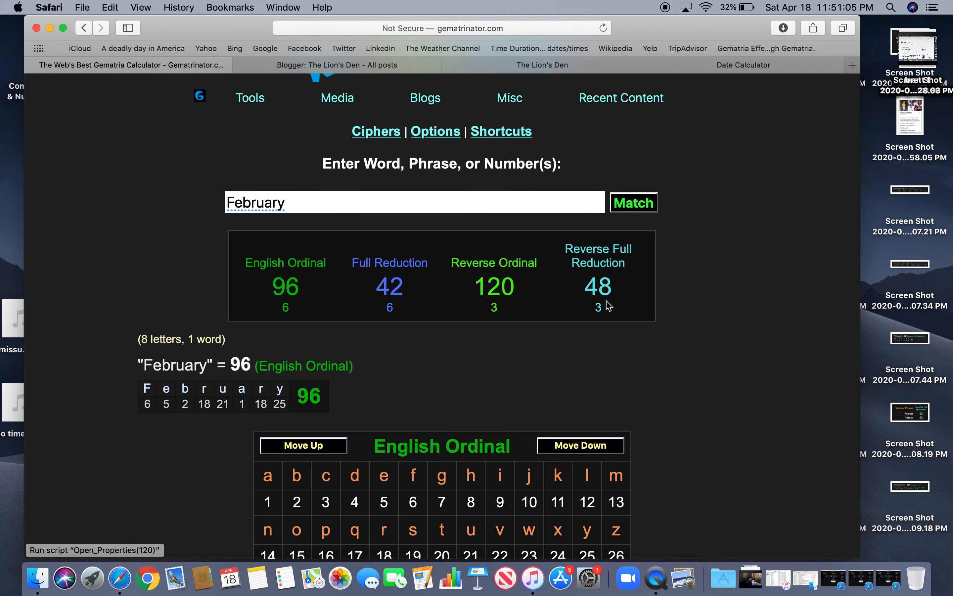
{"action": "mouse_move", "coordinate": [450, 287]}
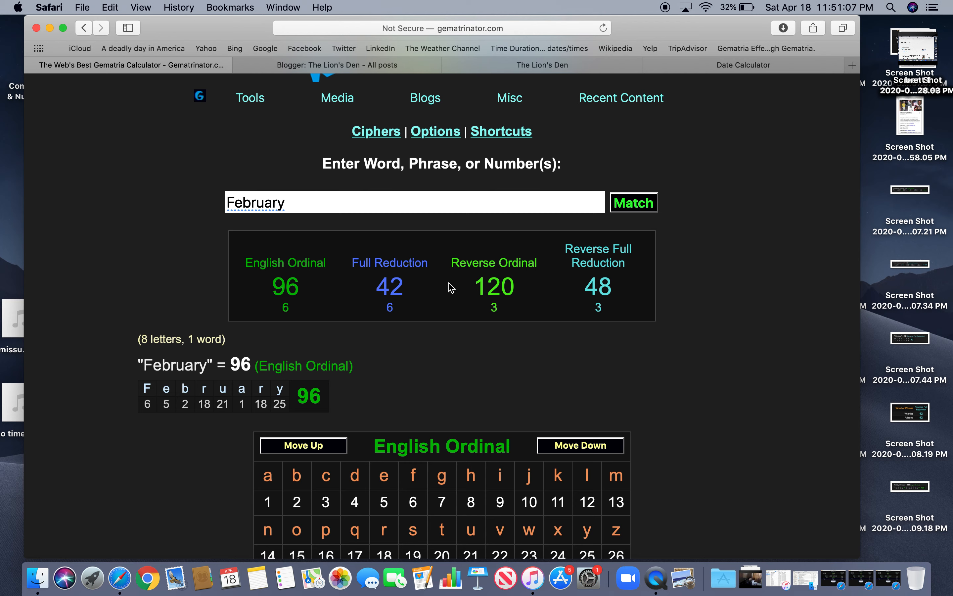
{"action": "mouse_move", "coordinate": [202, 197]}
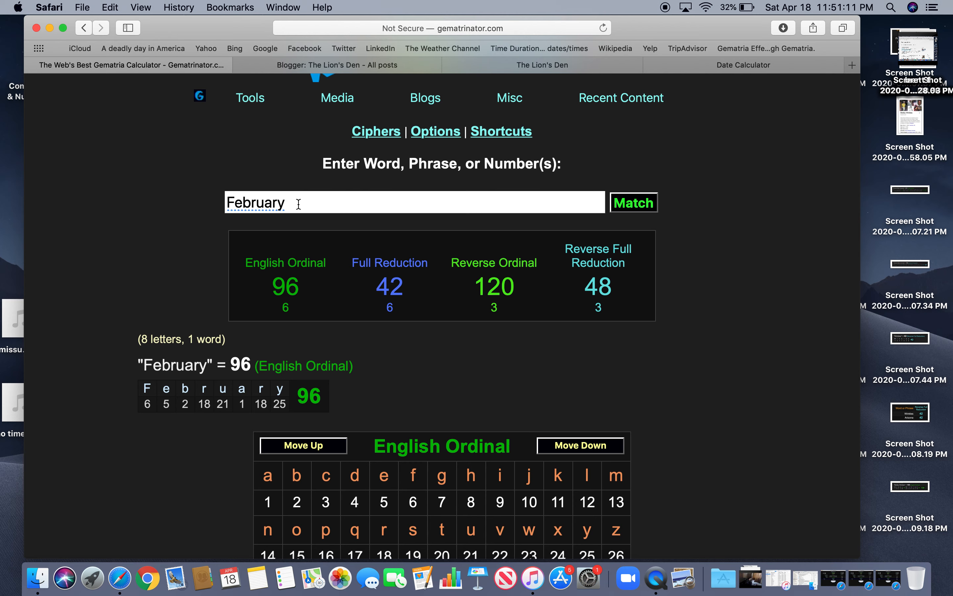
{"action": "double_click", "coordinate": [256, 203]}
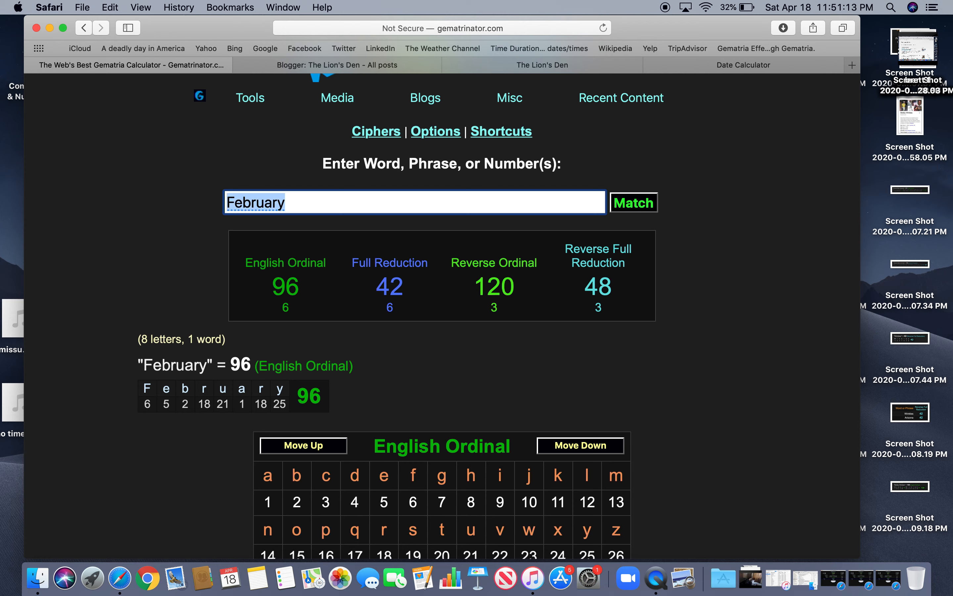
{"action": "type", "text": "Valentines day"}
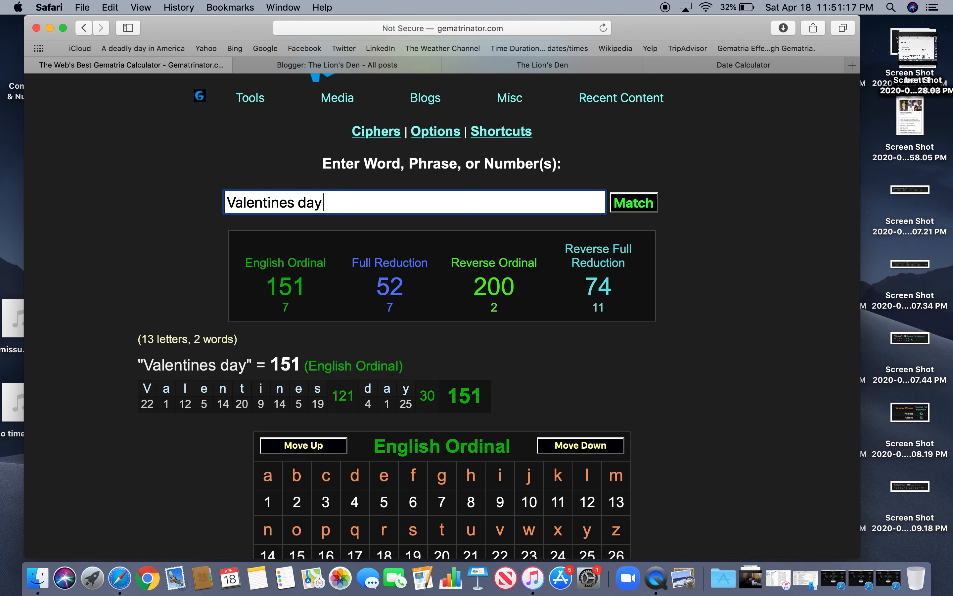
{"action": "mouse_move", "coordinate": [658, 329]}
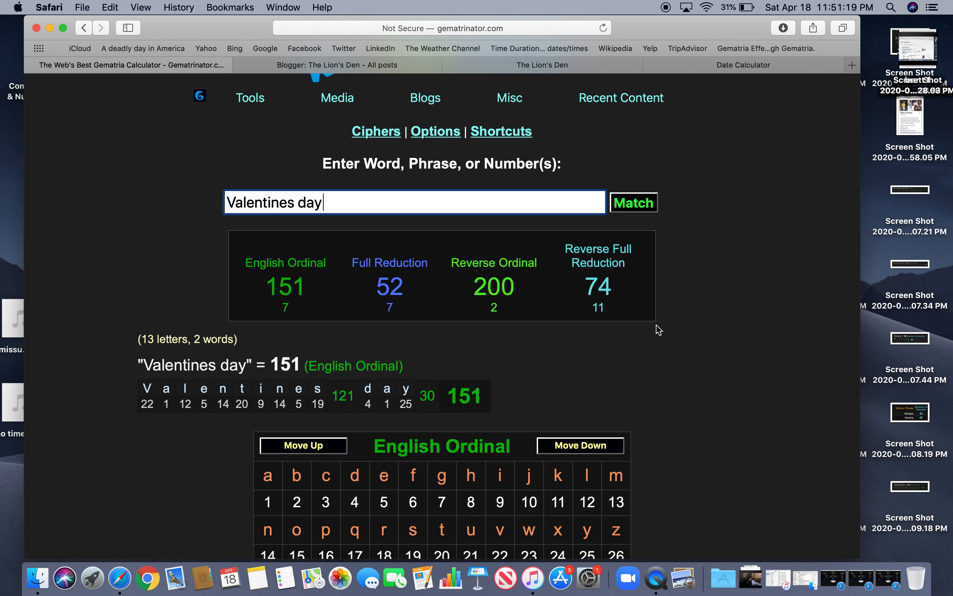
{"action": "mouse_move", "coordinate": [255, 318]}
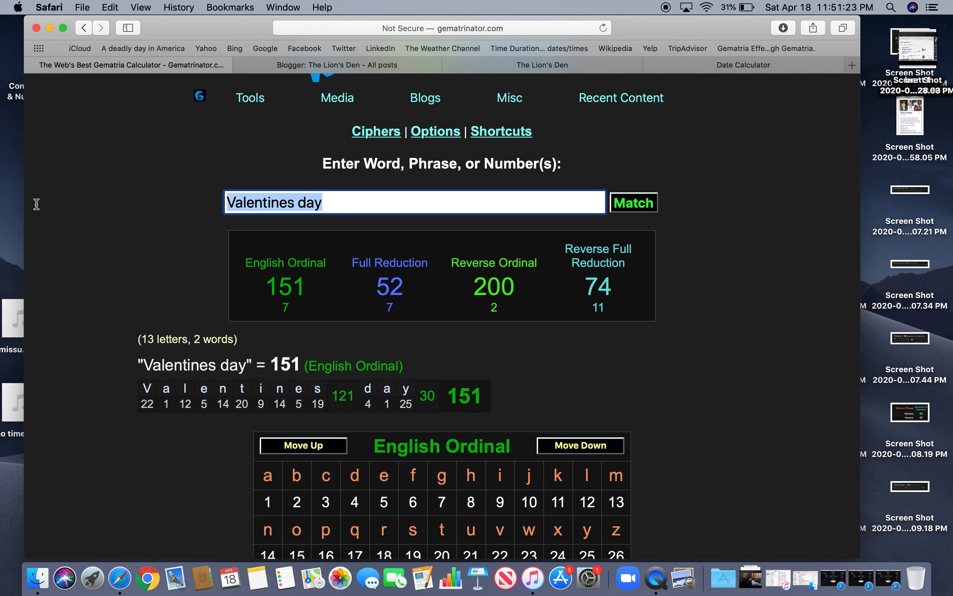
{"action": "type", "text": "pandemic"}
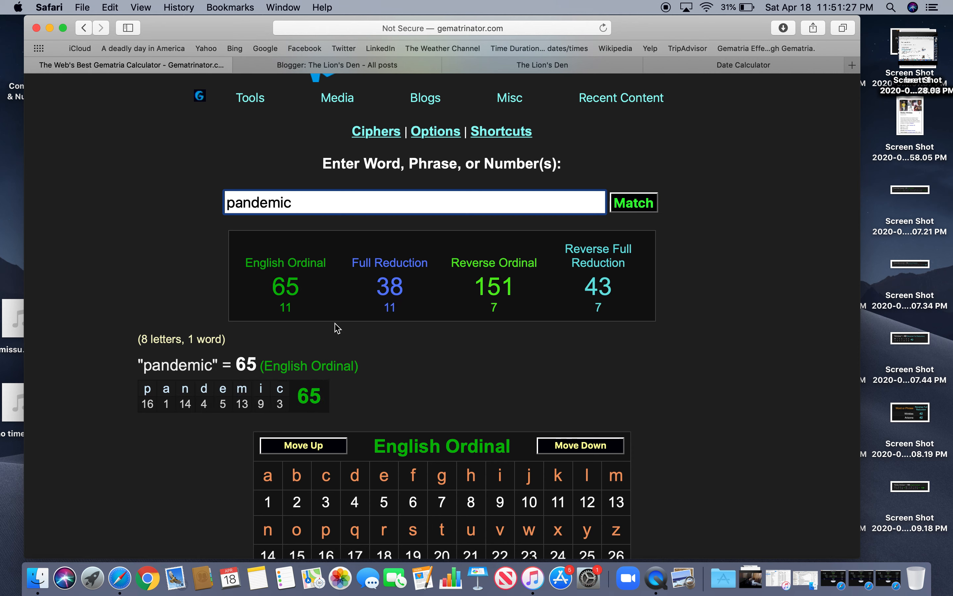
{"action": "mouse_move", "coordinate": [149, 103]}
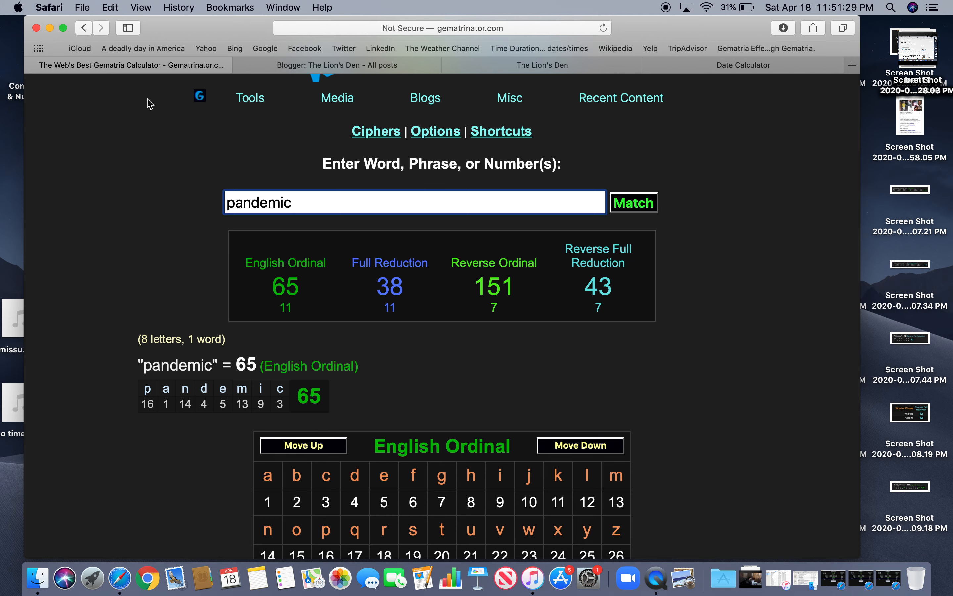
{"action": "left_click", "coordinate": [541, 64]}
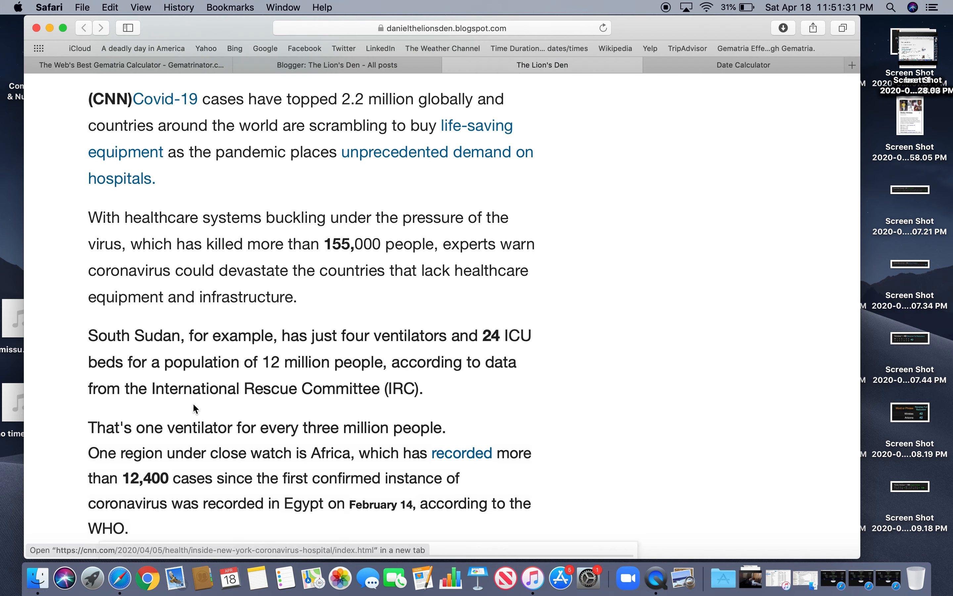
{"action": "scroll", "scroll_direction": "down", "scroll_amount": 3}
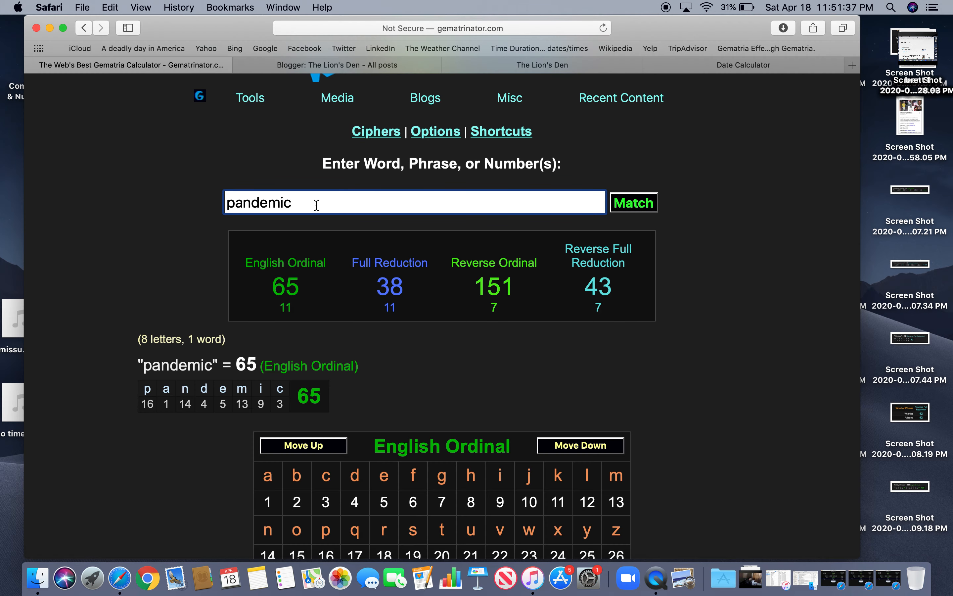
Compute Egypt at 73 English Ordinal and 62 Reverse Ordinal, then start entering Mason
{"action": "type", "text": "Eric Cooper"}
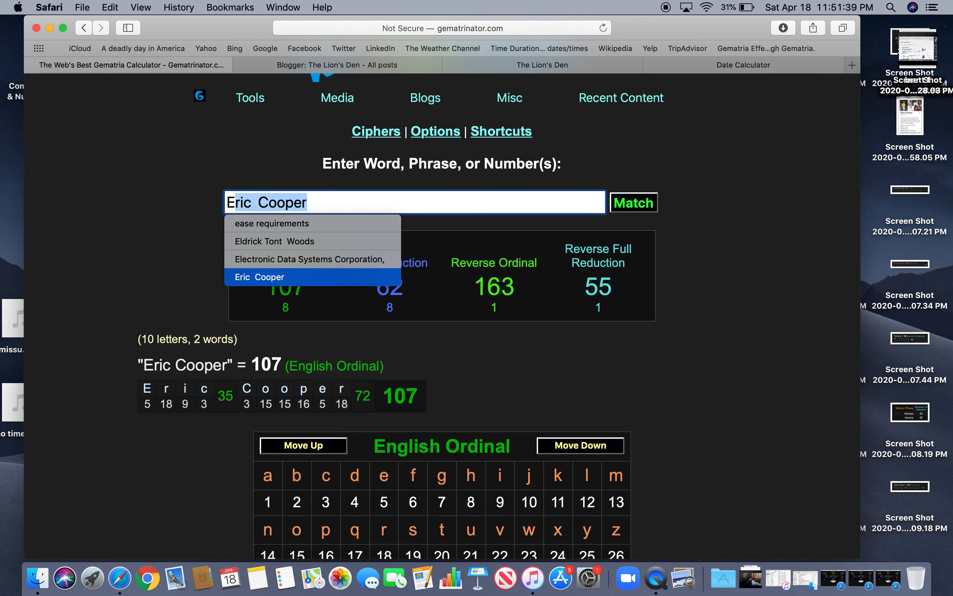
{"action": "type", "text": "Eg"}
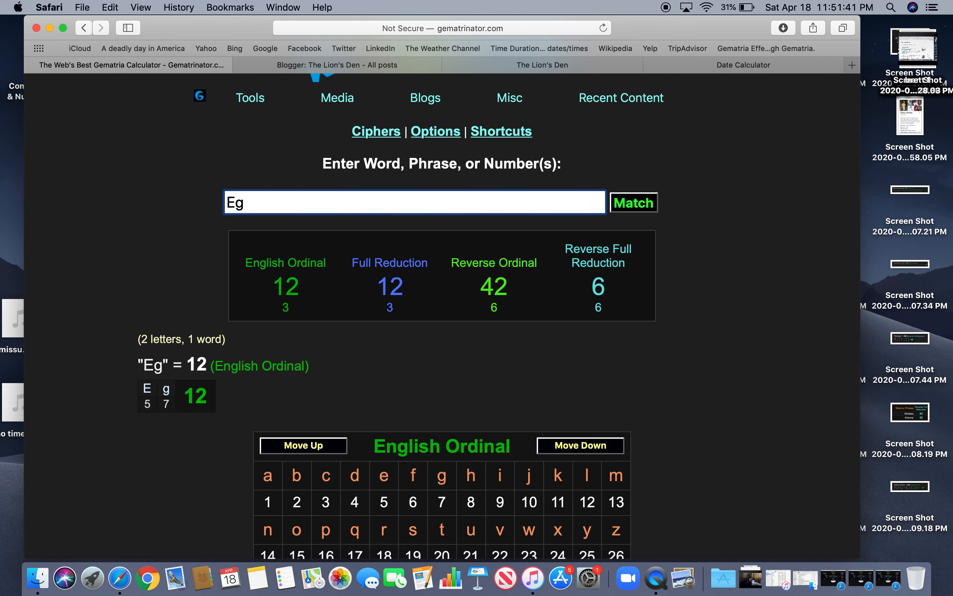
{"action": "type", "text": "p"}
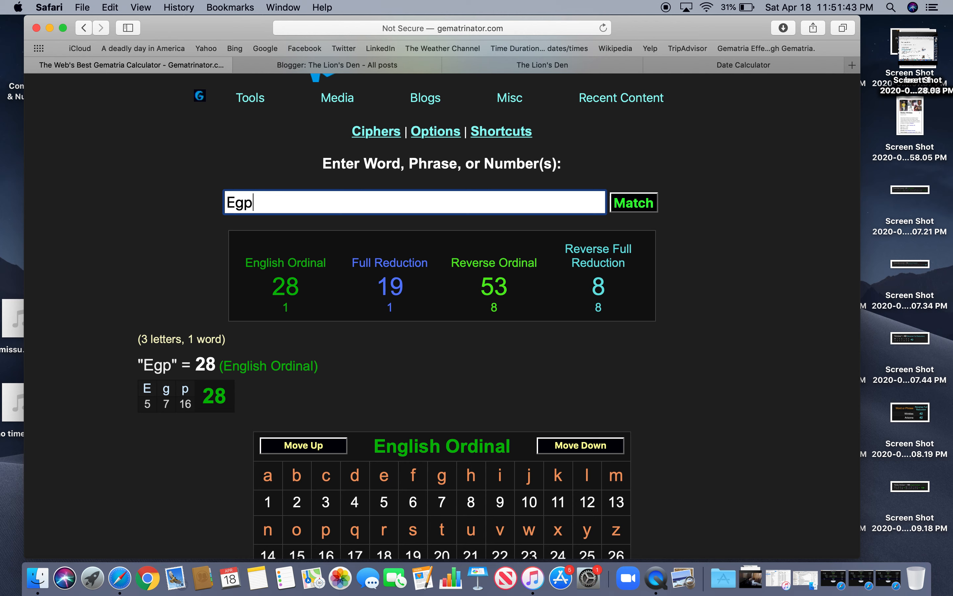
{"action": "key", "text": "backspace"}
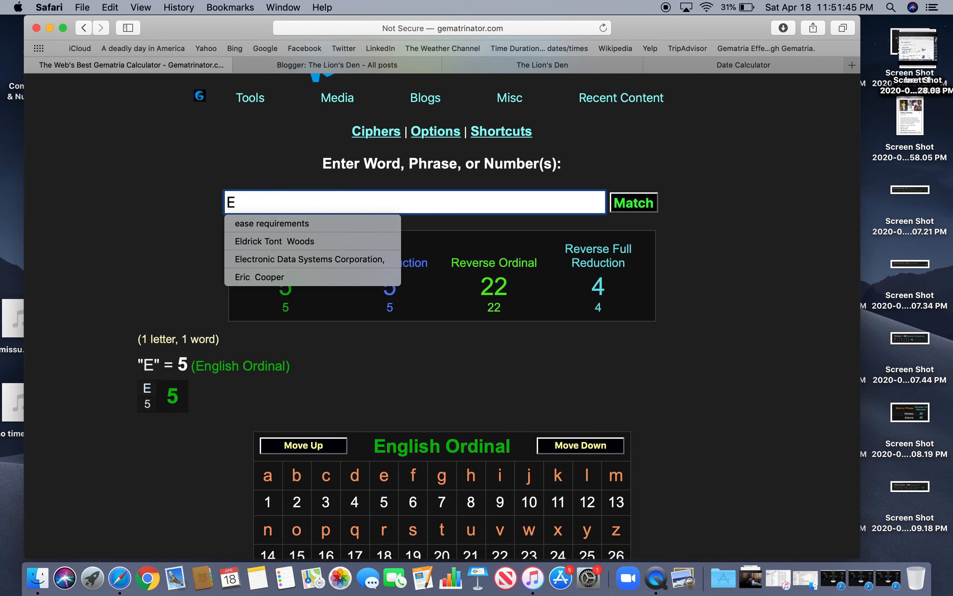
{"action": "type", "text": "gpy"}
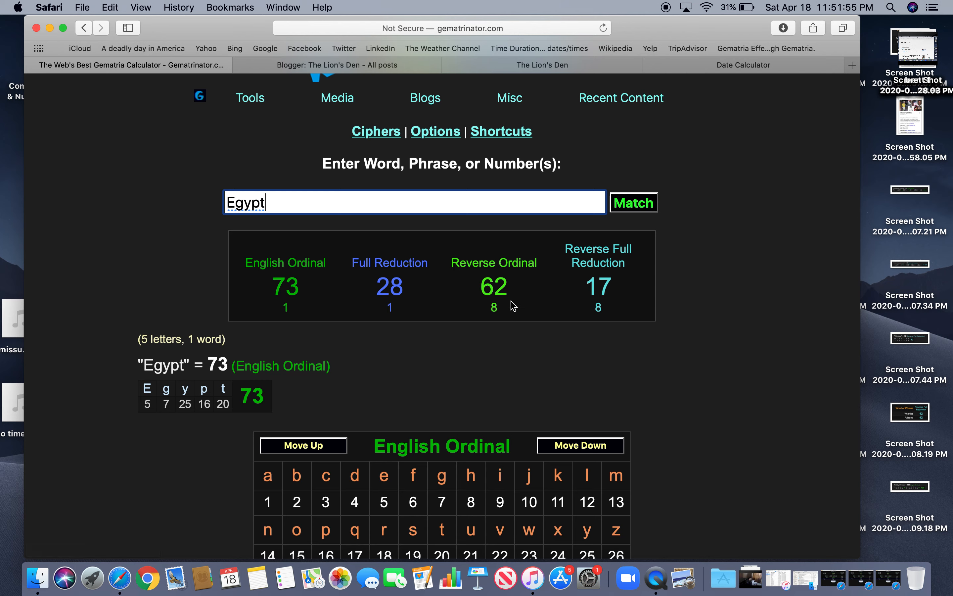
{"action": "mouse_move", "coordinate": [562, 306]}
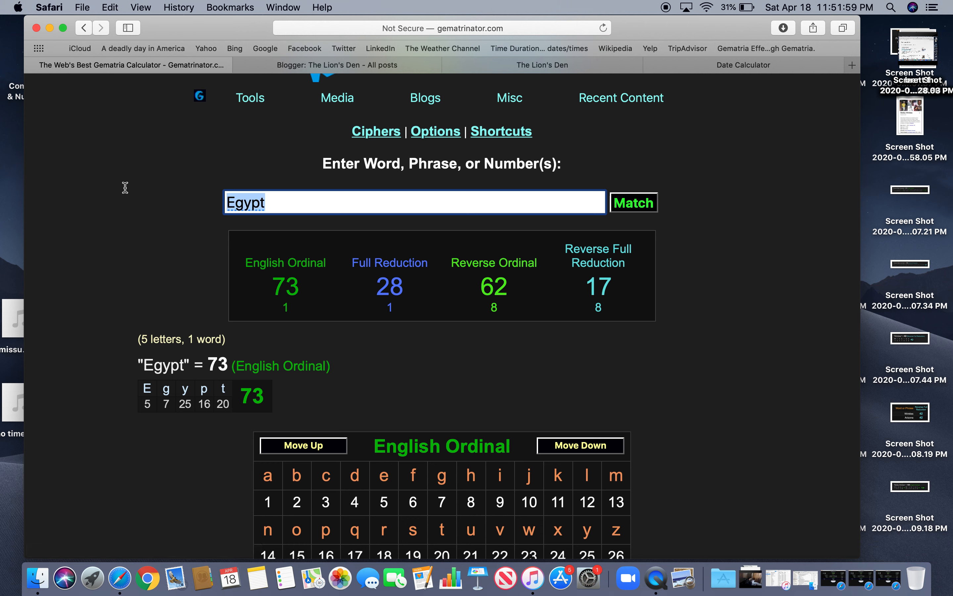
{"action": "type", "text": "Mason"}
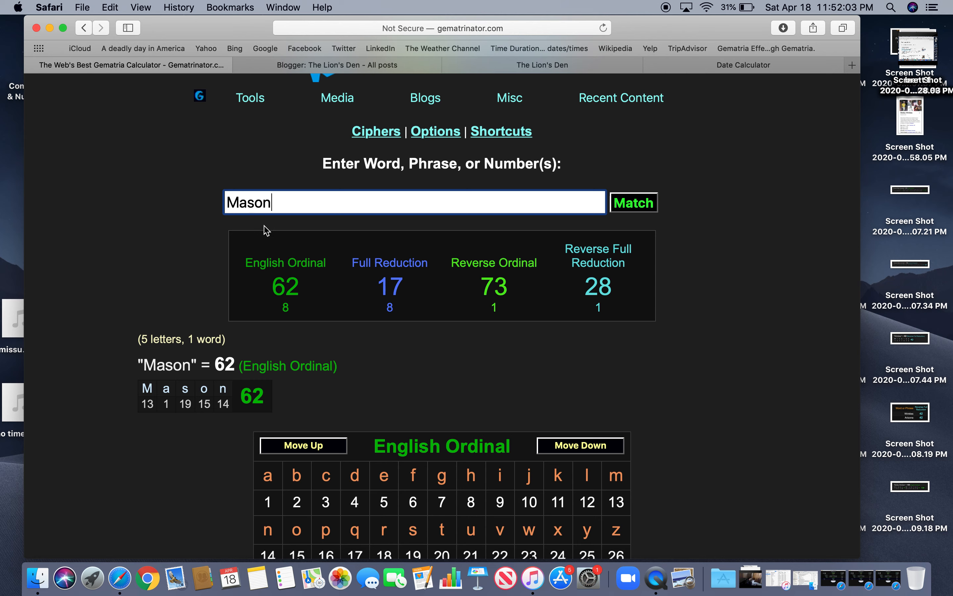
Review the history table comparing Mason, Egypt, pandemic, Valentines day and February, then return to the blog post
{"action": "scroll", "scroll_direction": "down", "scroll_amount": 3}
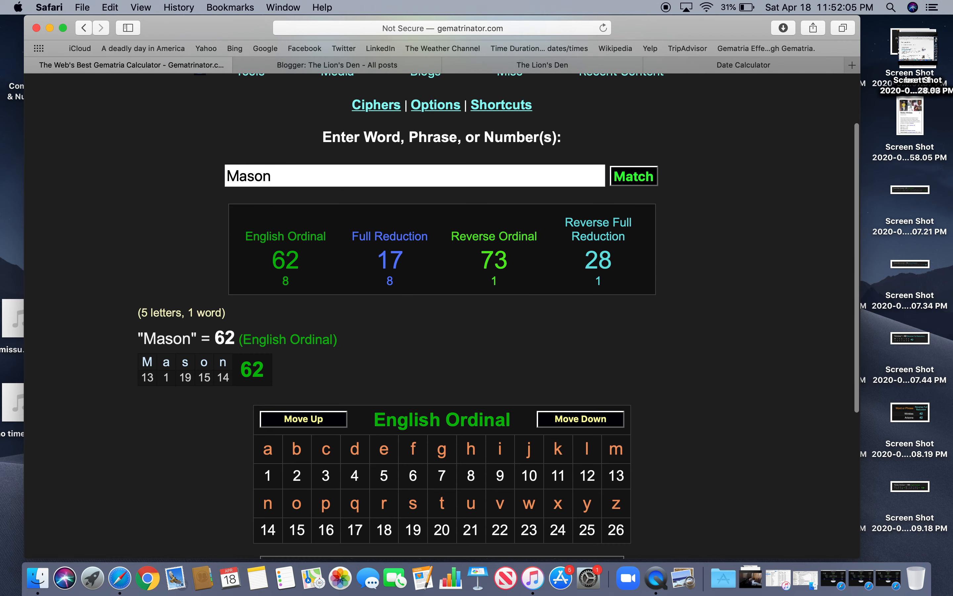
{"action": "scroll", "scroll_direction": "down", "scroll_amount": 3}
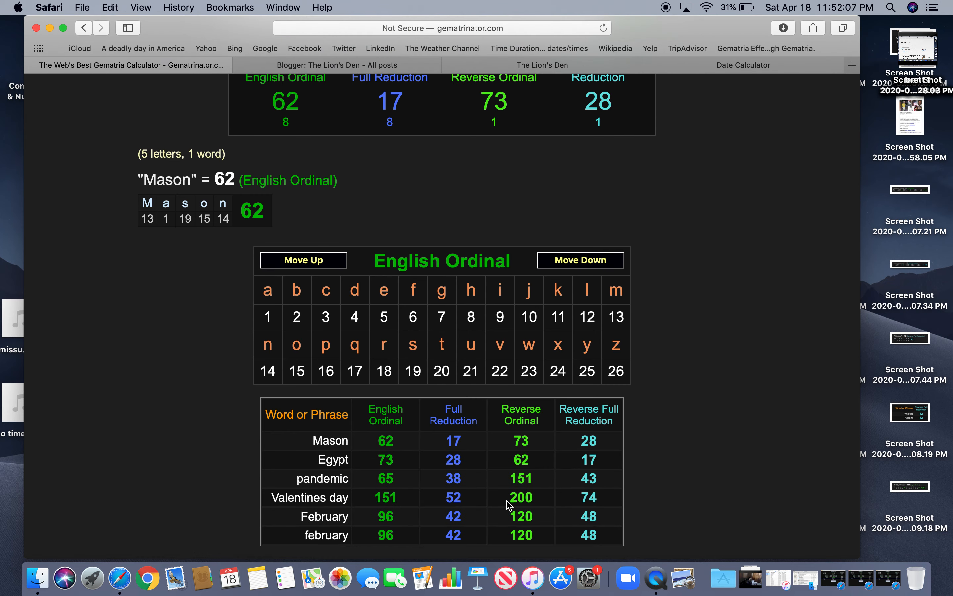
{"action": "mouse_move", "coordinate": [417, 471]}
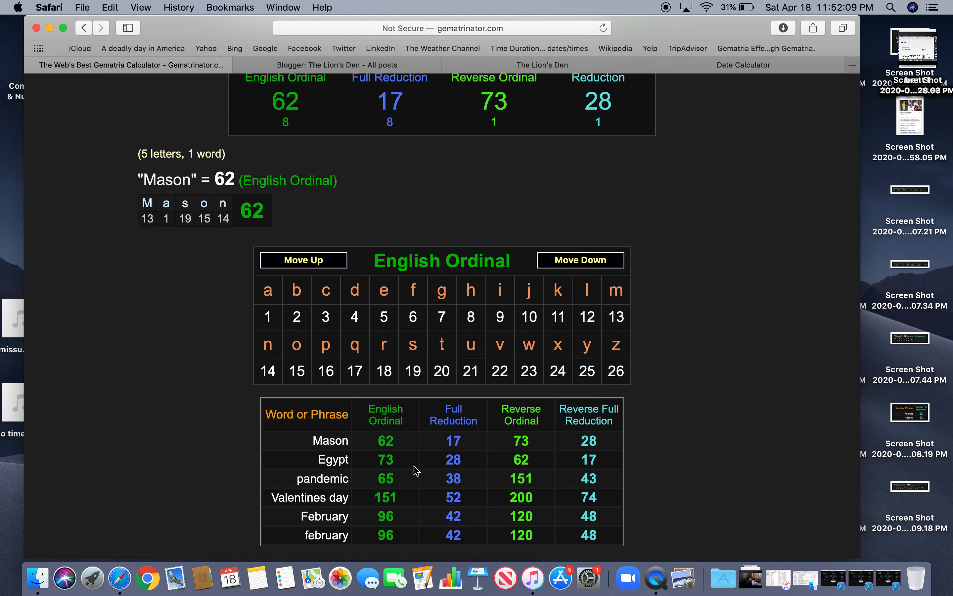
{"action": "mouse_move", "coordinate": [534, 95]}
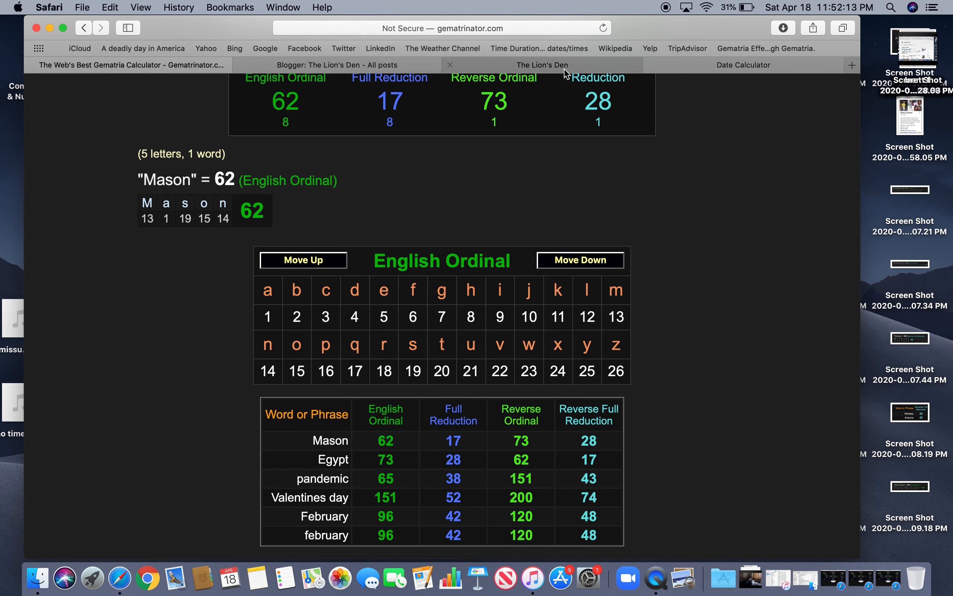
{"action": "left_click", "coordinate": [542, 64]}
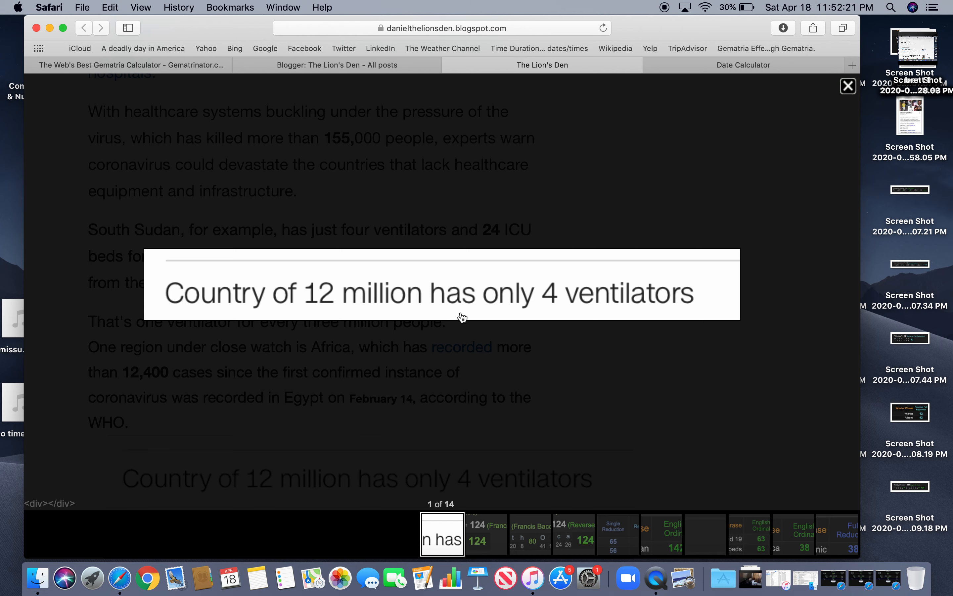
{"action": "mouse_move", "coordinate": [709, 199]}
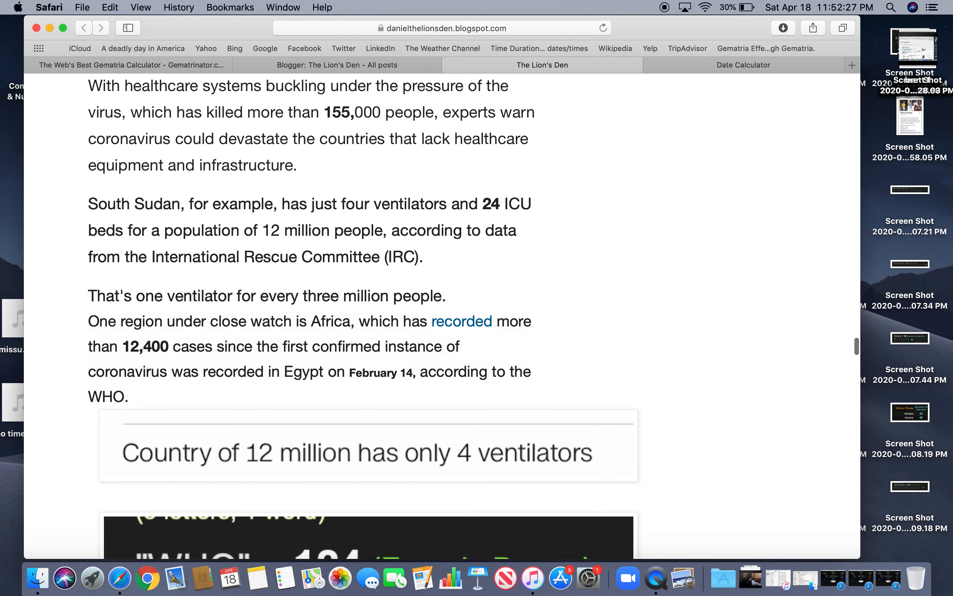
{"action": "left_click", "coordinate": [368, 452]}
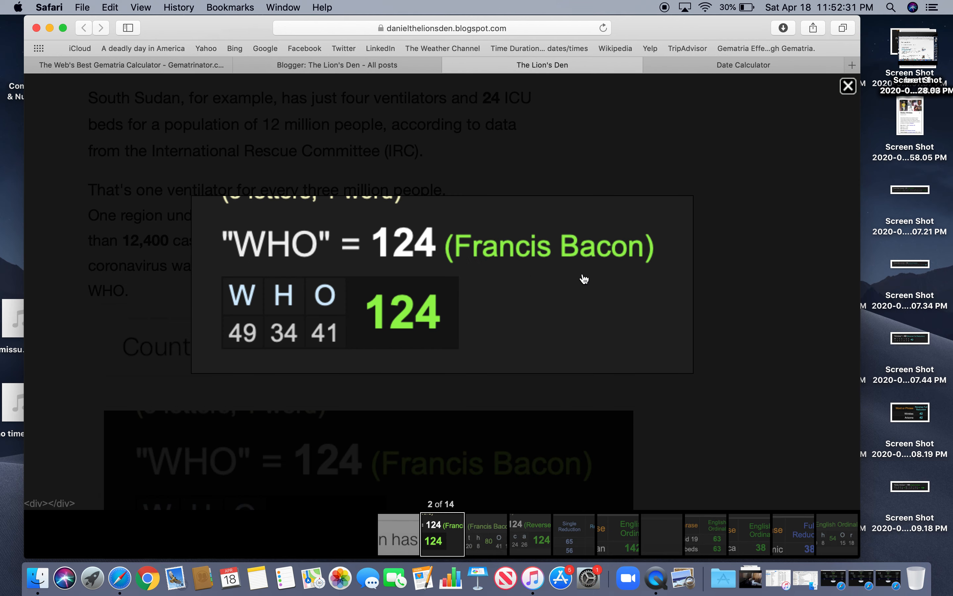
{"action": "mouse_move", "coordinate": [271, 256]}
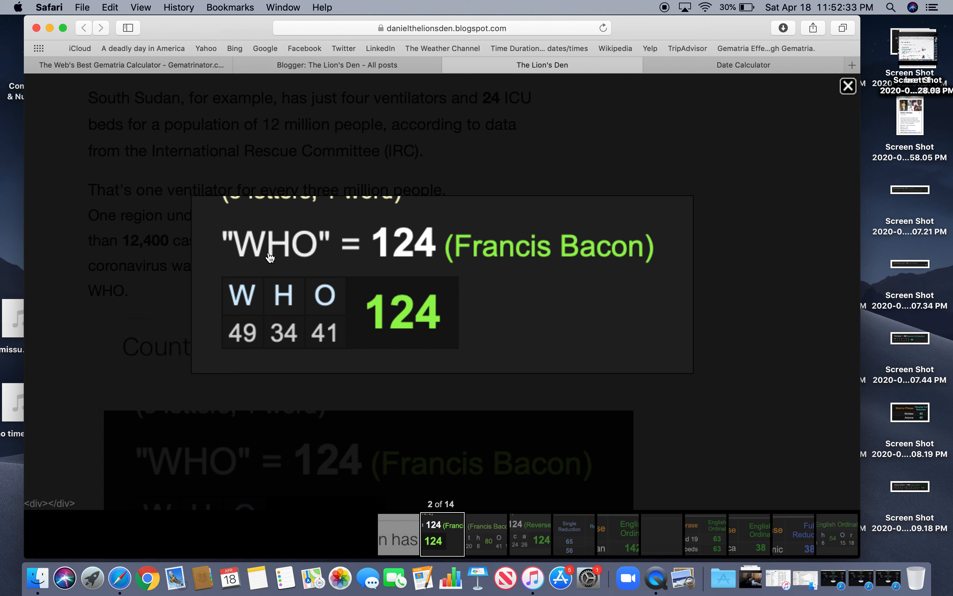
{"action": "mouse_move", "coordinate": [458, 261]}
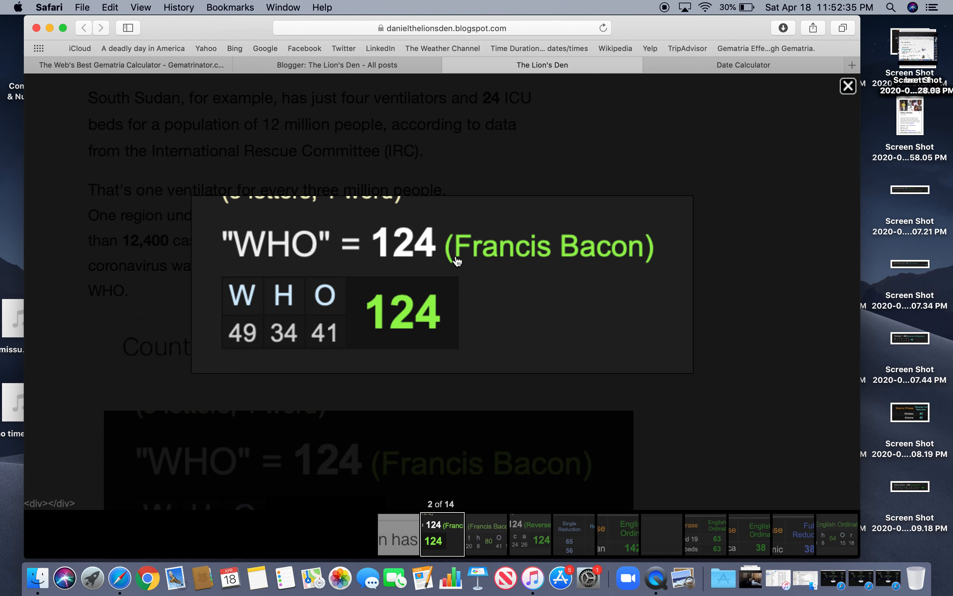
{"action": "mouse_move", "coordinate": [375, 256]}
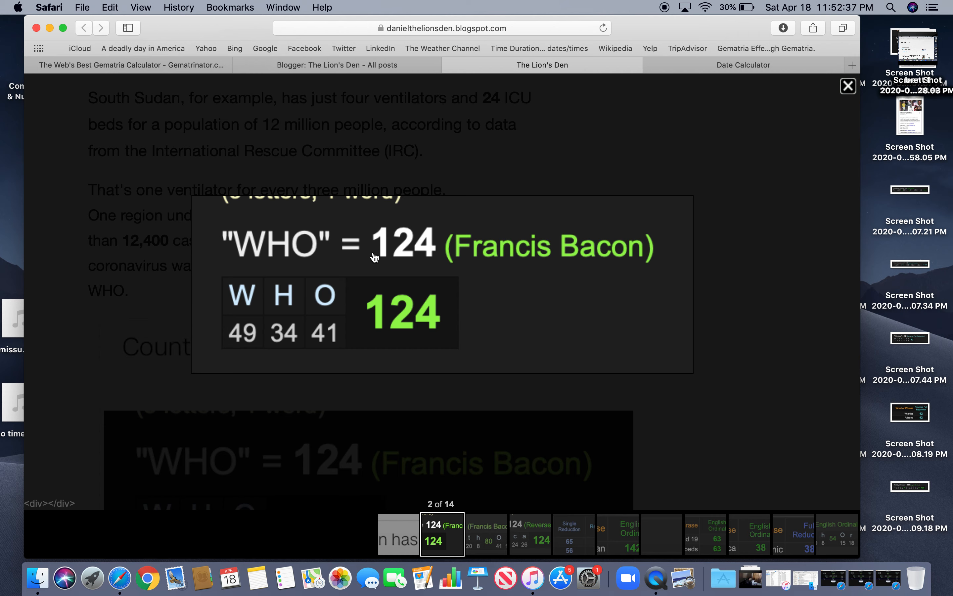
{"action": "mouse_move", "coordinate": [412, 287]}
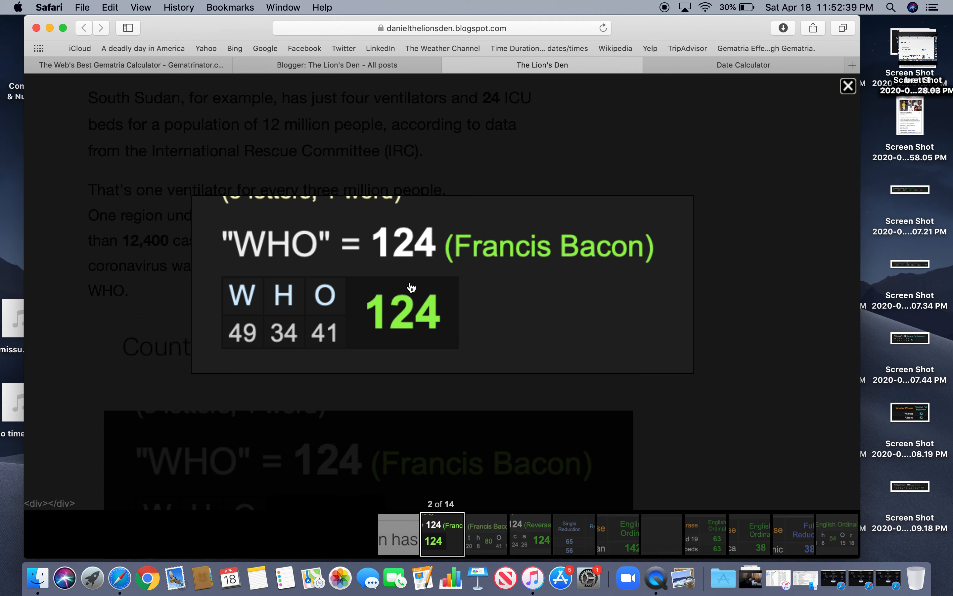
{"action": "mouse_move", "coordinate": [456, 317]}
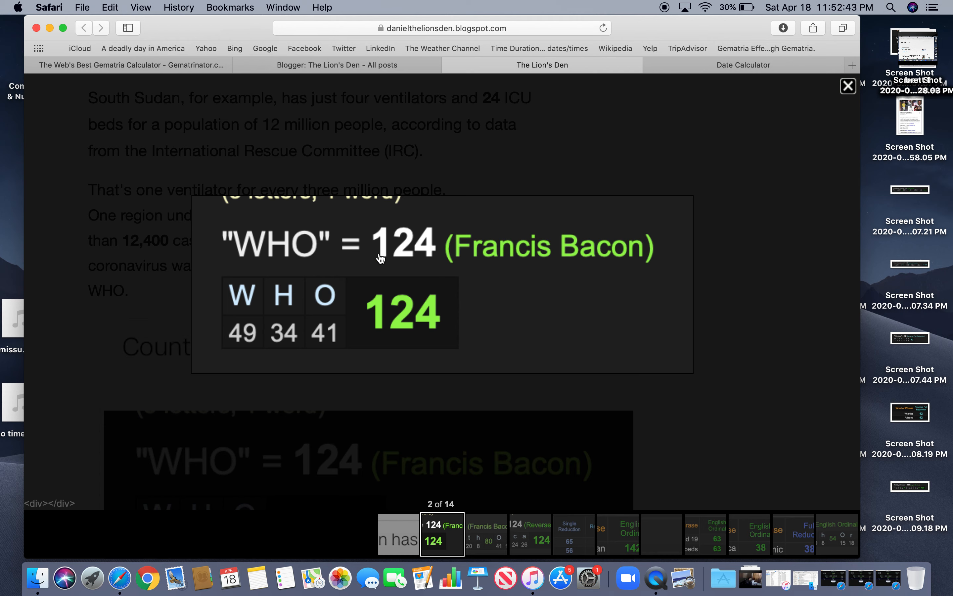
{"action": "mouse_move", "coordinate": [408, 258]}
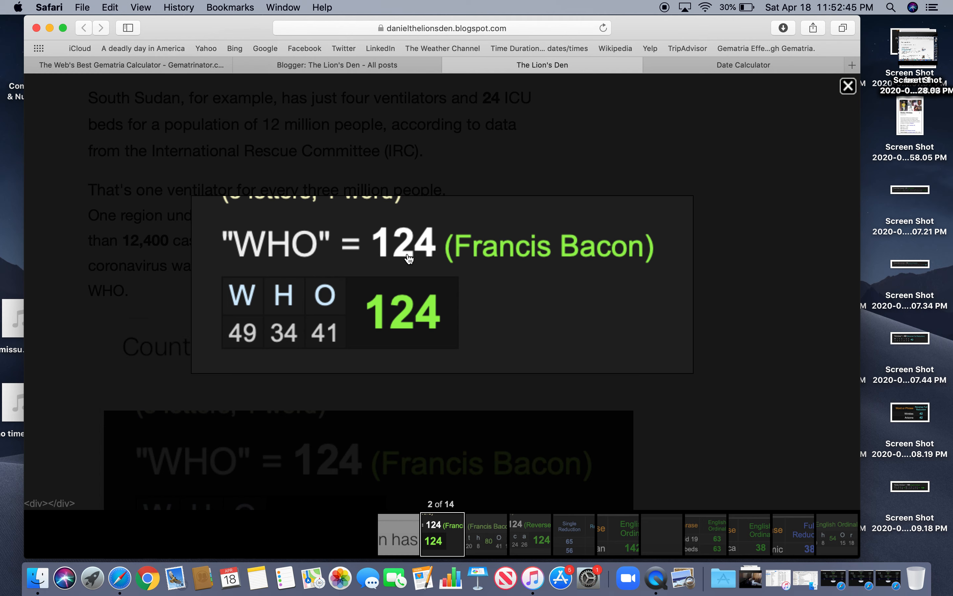
{"action": "mouse_move", "coordinate": [419, 228]}
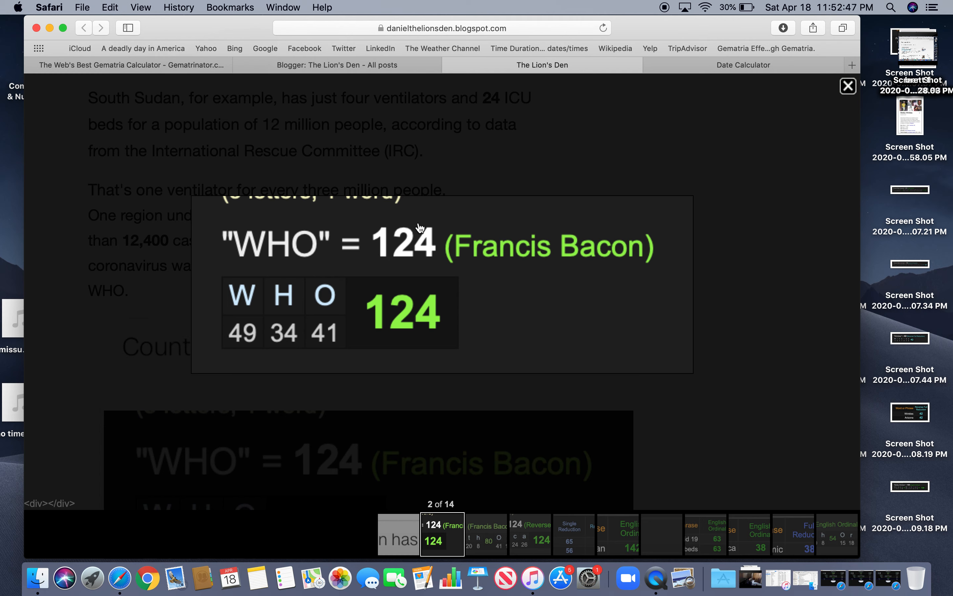
{"action": "mouse_move", "coordinate": [259, 341]}
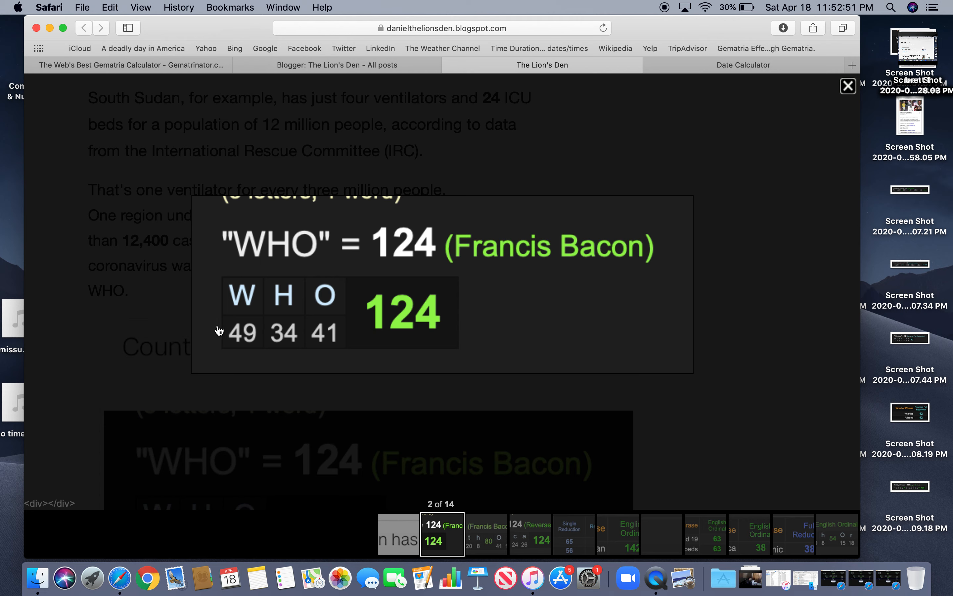
{"action": "mouse_move", "coordinate": [239, 319]}
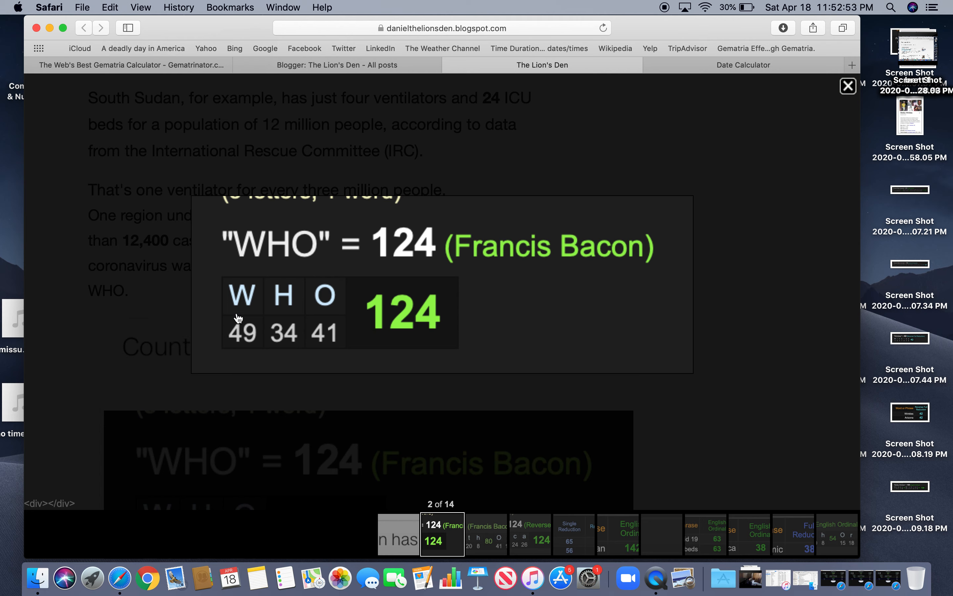
{"action": "mouse_move", "coordinate": [240, 303]}
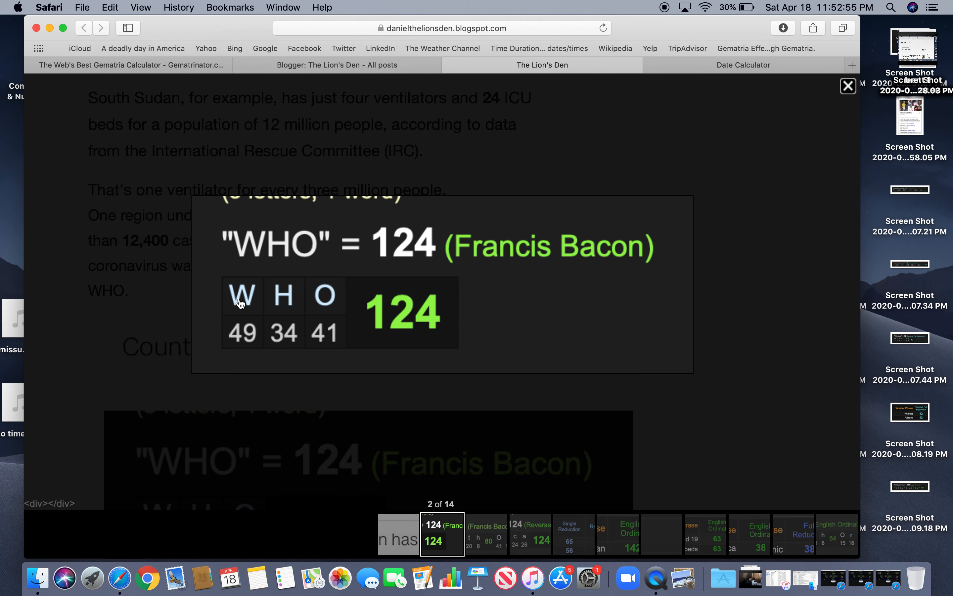
{"action": "mouse_move", "coordinate": [236, 337]}
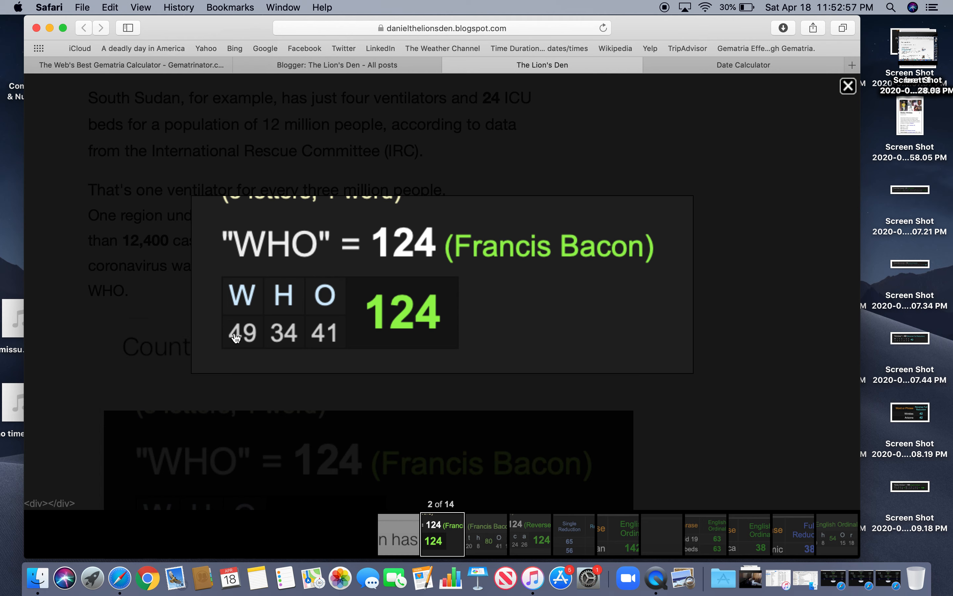
{"action": "mouse_move", "coordinate": [242, 336]}
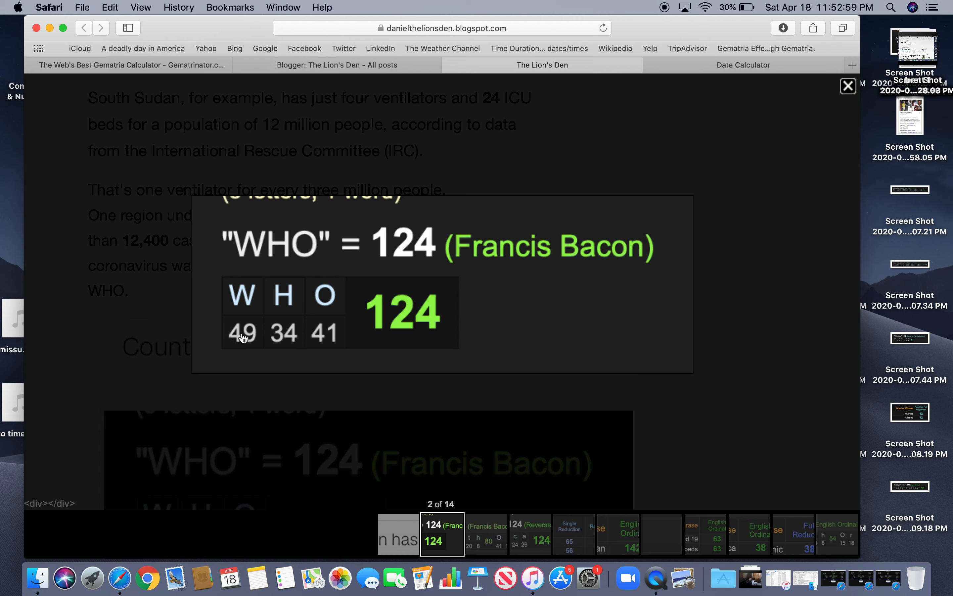
{"action": "mouse_move", "coordinate": [294, 345]}
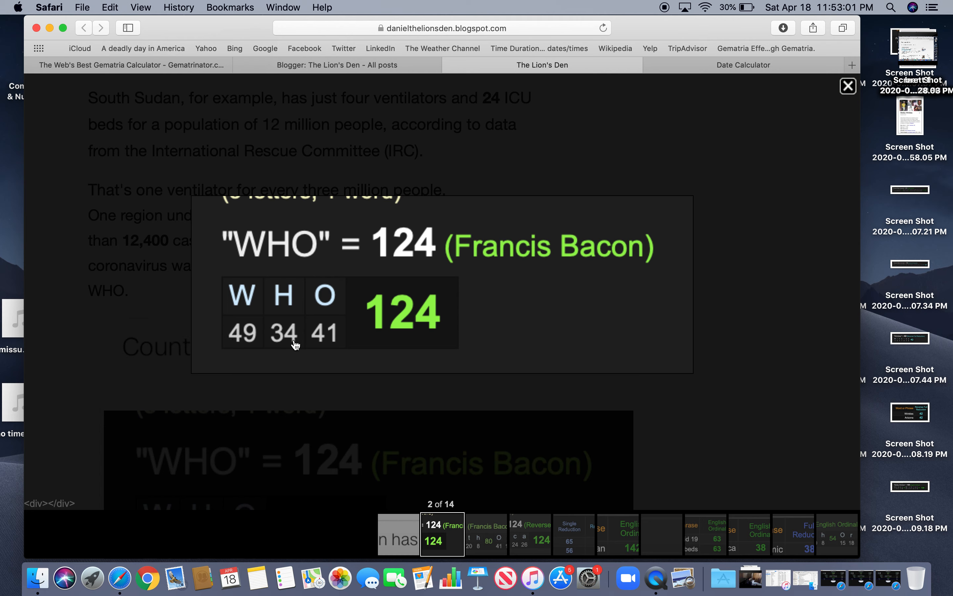
{"action": "mouse_move", "coordinate": [288, 332]}
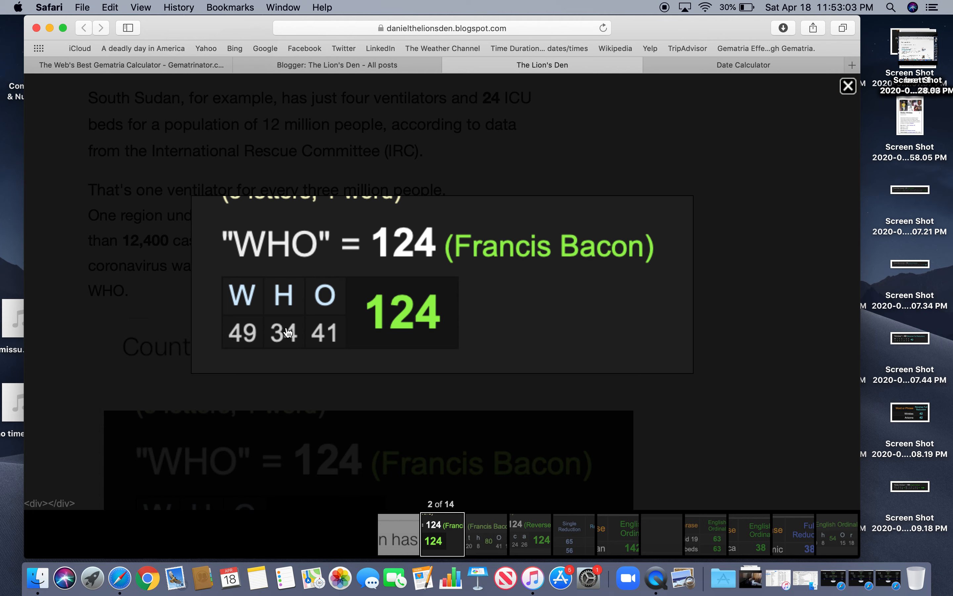
{"action": "mouse_move", "coordinate": [289, 337]}
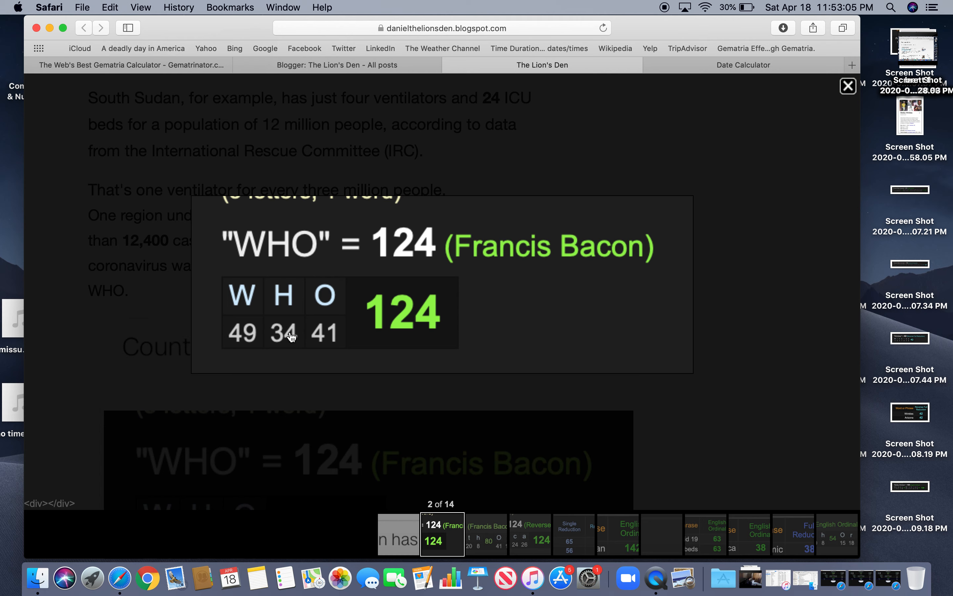
{"action": "mouse_move", "coordinate": [310, 338]}
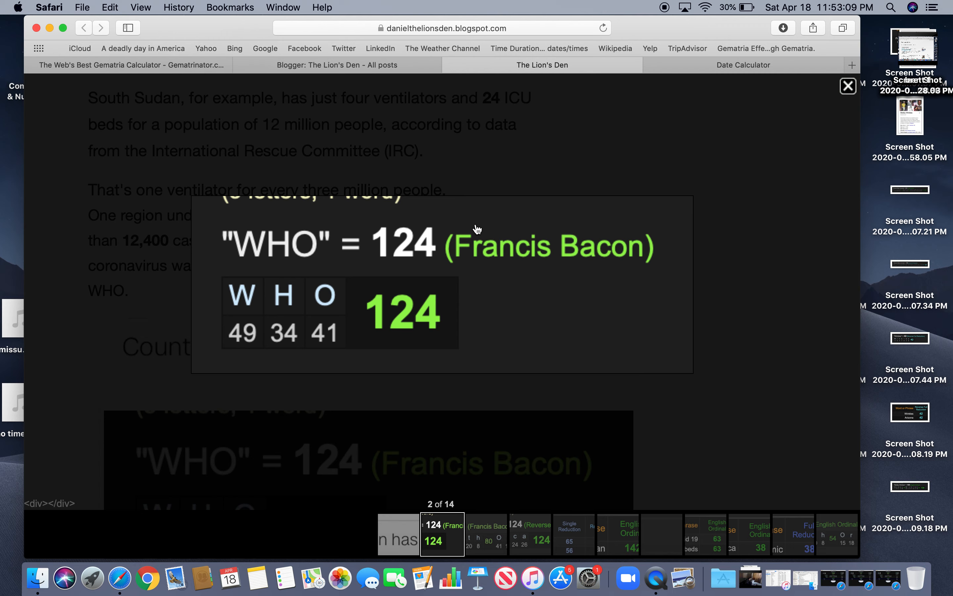
{"action": "left_click", "coordinate": [847, 86]}
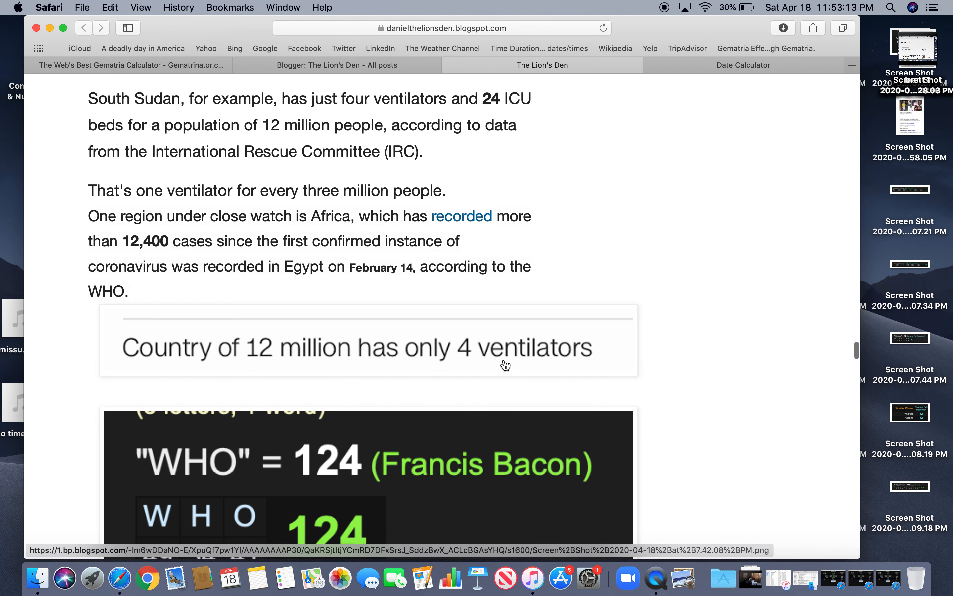
{"action": "scroll", "scroll_direction": "down", "scroll_amount": 3}
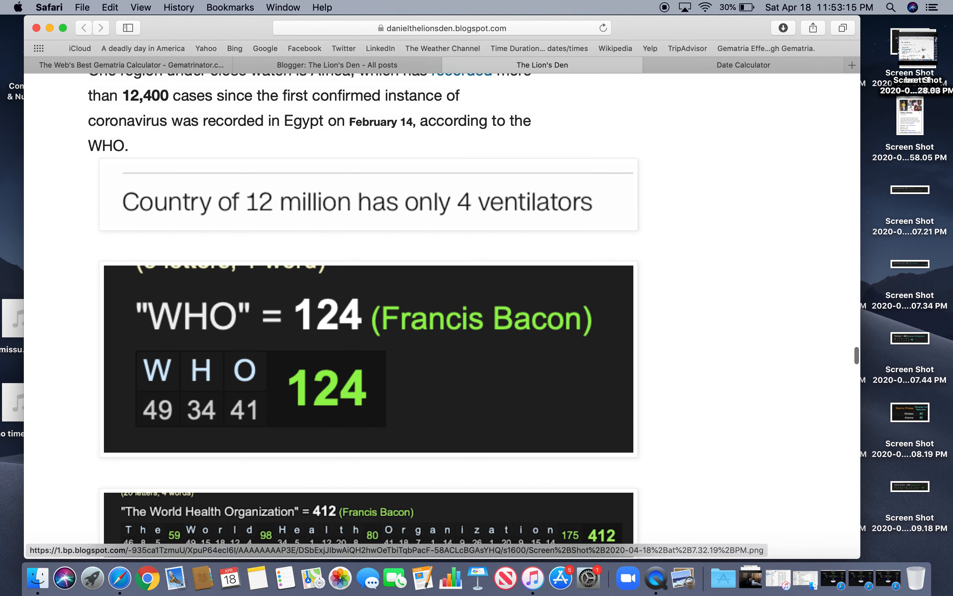
{"action": "left_click", "coordinate": [369, 359]}
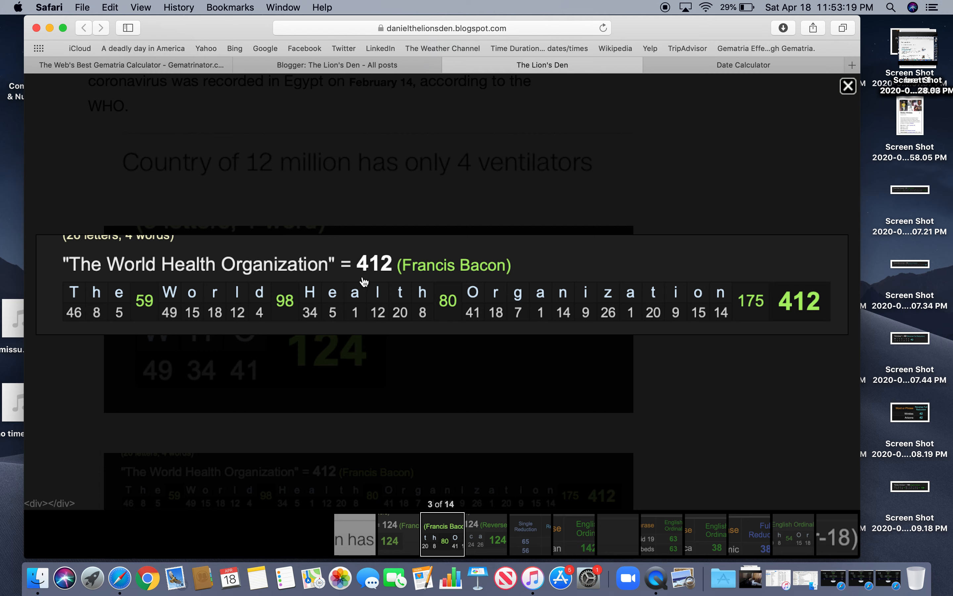
{"action": "mouse_move", "coordinate": [362, 270]}
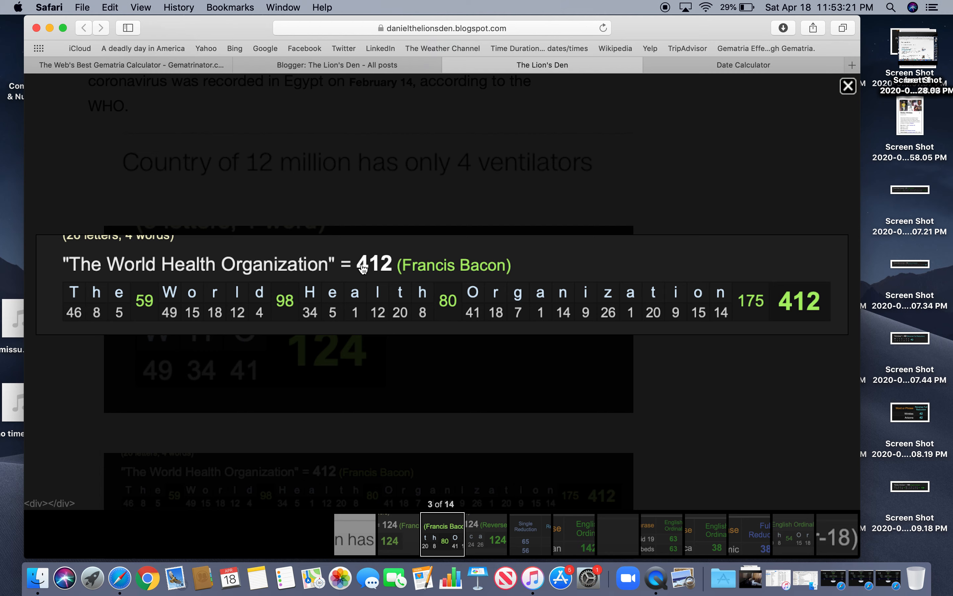
{"action": "mouse_move", "coordinate": [390, 271]}
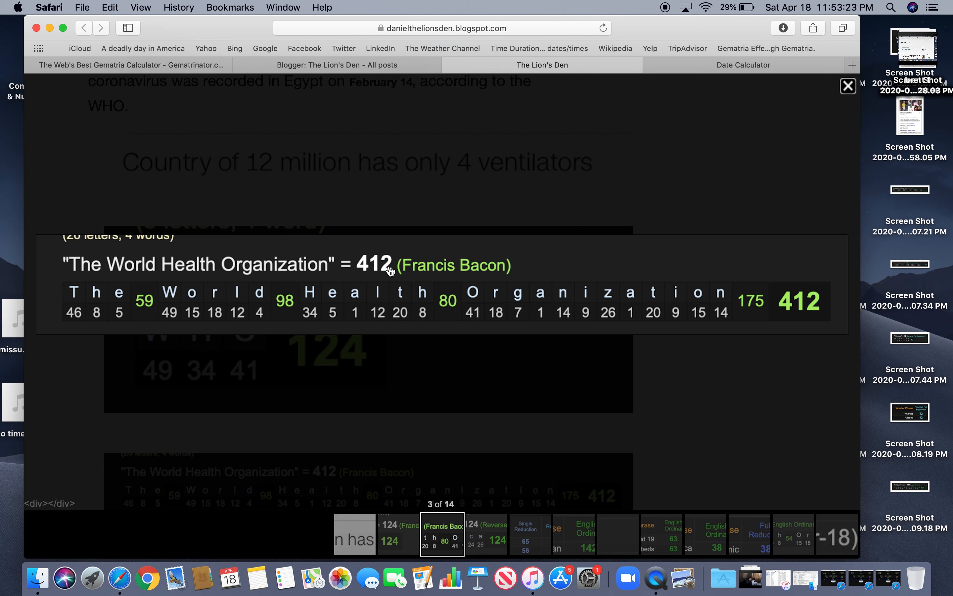
{"action": "mouse_move", "coordinate": [373, 260]}
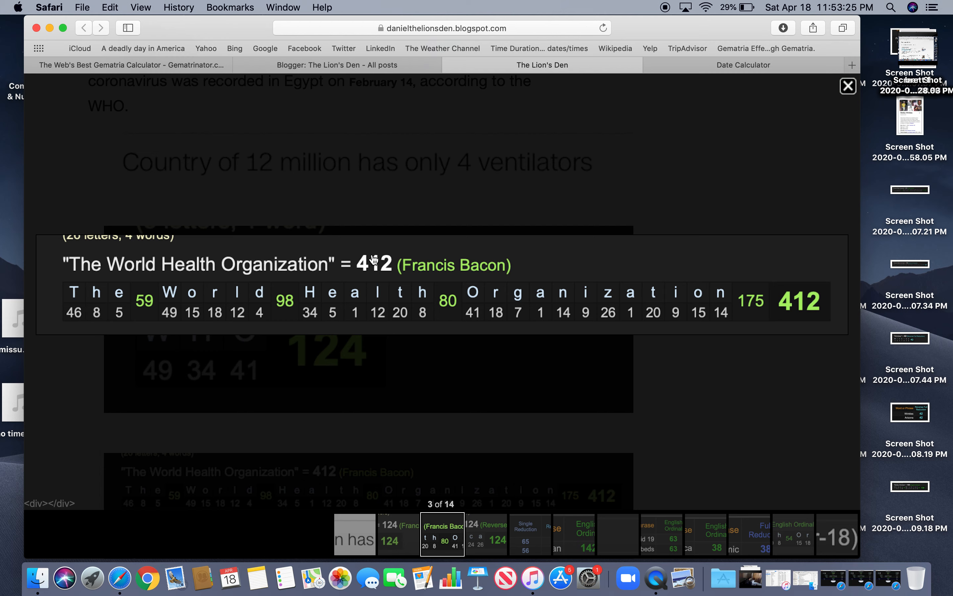
{"action": "mouse_move", "coordinate": [394, 276]}
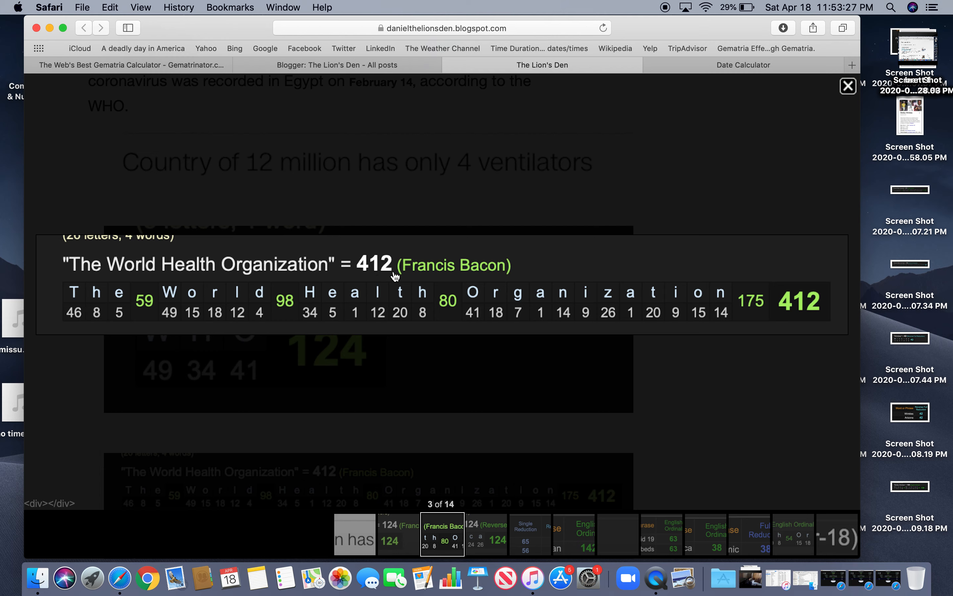
{"action": "mouse_move", "coordinate": [386, 272]}
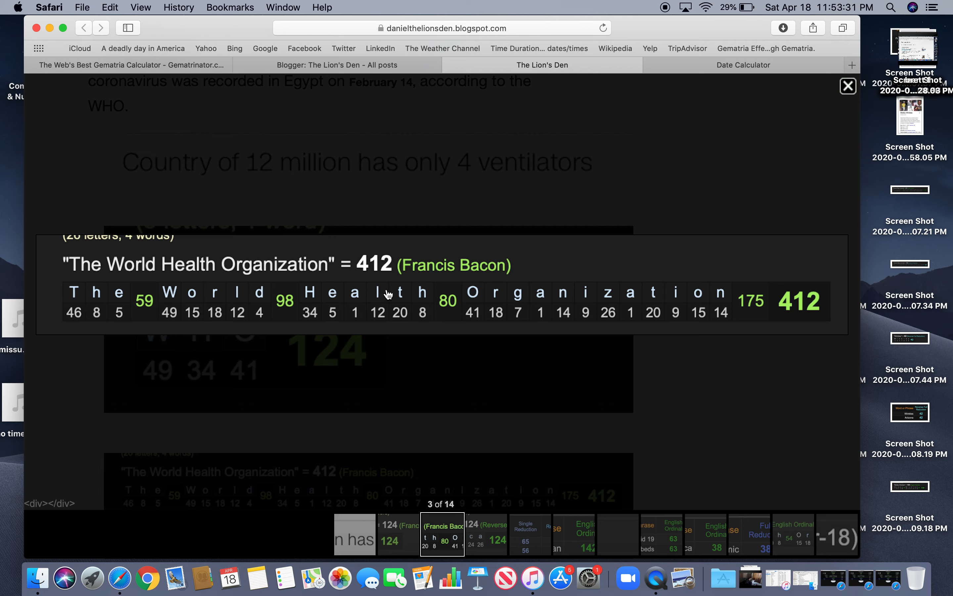
{"action": "mouse_move", "coordinate": [747, 169]}
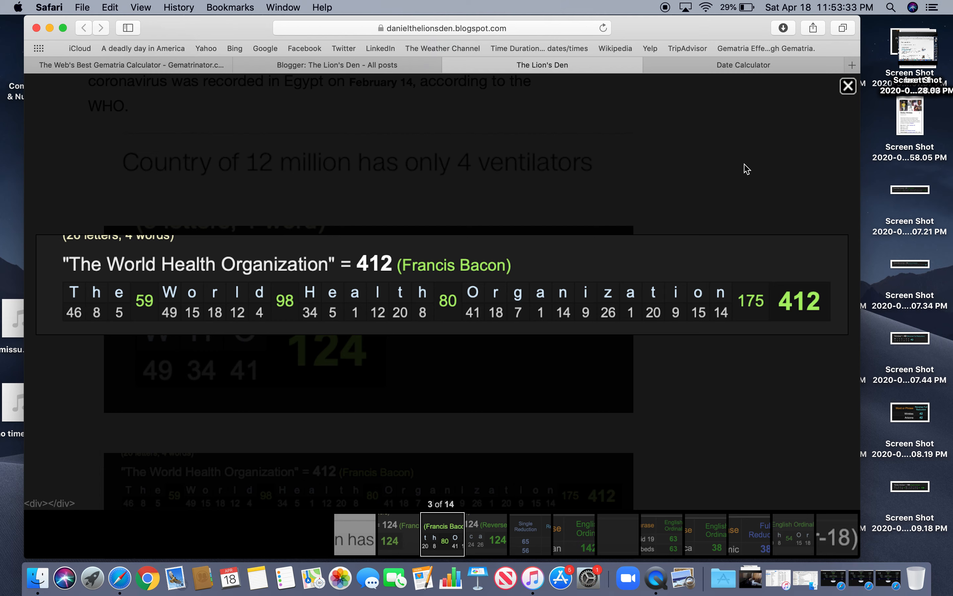
{"action": "mouse_move", "coordinate": [749, 150]}
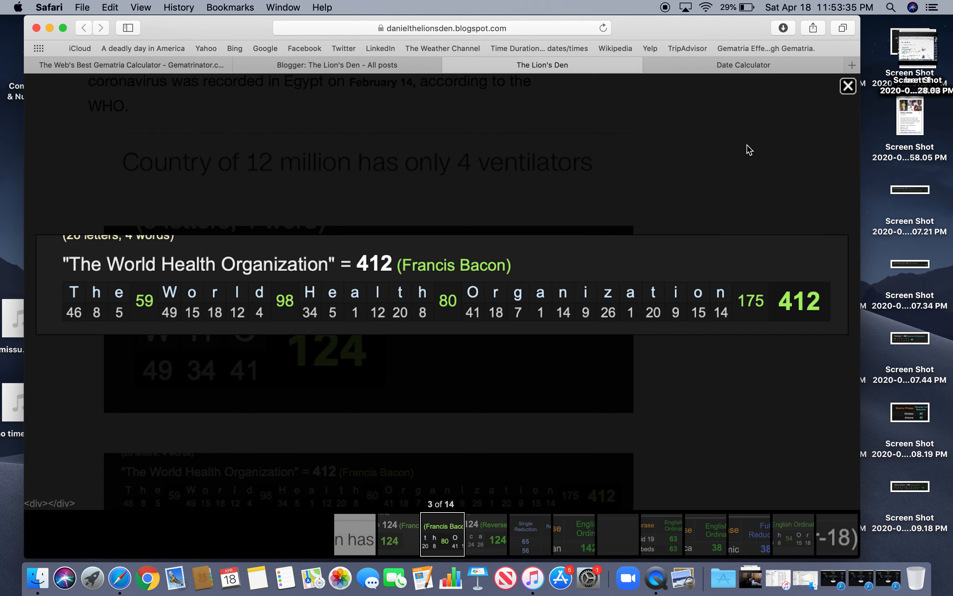
{"action": "mouse_move", "coordinate": [836, 90]}
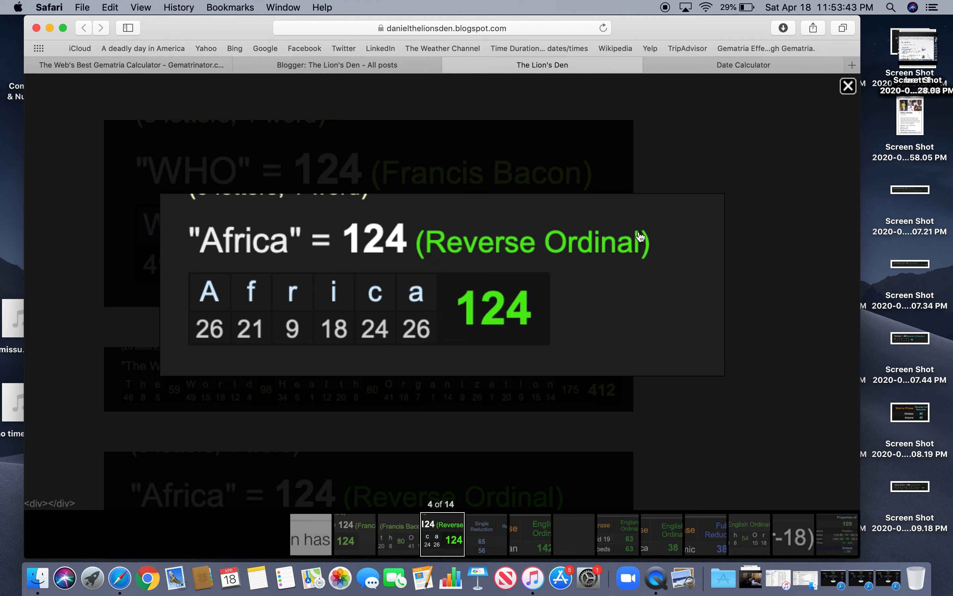
Close the enlarged Africa = 124 Reverse Ordinal screenshot, back to the 12,400-cases paragraph
{"action": "left_click", "coordinate": [847, 85]}
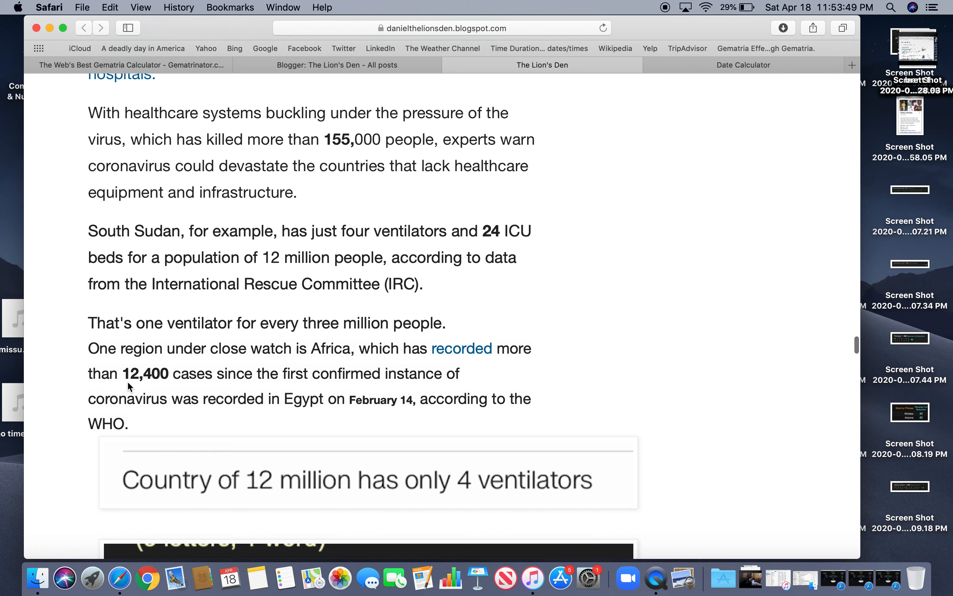
{"action": "mouse_move", "coordinate": [411, 318]}
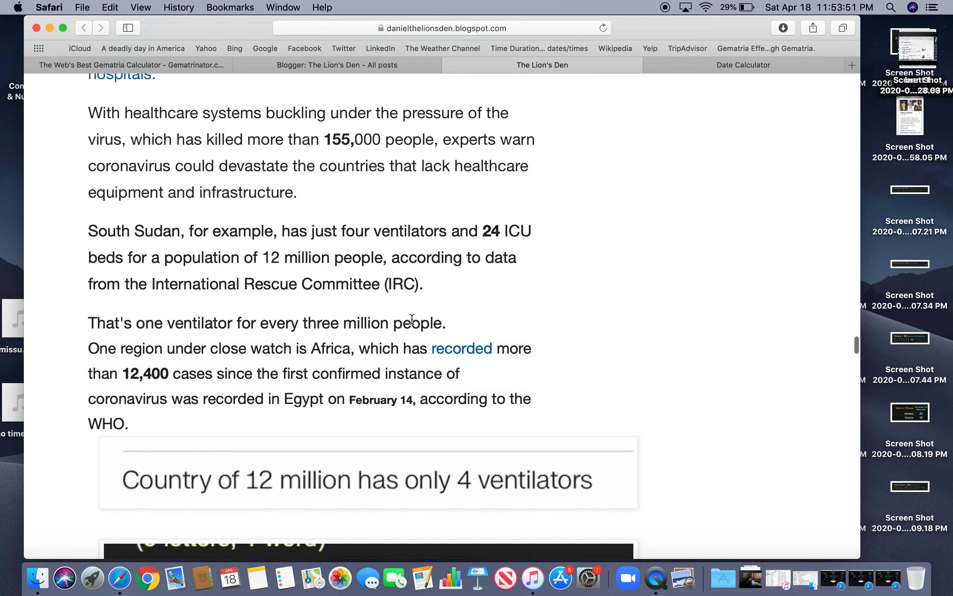
{"action": "mouse_move", "coordinate": [307, 356]}
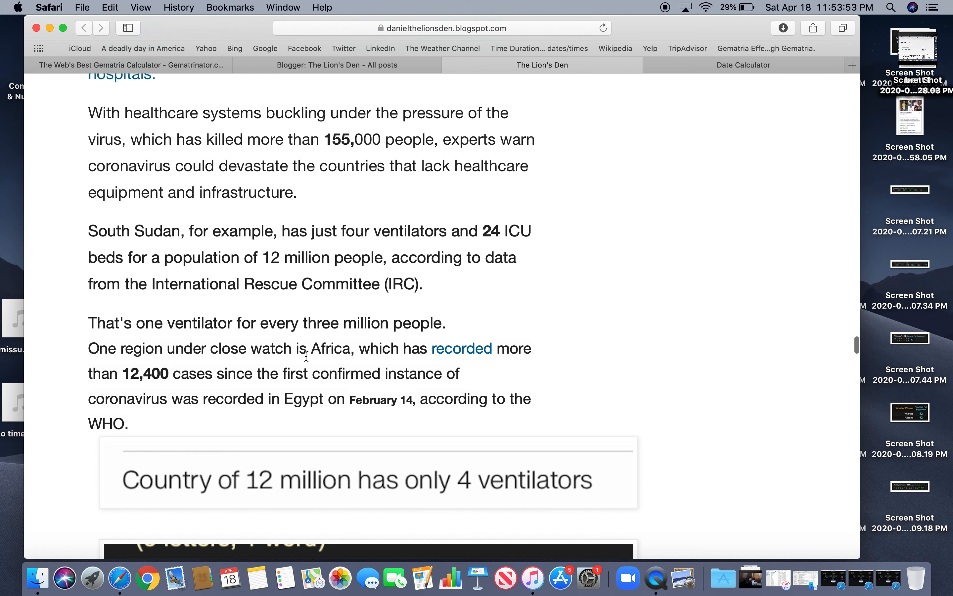
{"action": "mouse_move", "coordinate": [533, 435]}
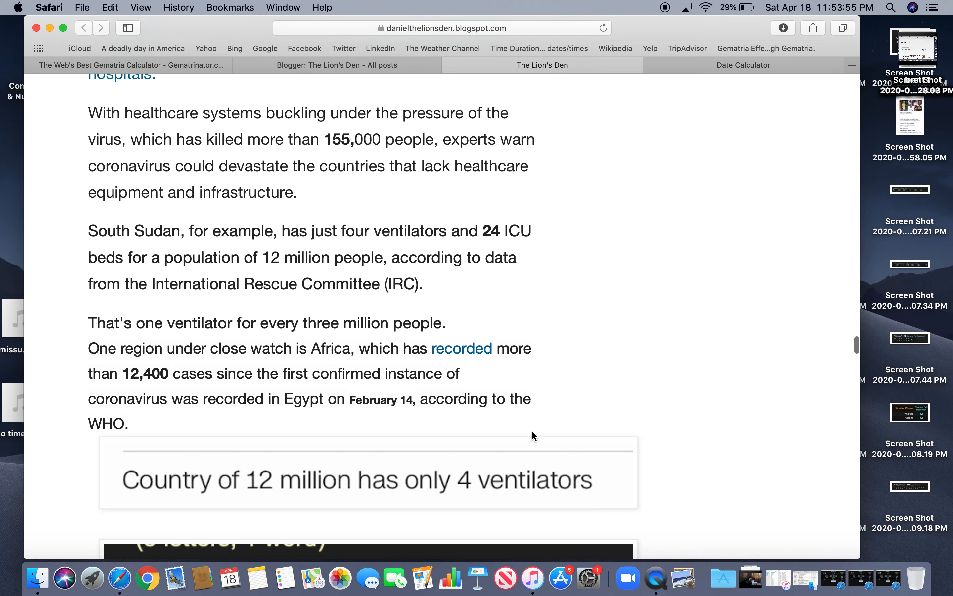
Enlarge the table showing Coronavirus and ventilators both at 155 English Ordinal
{"action": "scroll", "scroll_direction": "down", "scroll_amount": 3}
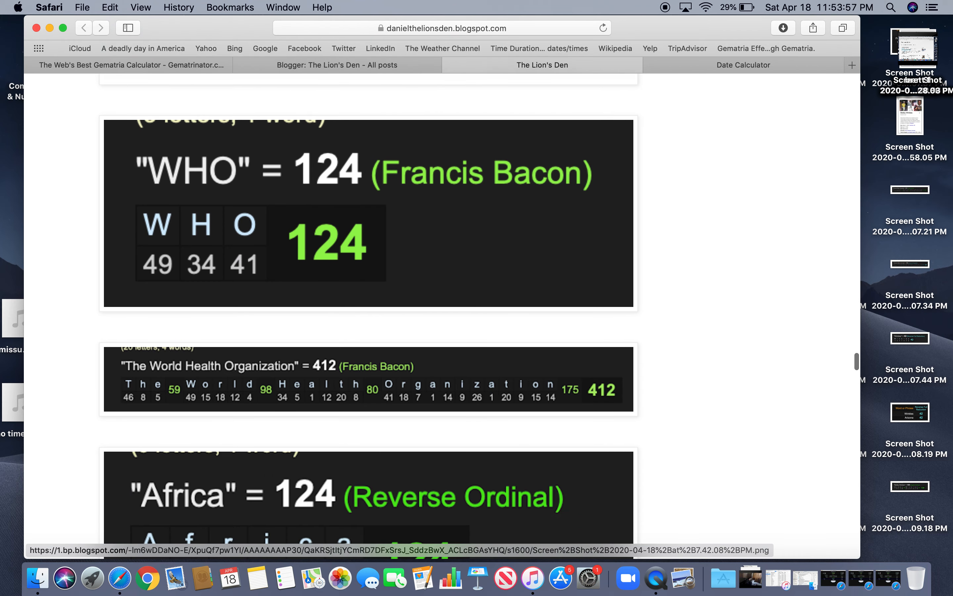
{"action": "scroll", "scroll_direction": "down", "scroll_amount": 3}
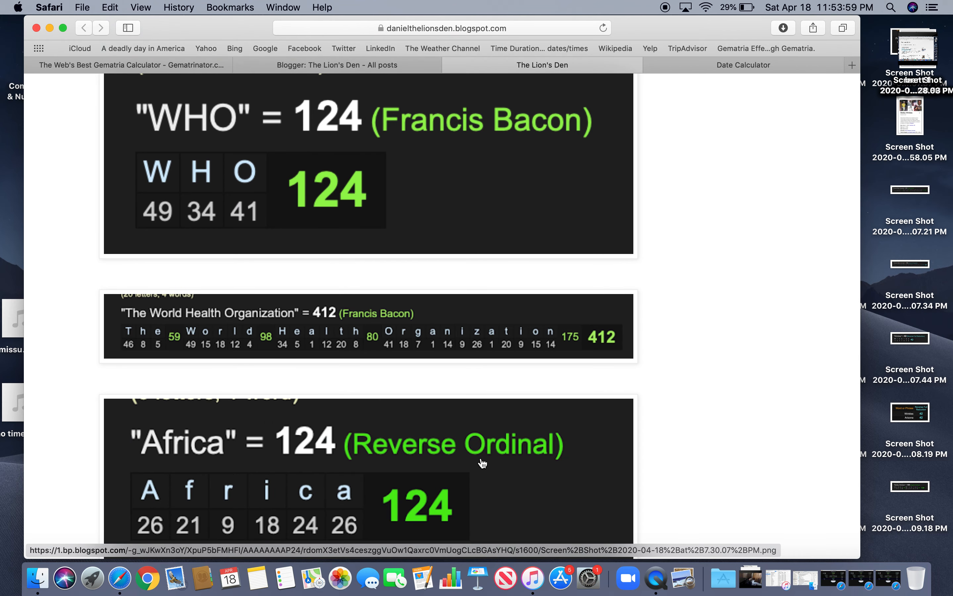
{"action": "scroll", "scroll_direction": "down", "scroll_amount": 3}
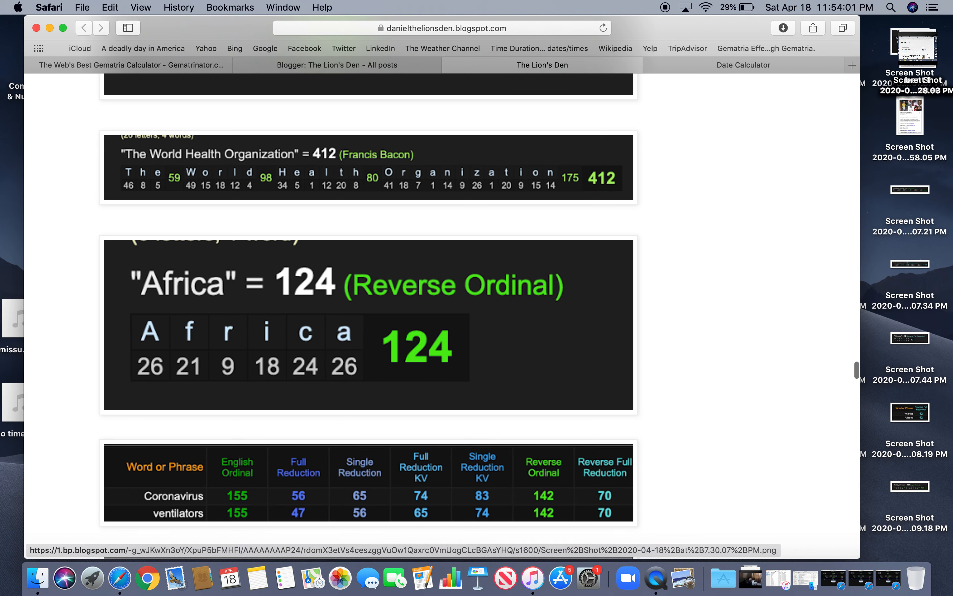
{"action": "left_click", "coordinate": [370, 483]}
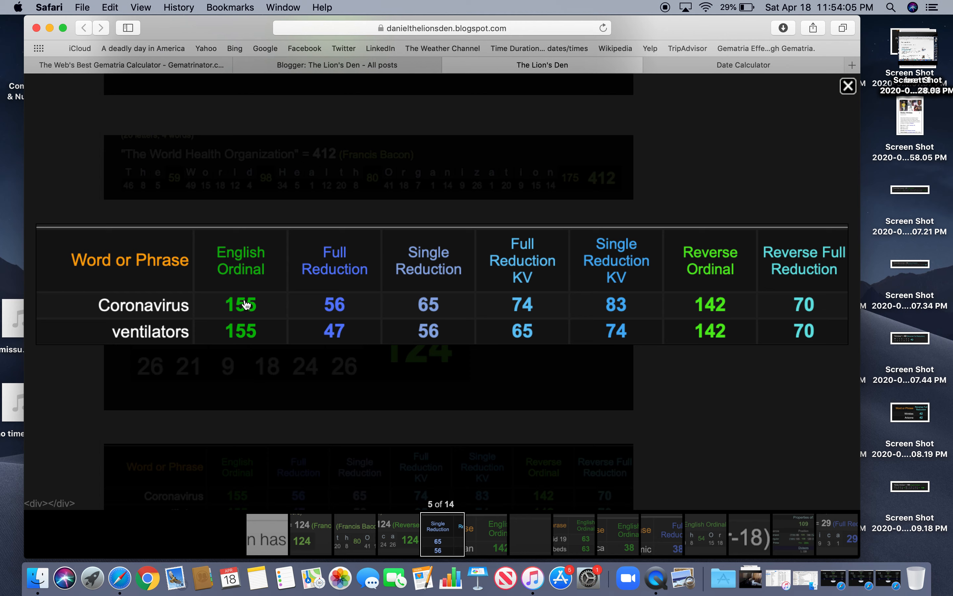
{"action": "mouse_move", "coordinate": [243, 345]}
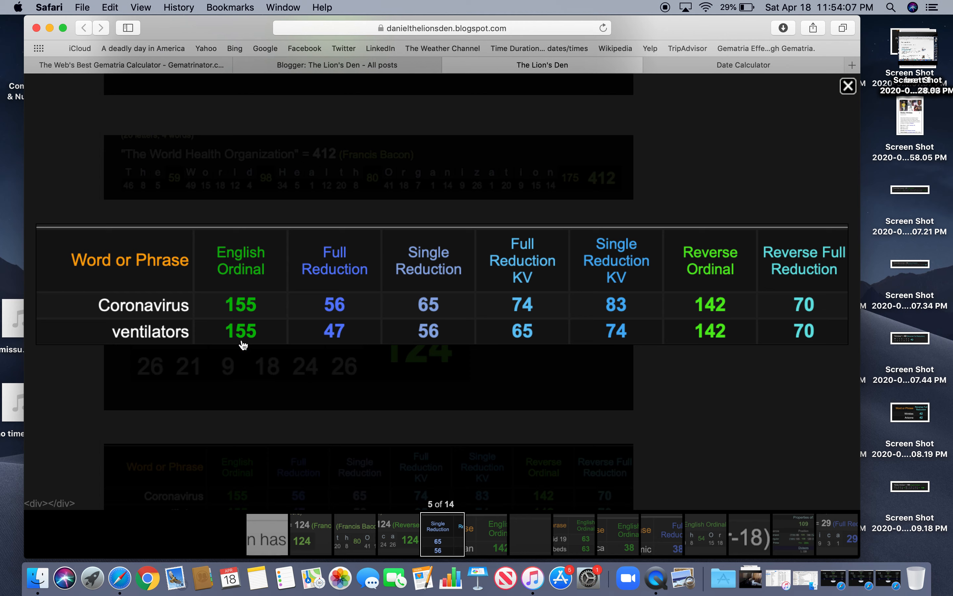
{"action": "mouse_move", "coordinate": [243, 314]}
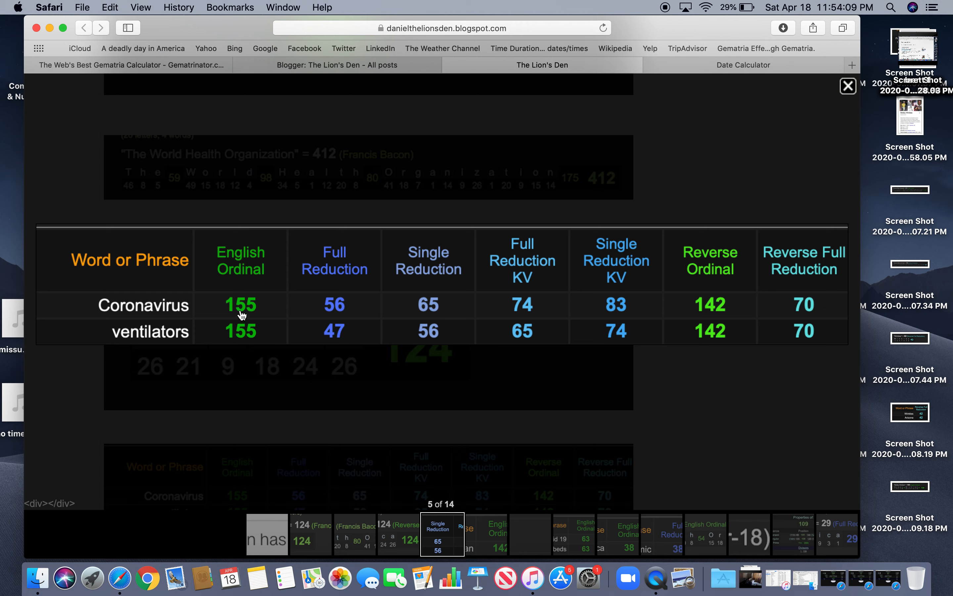
{"action": "mouse_move", "coordinate": [487, 143]}
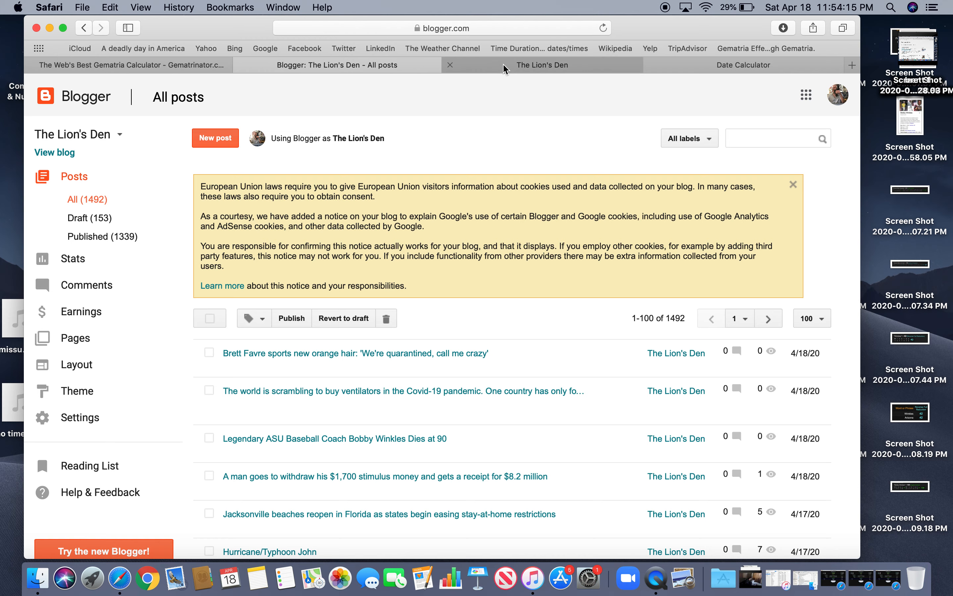
Revisit The Lion's Den post's article title and scroll back down to the ventilators table
{"action": "left_click", "coordinate": [541, 64]}
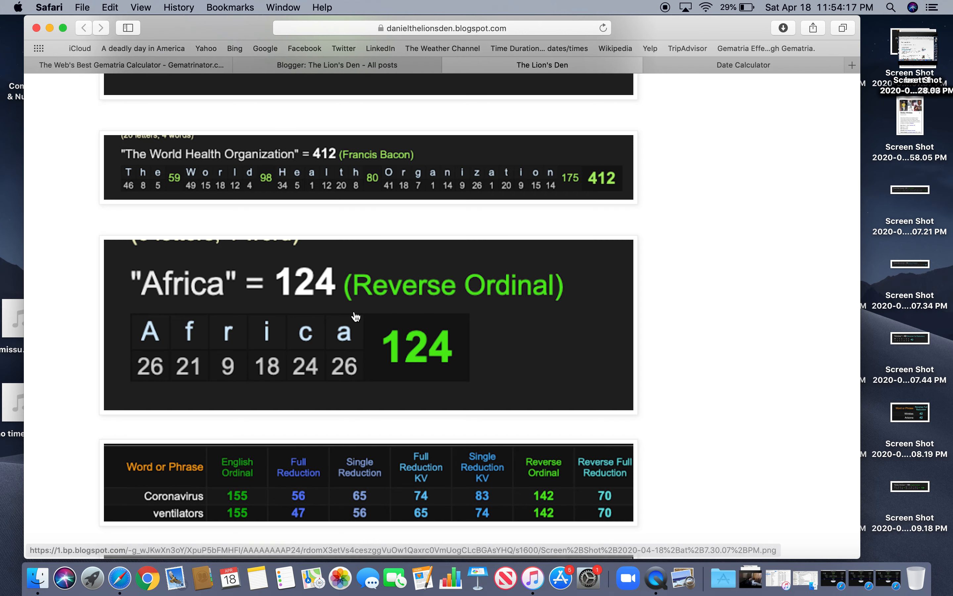
{"action": "scroll", "scroll_direction": "up", "scroll_amount": 3}
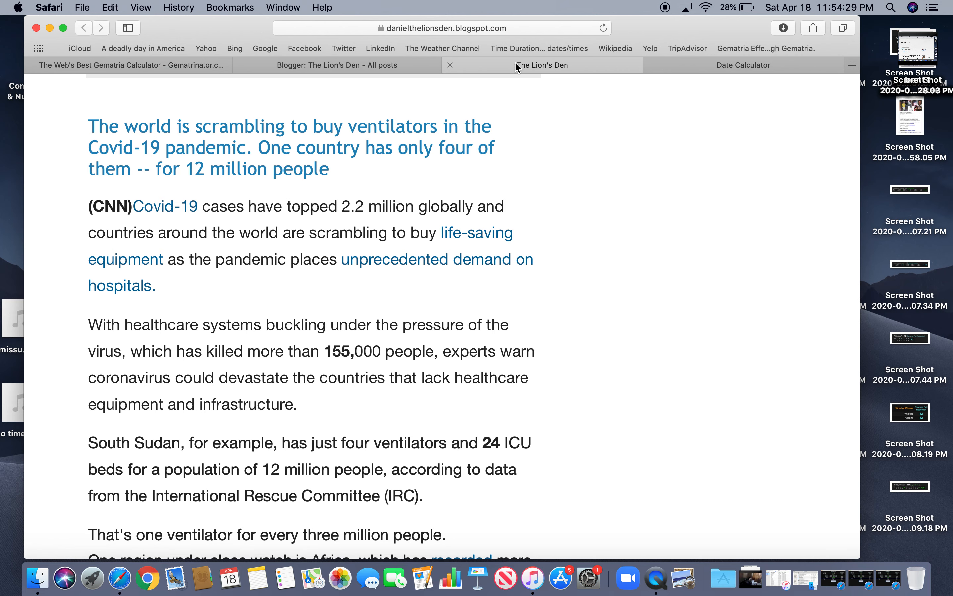
{"action": "scroll", "scroll_direction": "down", "scroll_amount": 3}
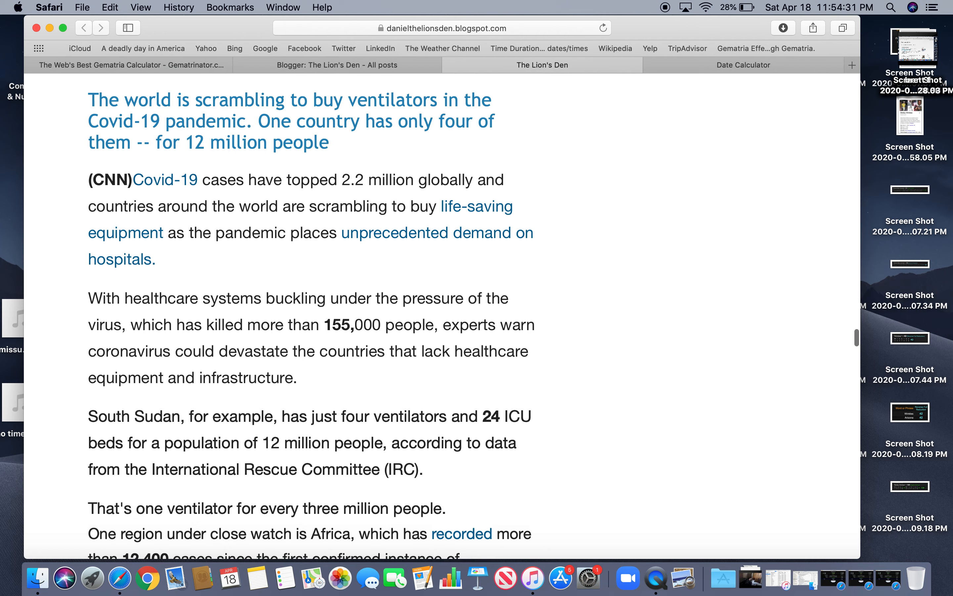
{"action": "scroll", "scroll_direction": "down", "scroll_amount": 3}
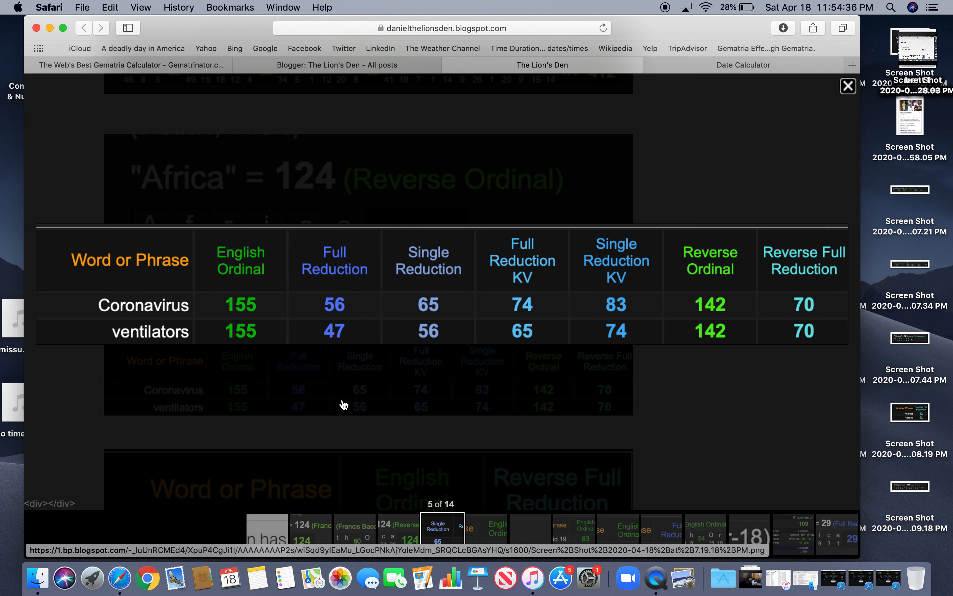
{"action": "mouse_move", "coordinate": [334, 318]}
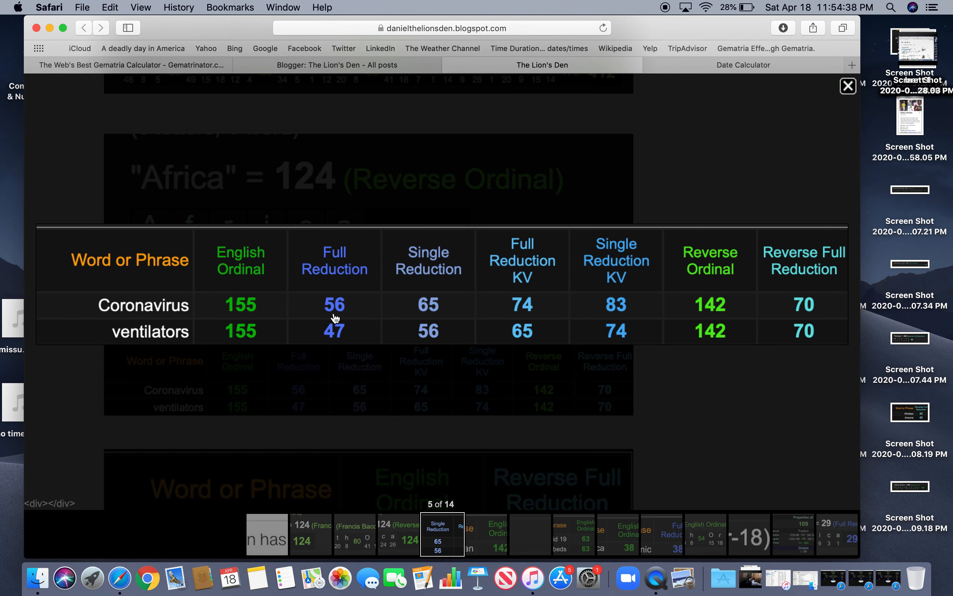
{"action": "mouse_move", "coordinate": [344, 351]}
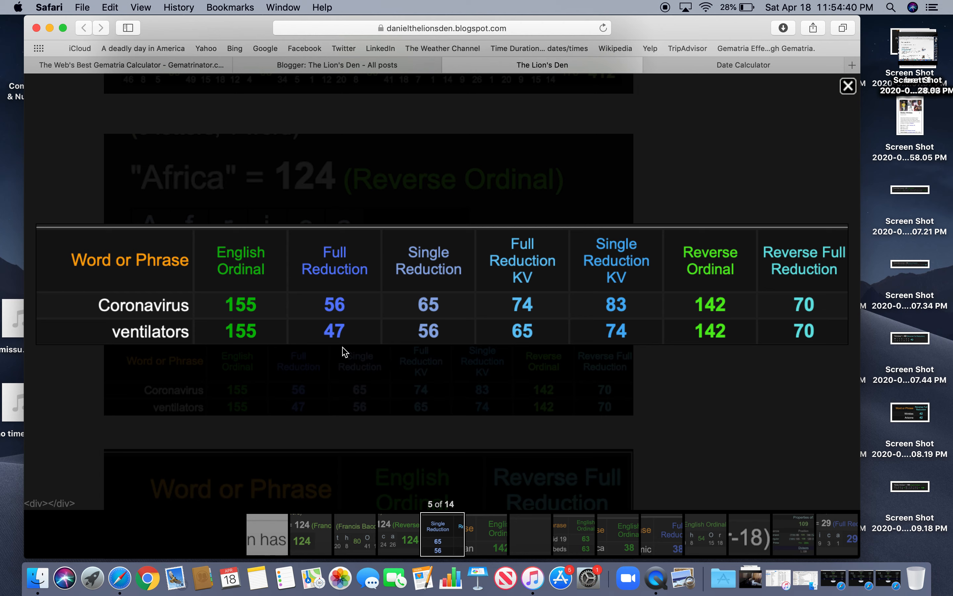
{"action": "mouse_move", "coordinate": [522, 315]}
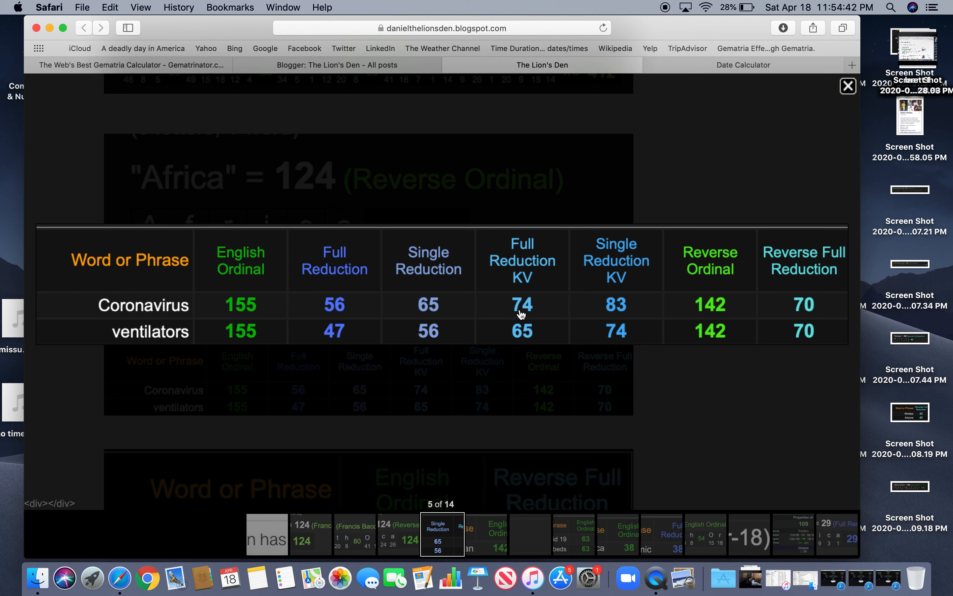
{"action": "mouse_move", "coordinate": [614, 342]}
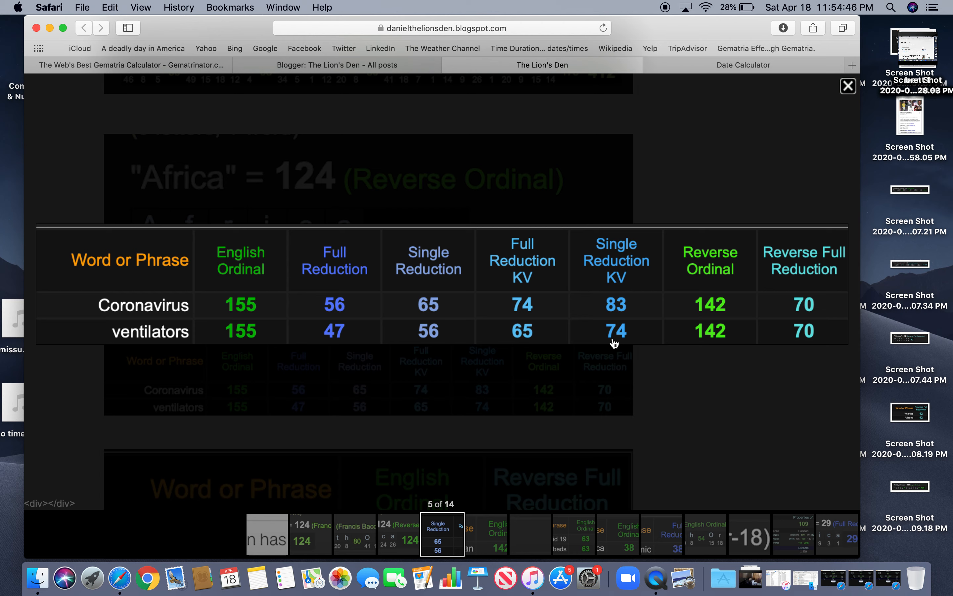
{"action": "mouse_move", "coordinate": [660, 303]}
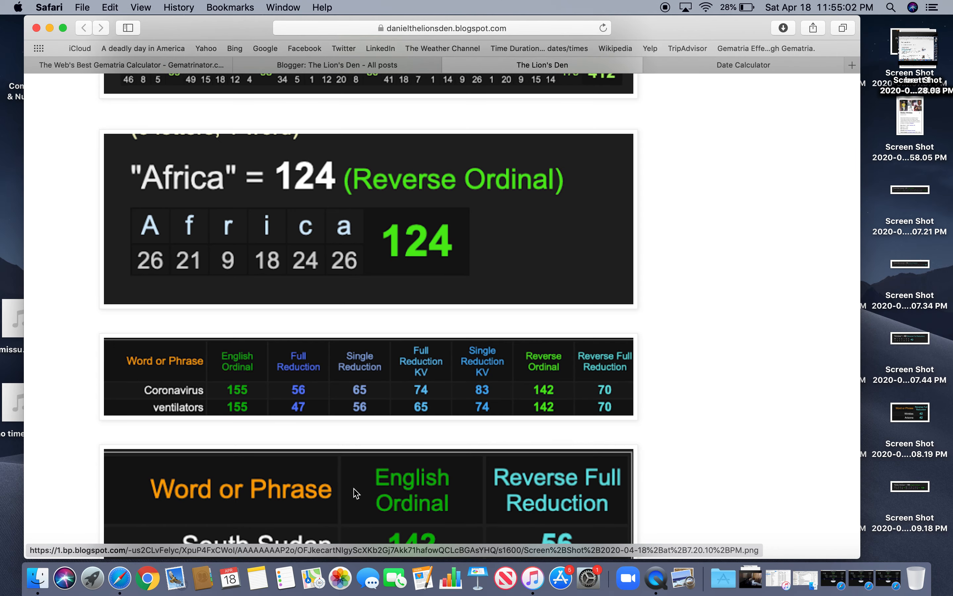
Enlarge and review the South Sudan gematria table in the post
{"action": "left_click", "coordinate": [369, 488]}
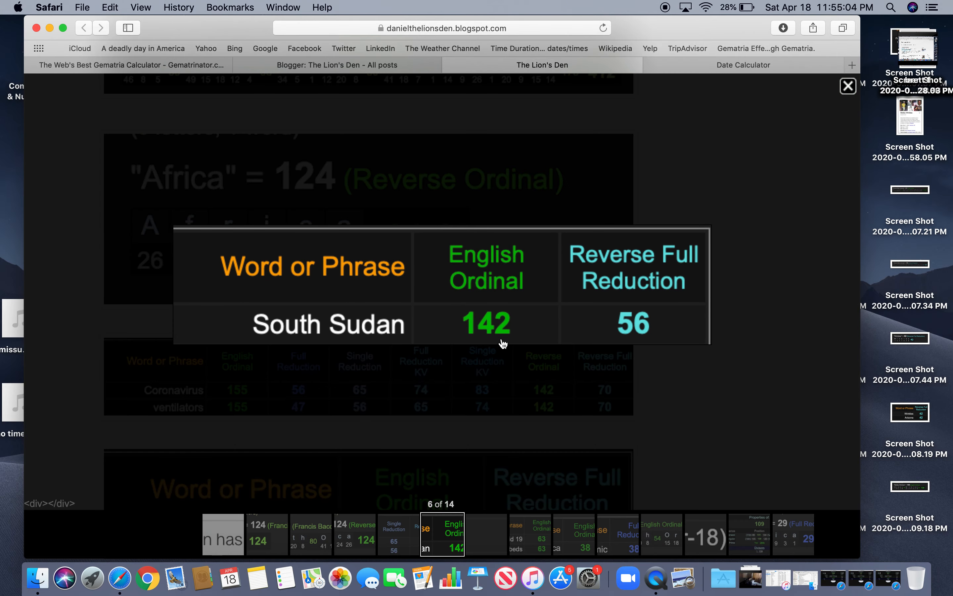
{"action": "mouse_move", "coordinate": [795, 153]}
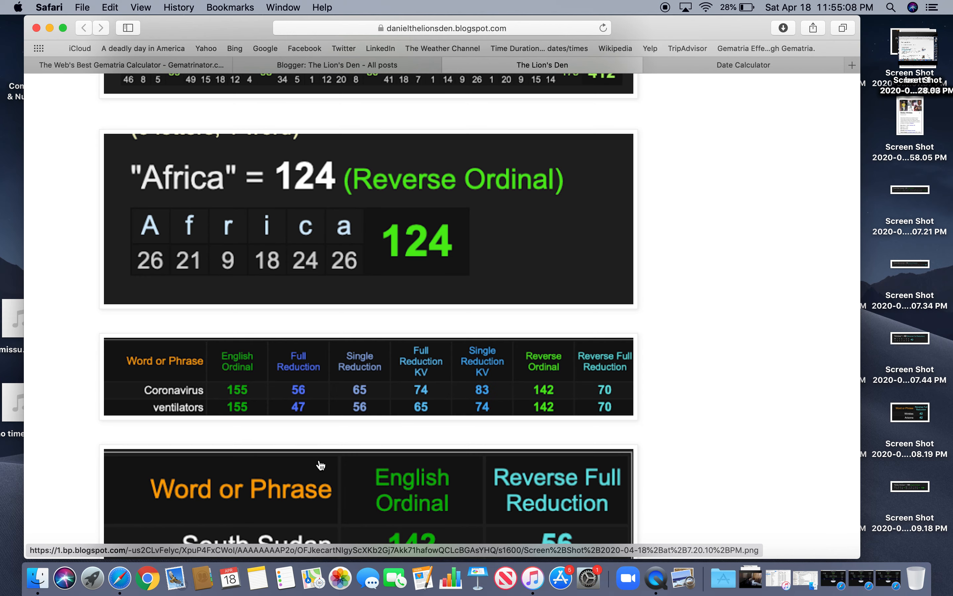
{"action": "mouse_move", "coordinate": [273, 475]}
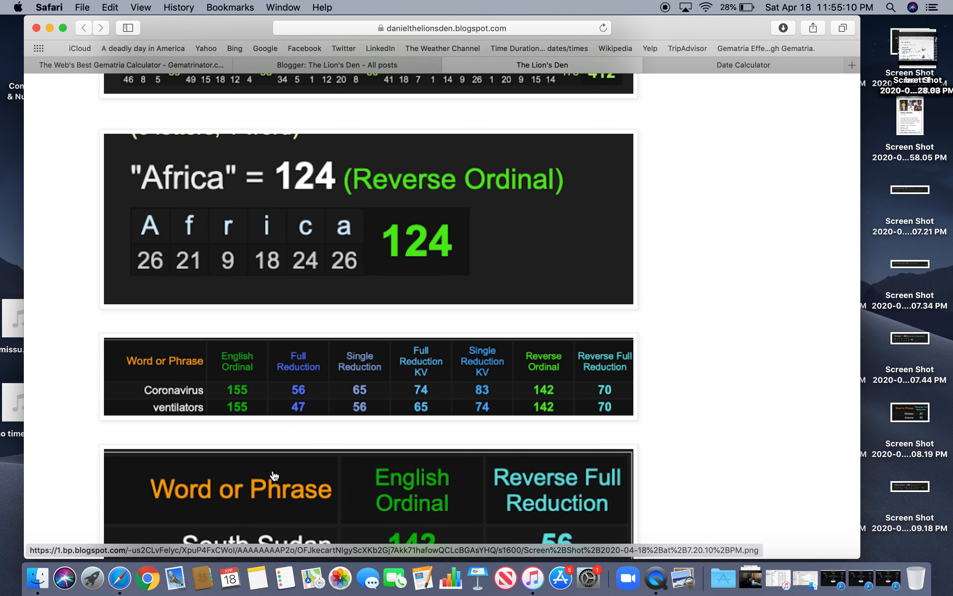
{"action": "scroll", "scroll_direction": "down", "scroll_amount": 3}
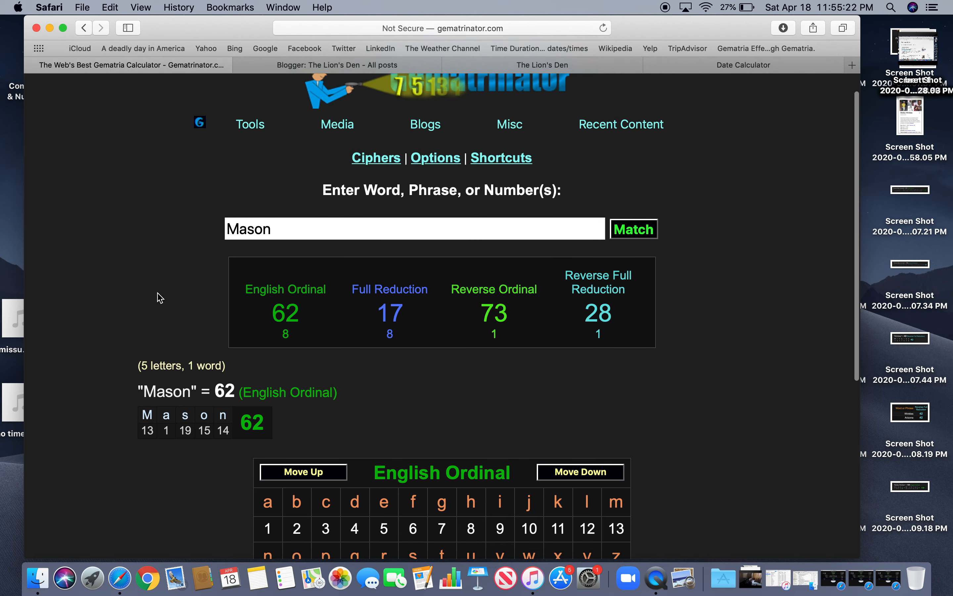
Compute forty two at 142 English Ordinal, 43 Full Reduction, 74 Reverse Ordinal and 38 Reverse Full Reduction
{"action": "type", "text": "nigger"}
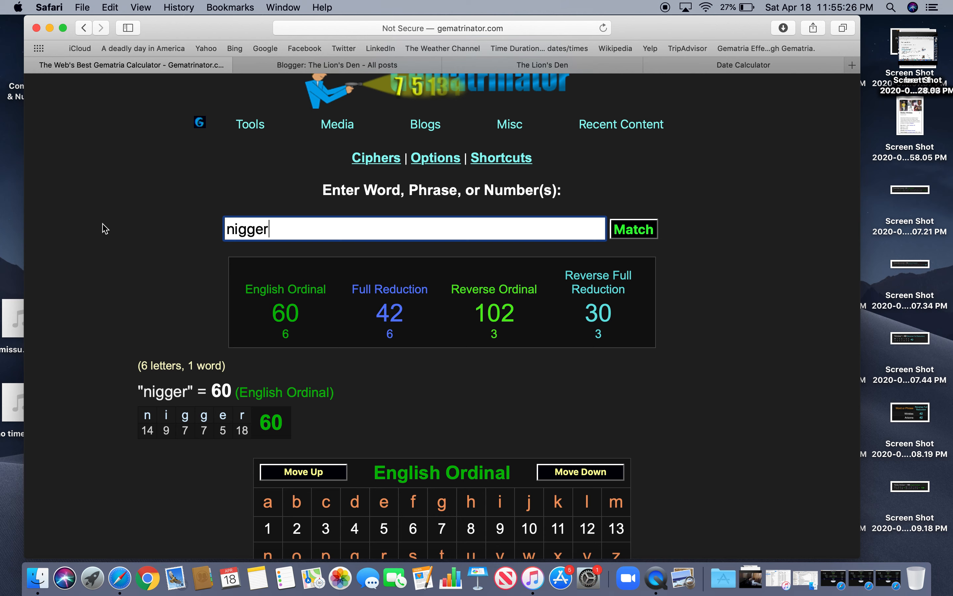
{"action": "double_click", "coordinate": [247, 228]}
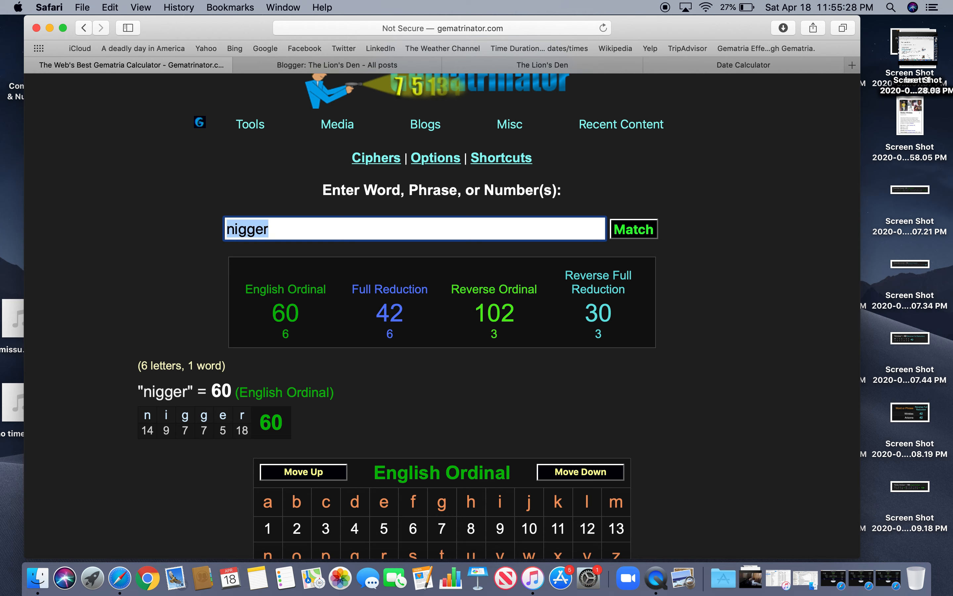
{"action": "type", "text": "forty two"}
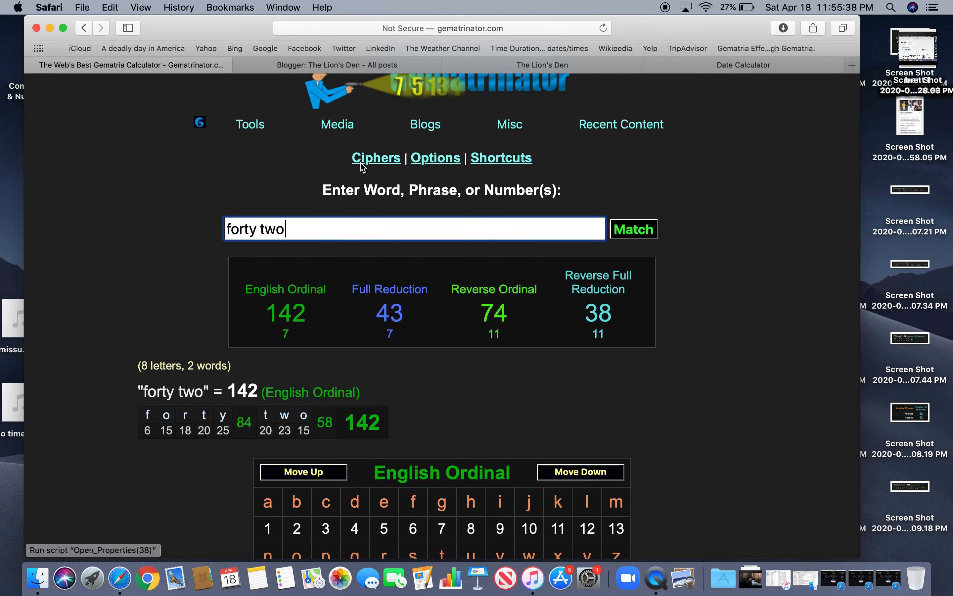
{"action": "mouse_move", "coordinate": [541, 65]}
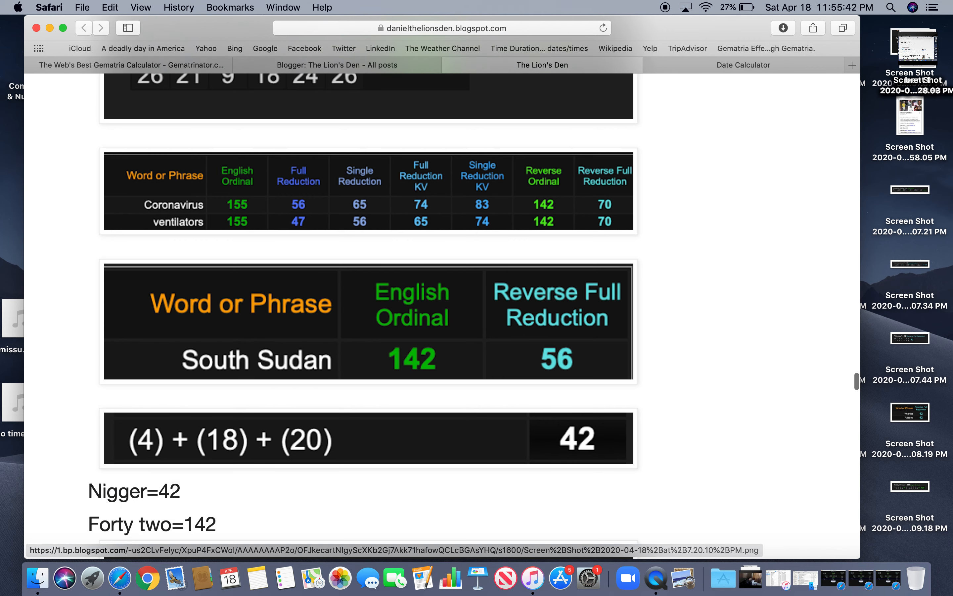
{"action": "scroll", "scroll_direction": "down", "scroll_amount": 3}
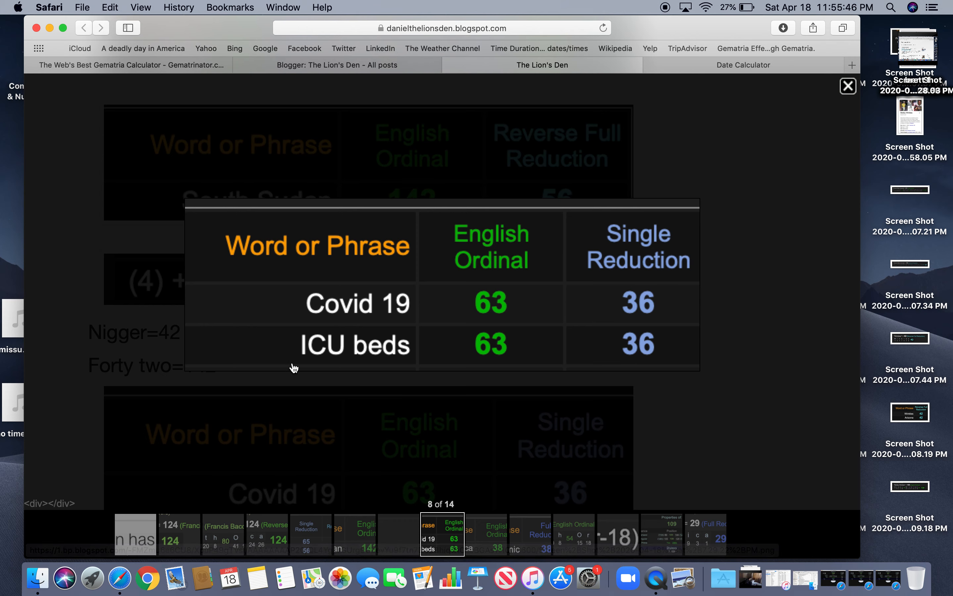
{"action": "mouse_move", "coordinate": [491, 312]}
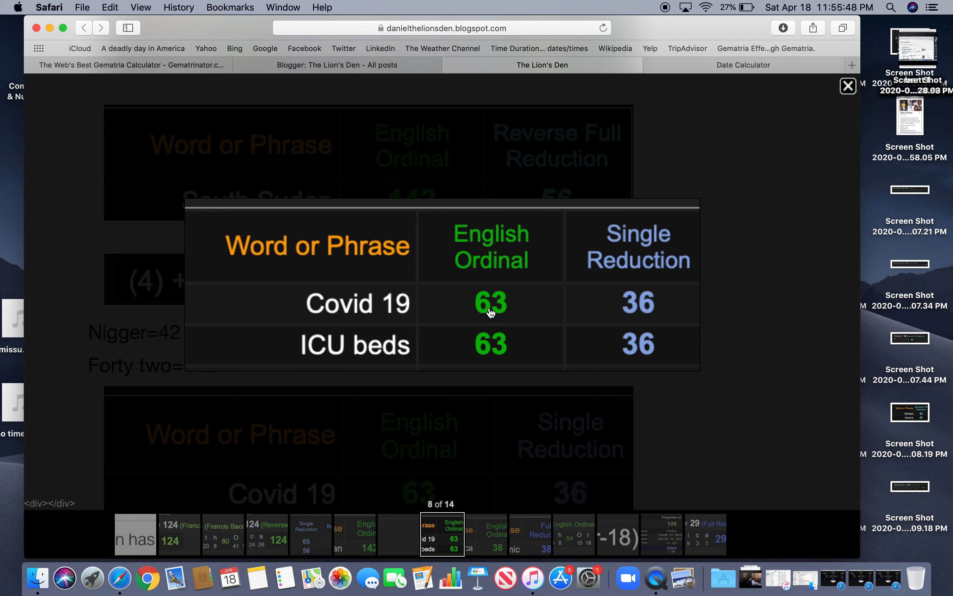
{"action": "mouse_move", "coordinate": [621, 367]}
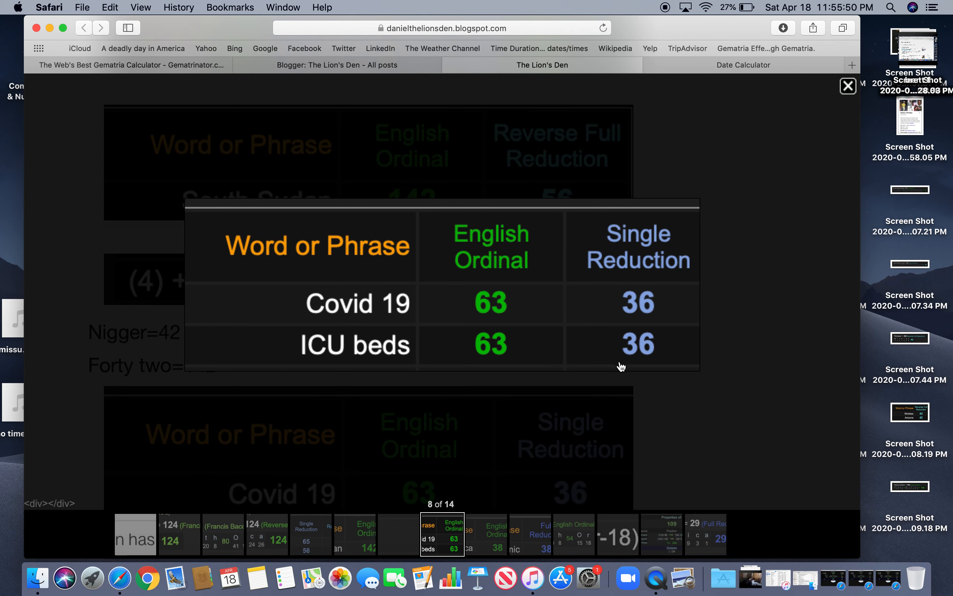
{"action": "mouse_move", "coordinate": [791, 145]}
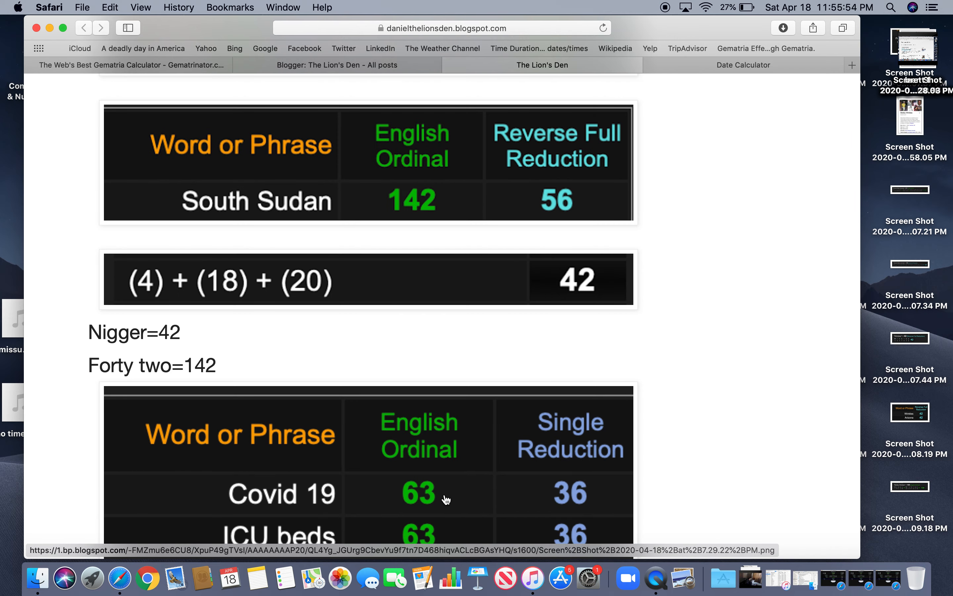
{"action": "scroll", "scroll_direction": "down", "scroll_amount": 3}
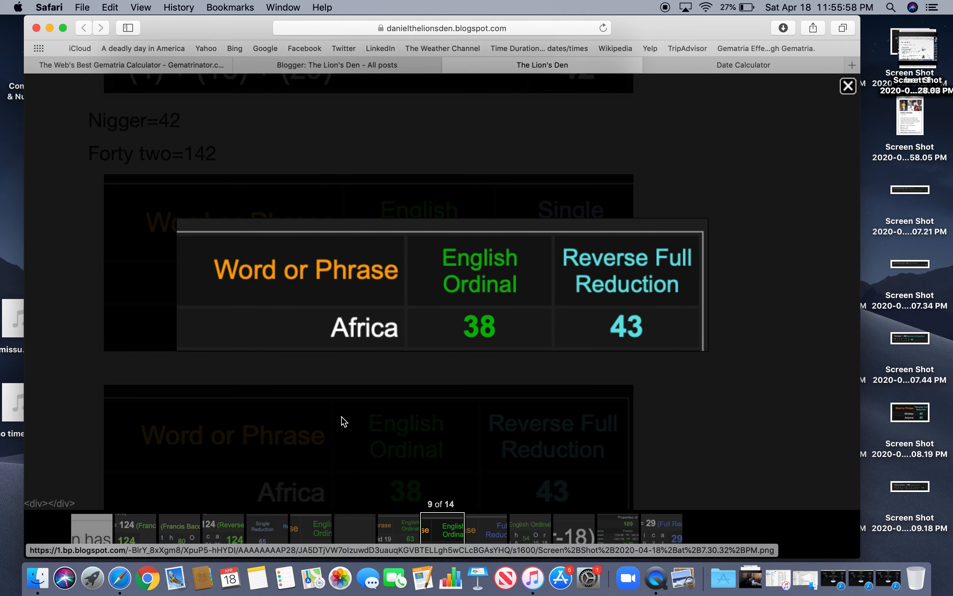
{"action": "left_click", "coordinate": [847, 86]}
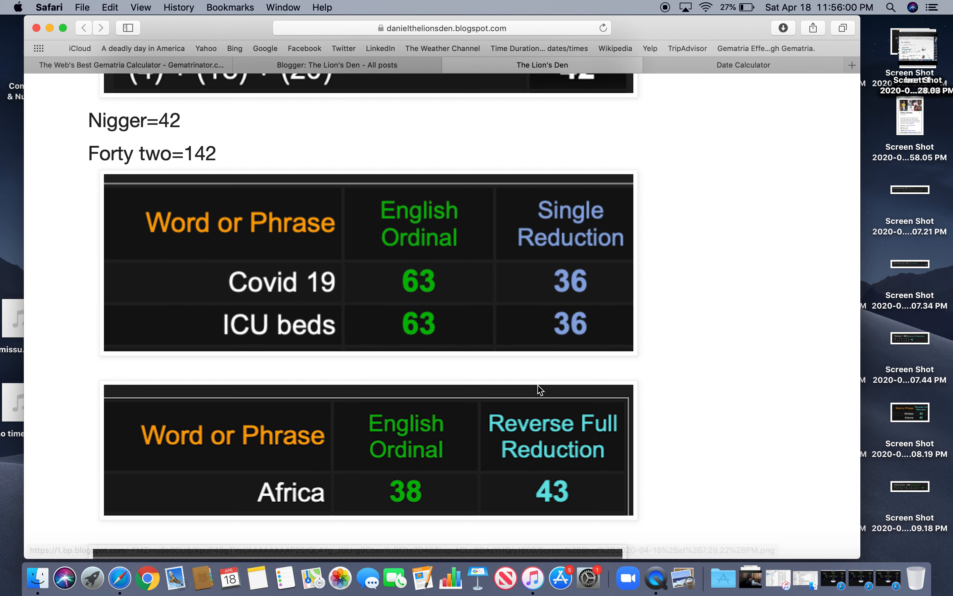
{"action": "scroll", "scroll_direction": "down", "scroll_amount": 3}
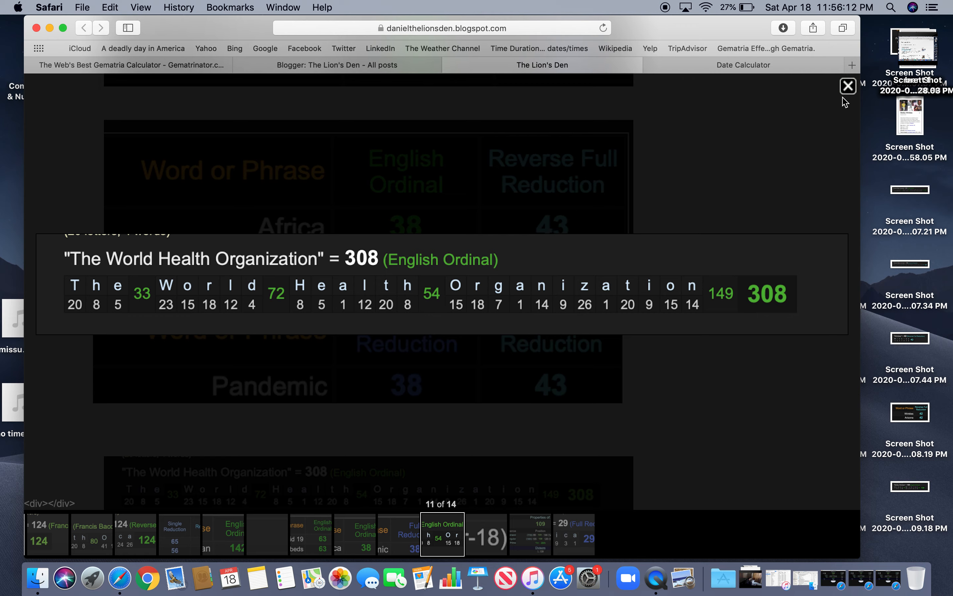
{"action": "left_click", "coordinate": [847, 85]}
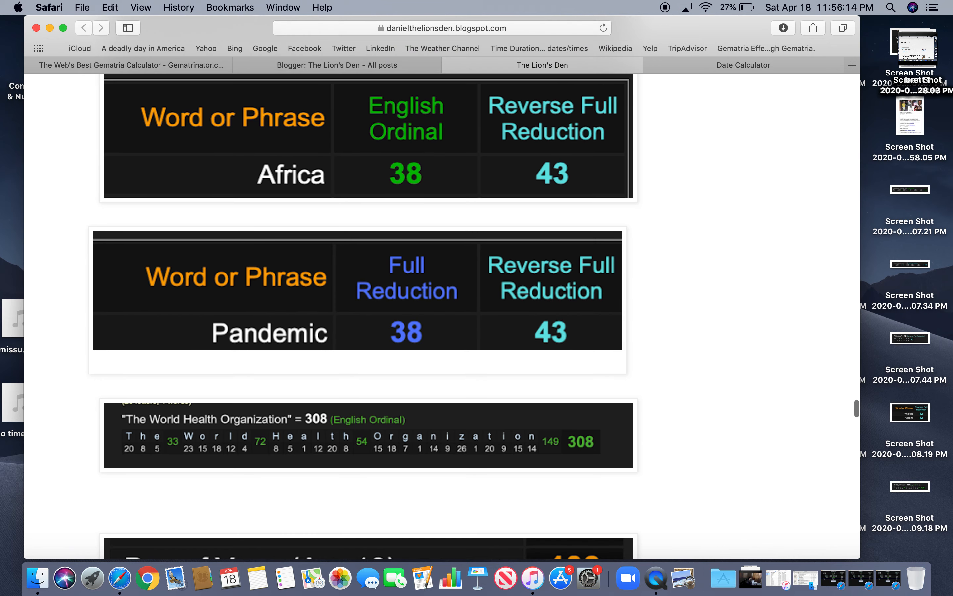
{"action": "scroll", "scroll_direction": "down", "scroll_amount": 3}
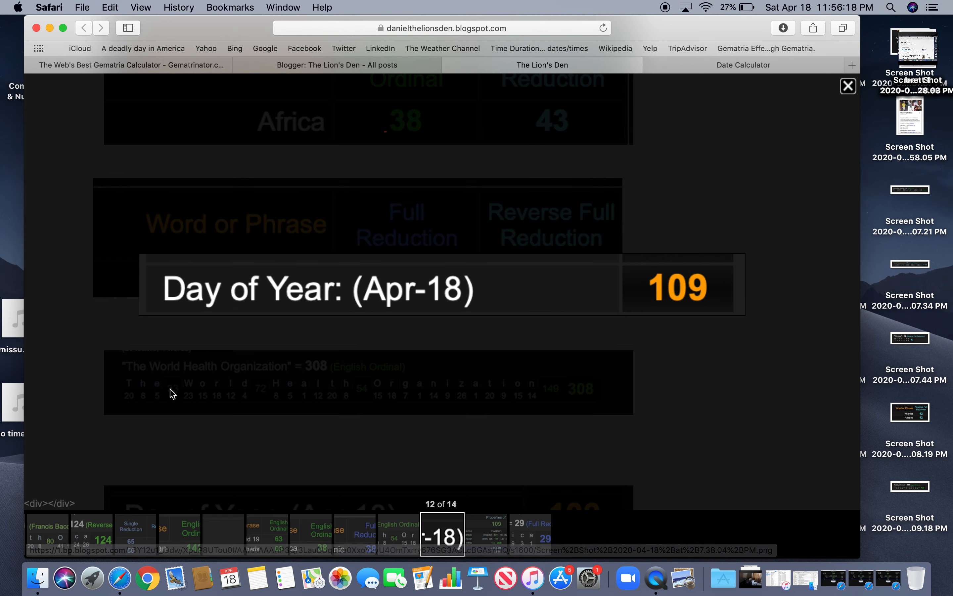
{"action": "left_click", "coordinate": [848, 86]}
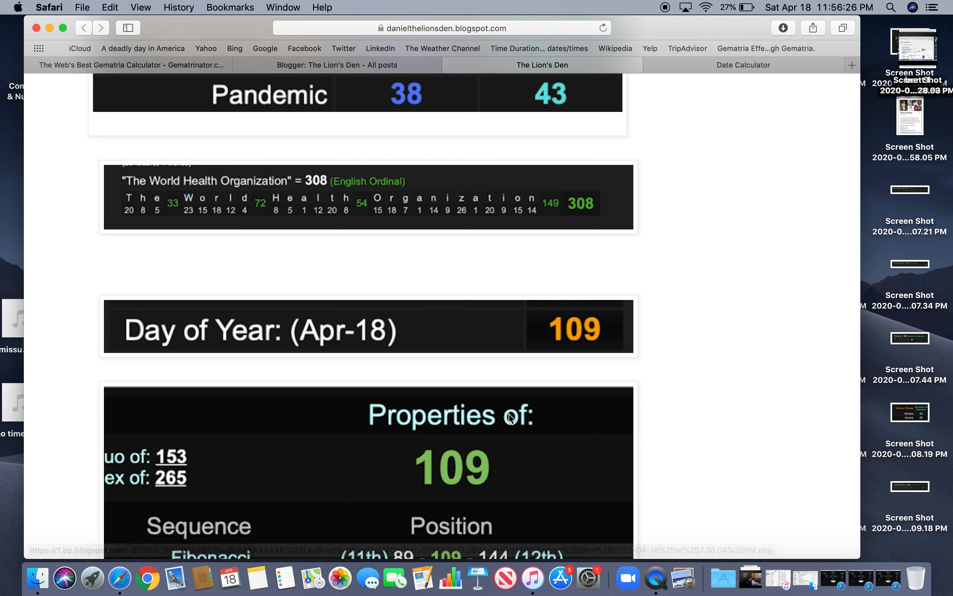
{"action": "scroll", "scroll_direction": "down", "scroll_amount": 3}
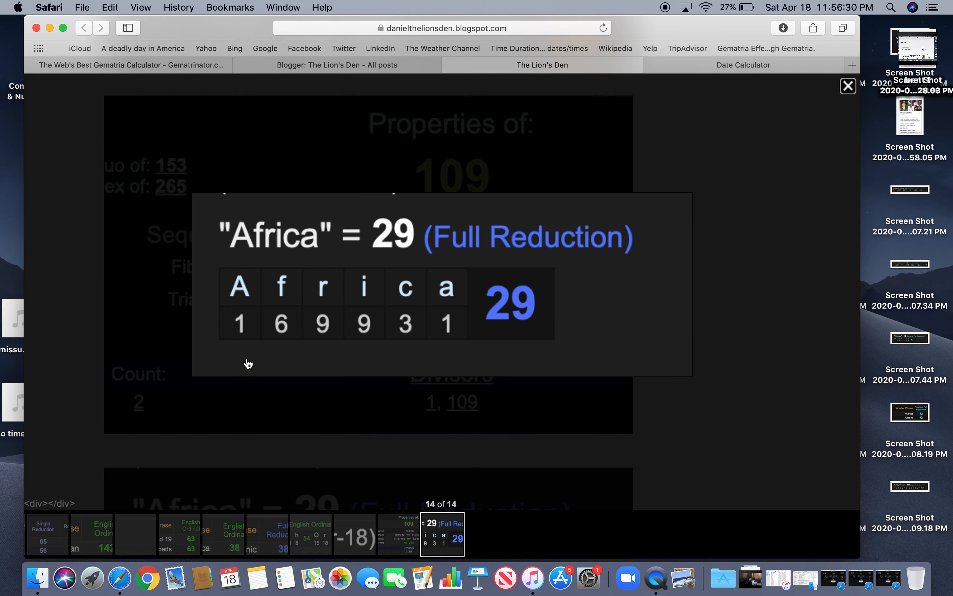
{"action": "mouse_move", "coordinate": [842, 99]}
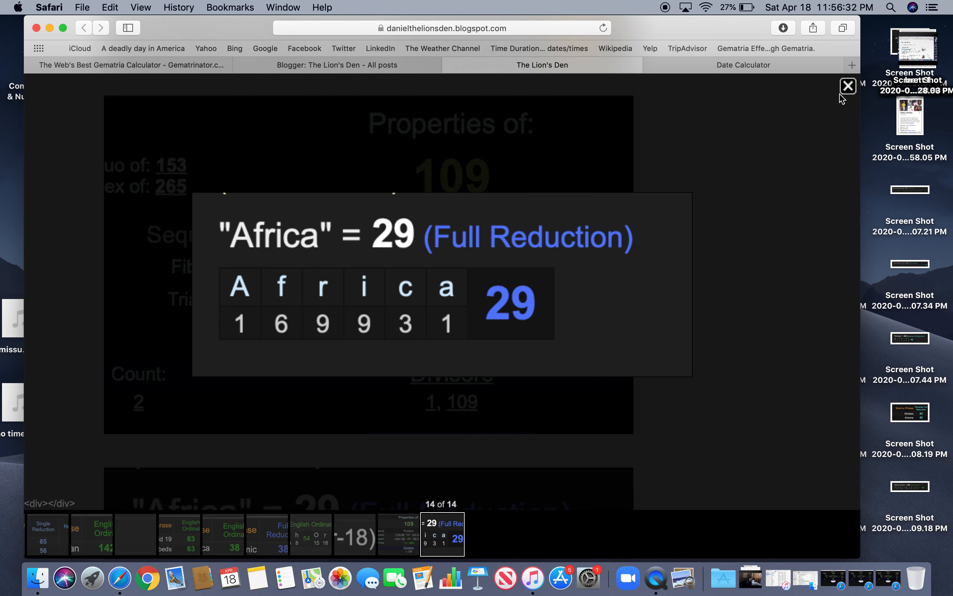
{"action": "left_click", "coordinate": [848, 85]}
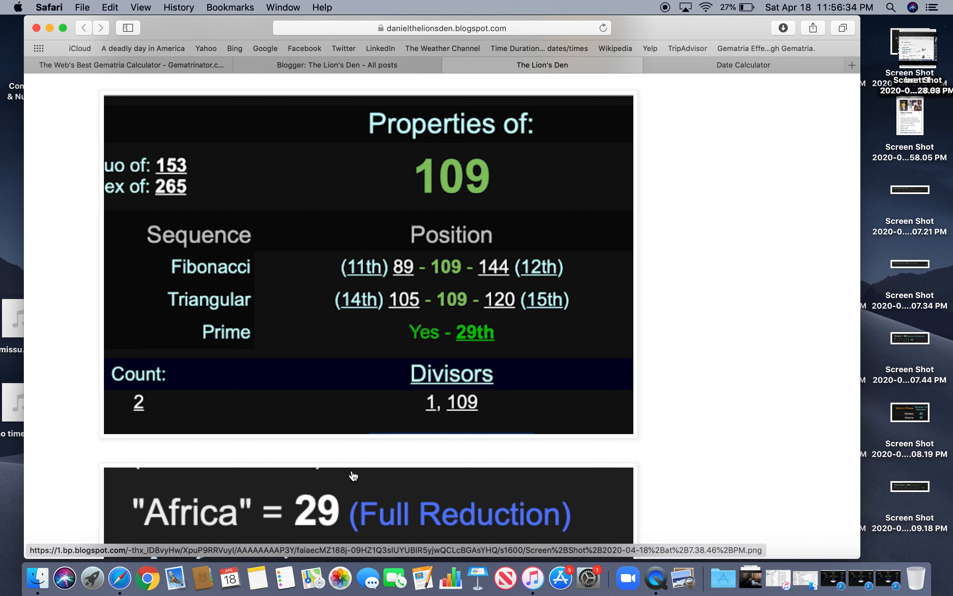
{"action": "scroll", "scroll_direction": "down", "scroll_amount": 3}
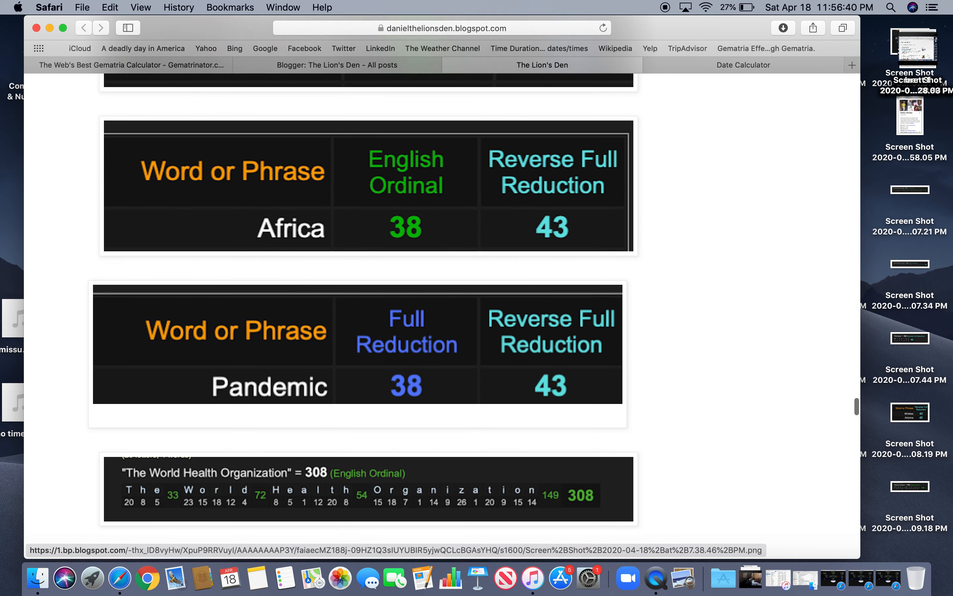
{"action": "scroll", "scroll_direction": "down", "scroll_amount": 3}
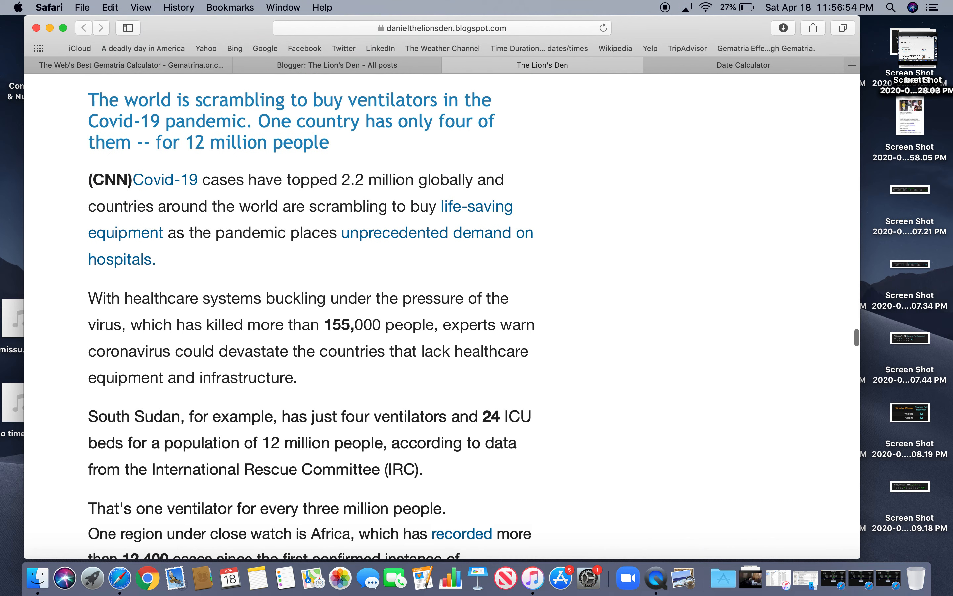
{"action": "scroll", "scroll_direction": "up", "scroll_amount": 3}
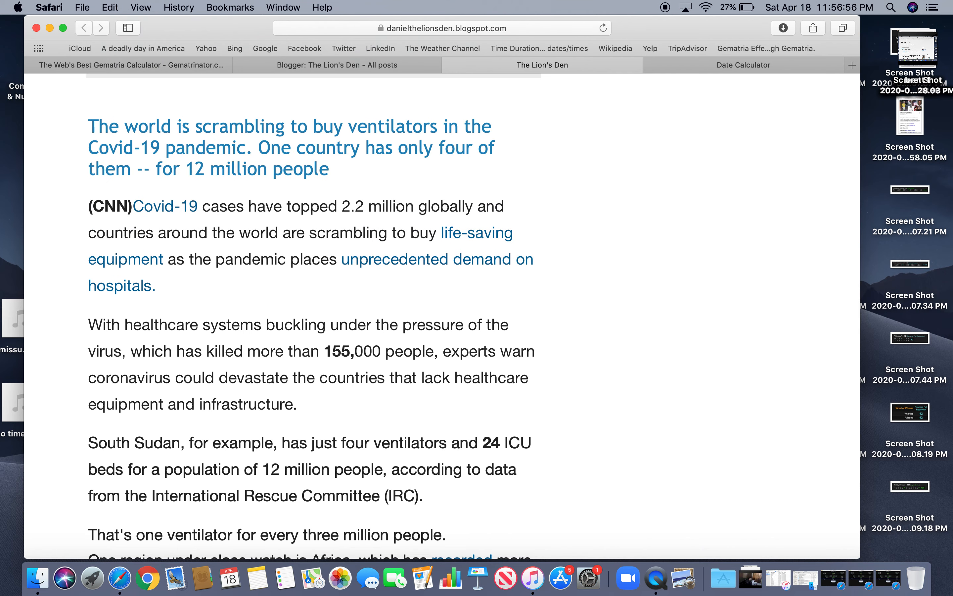
{"action": "mouse_move", "coordinate": [505, 340]}
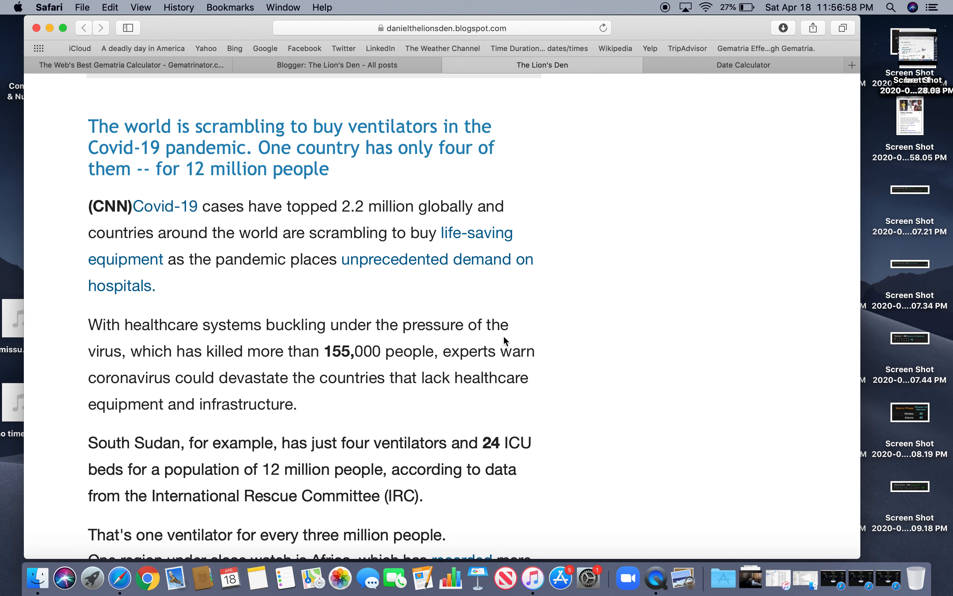
{"action": "mouse_move", "coordinate": [193, 206]}
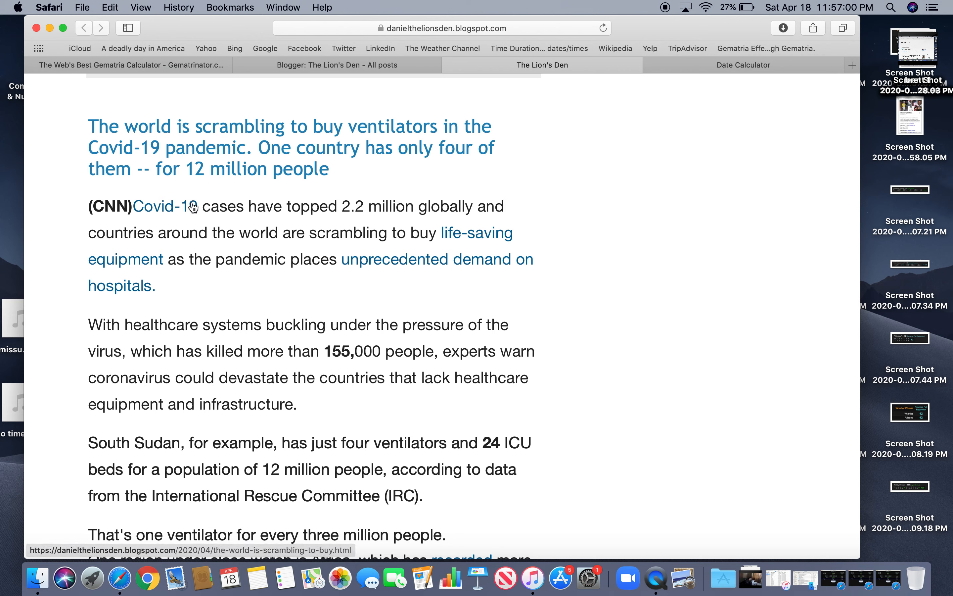
{"action": "mouse_move", "coordinate": [599, 497]}
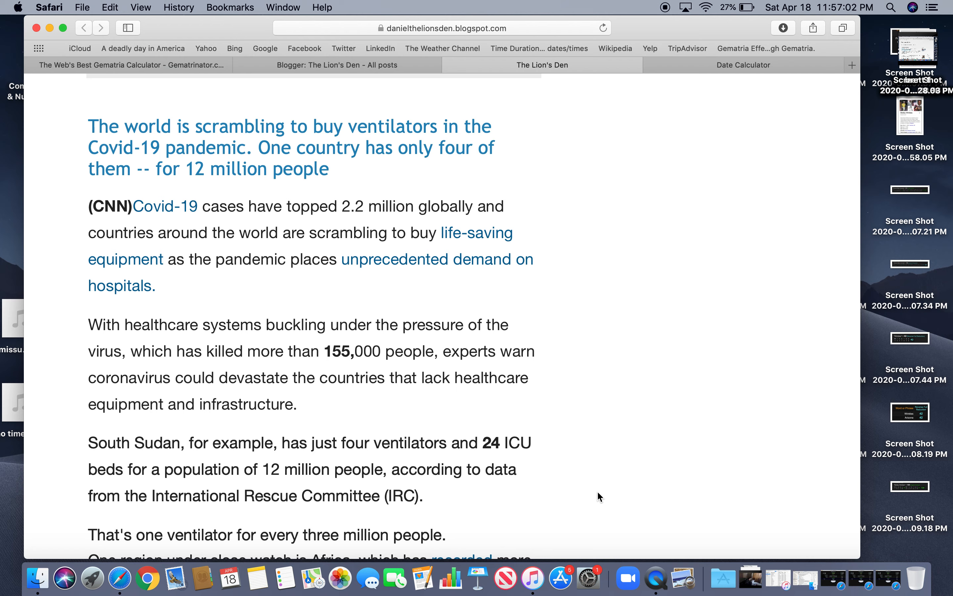
{"action": "mouse_move", "coordinate": [629, 578]}
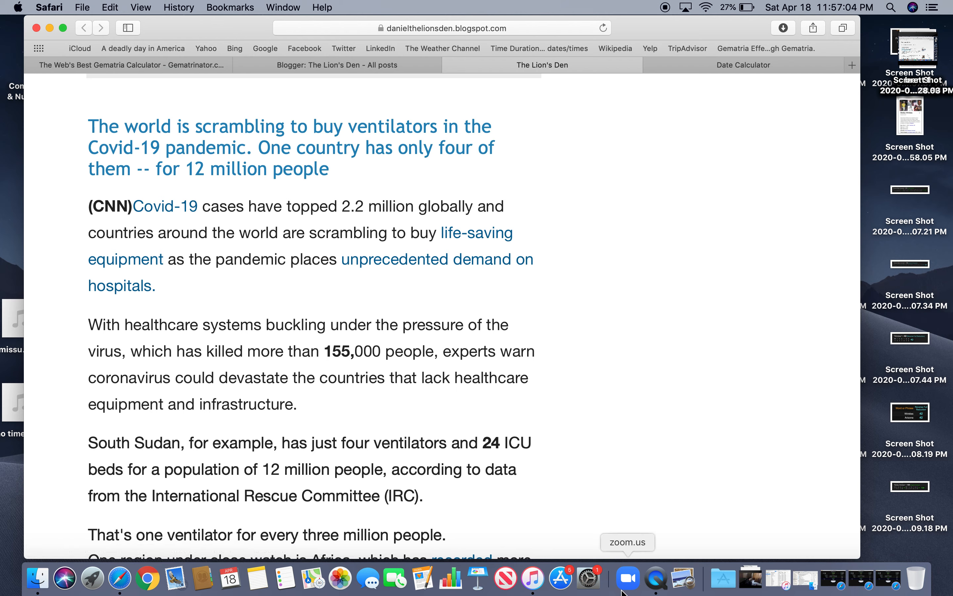
Quit QuickTime Player and start naming the new screen recording "venti" for the Desktop
{"action": "left_click", "coordinate": [629, 577]}
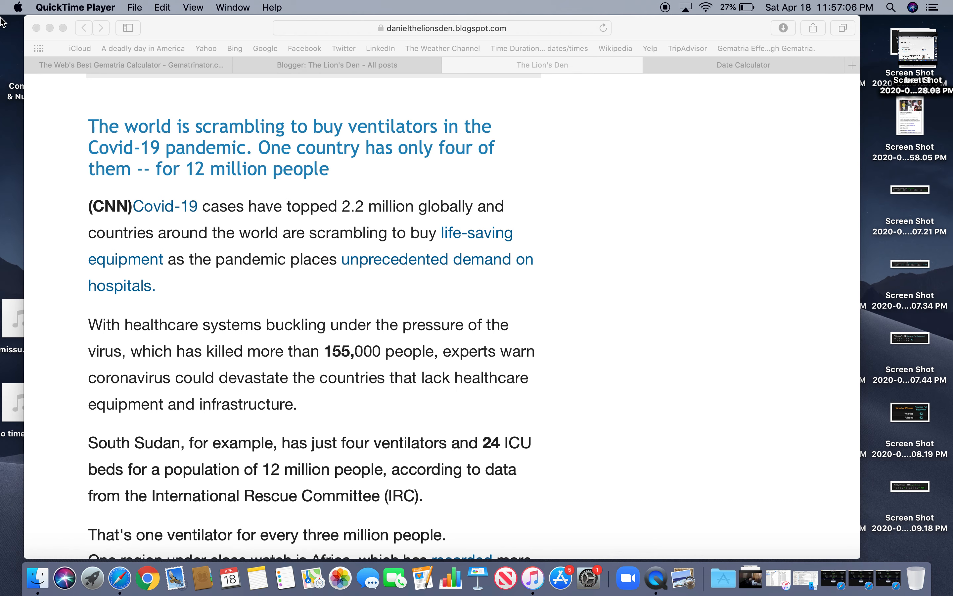
{"action": "left_click", "coordinate": [75, 7]}
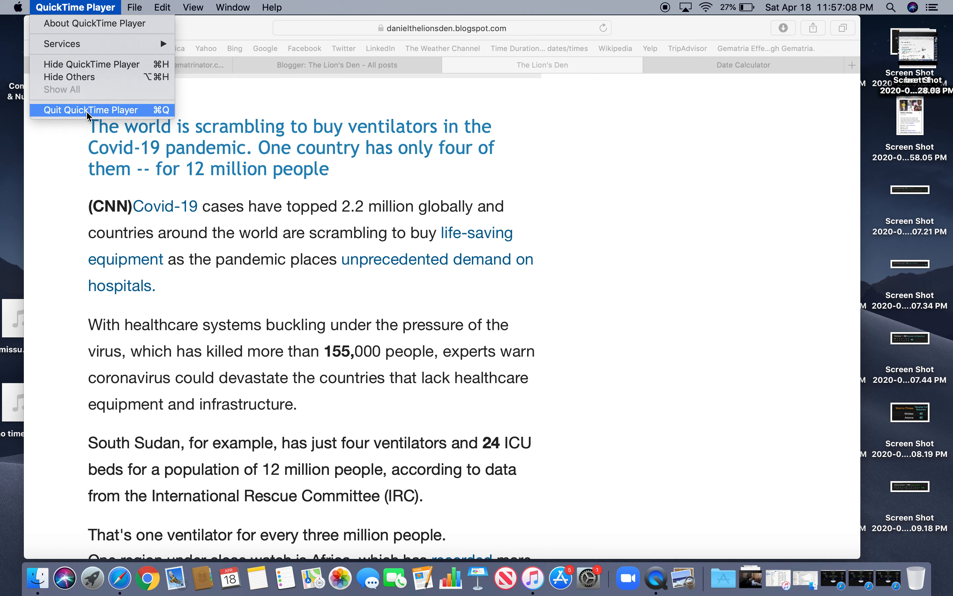
{"action": "left_click", "coordinate": [91, 110]}
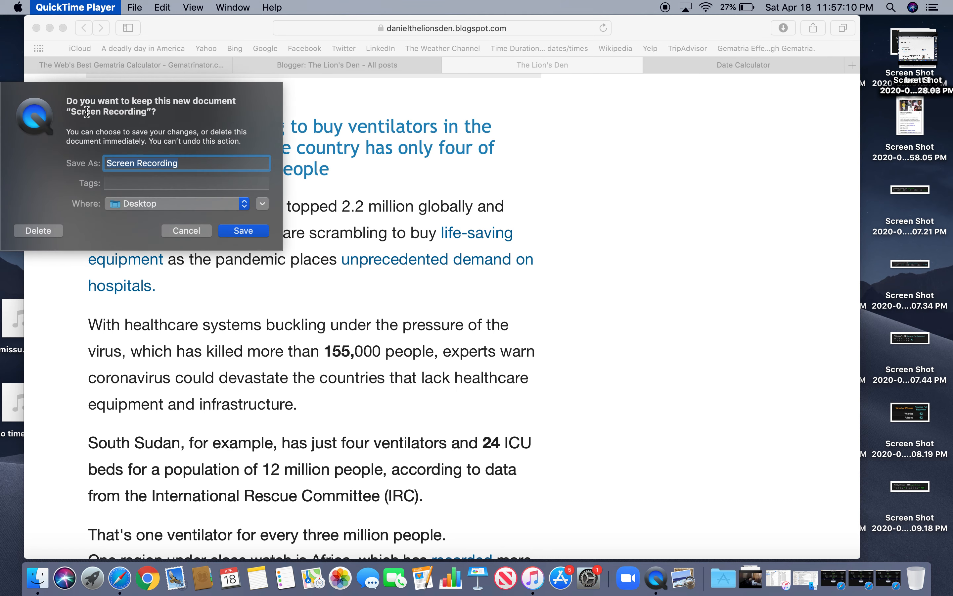
{"action": "type", "text": "venil"}
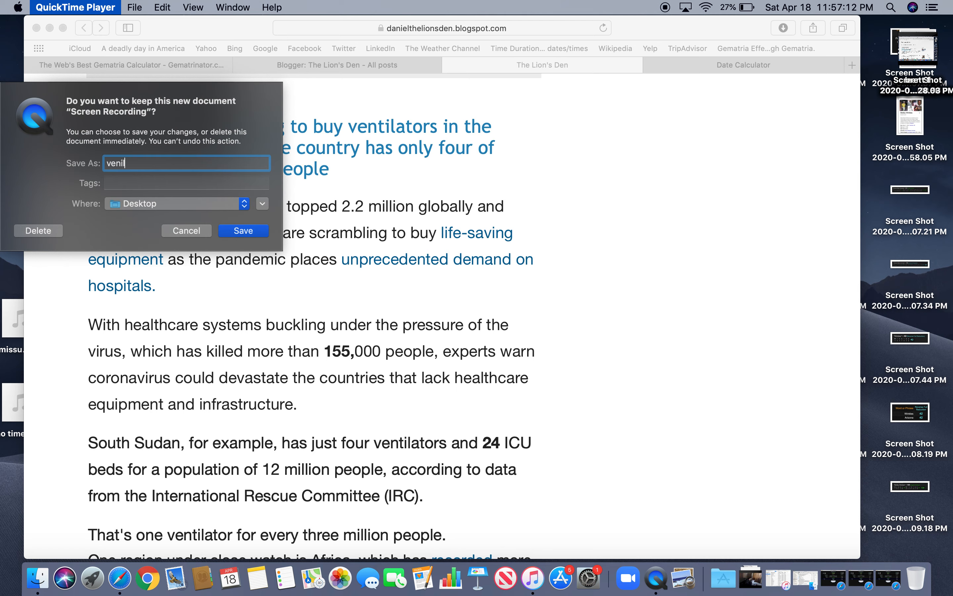